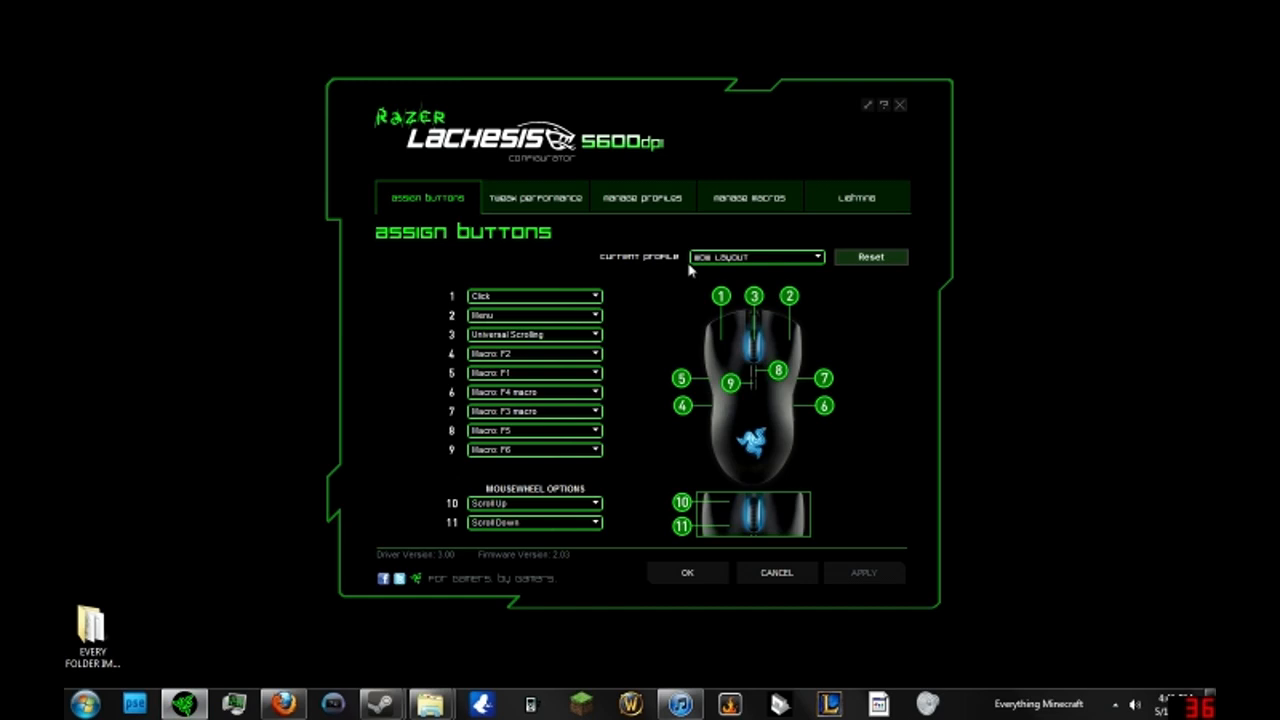
{"action": "mouse_move", "coordinate": [632, 122]}
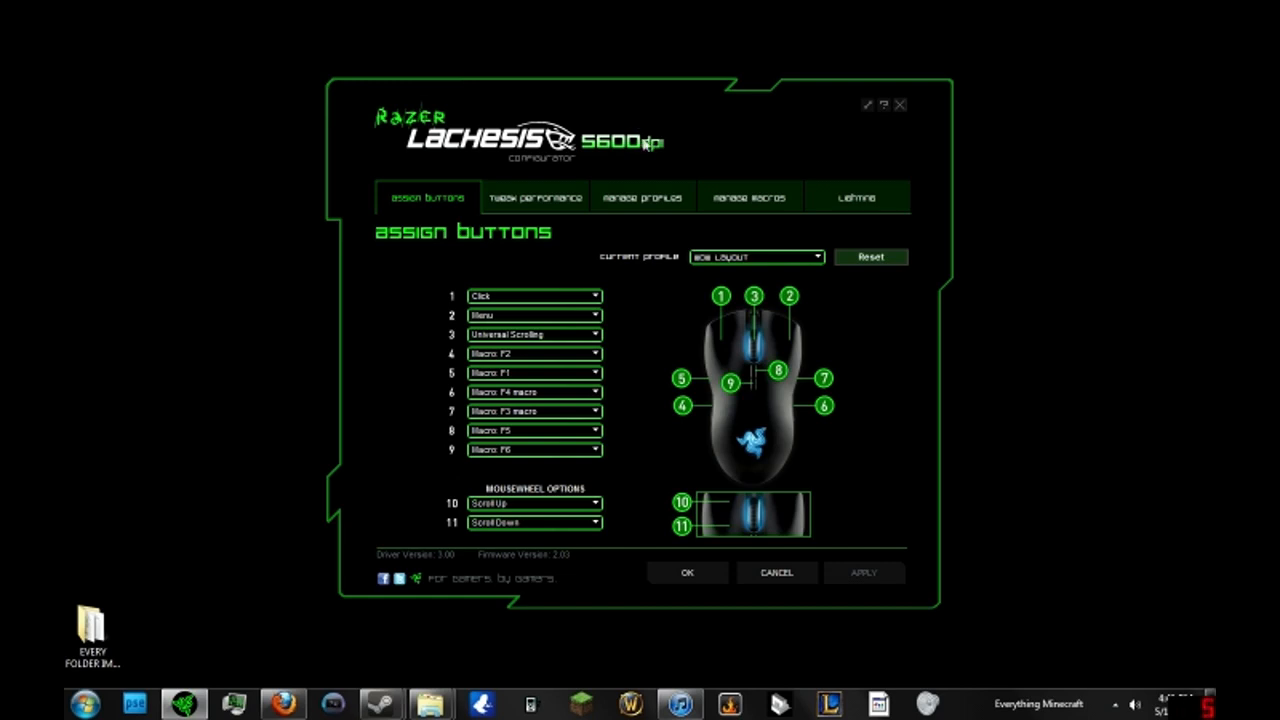
{"action": "mouse_move", "coordinate": [776, 332]}
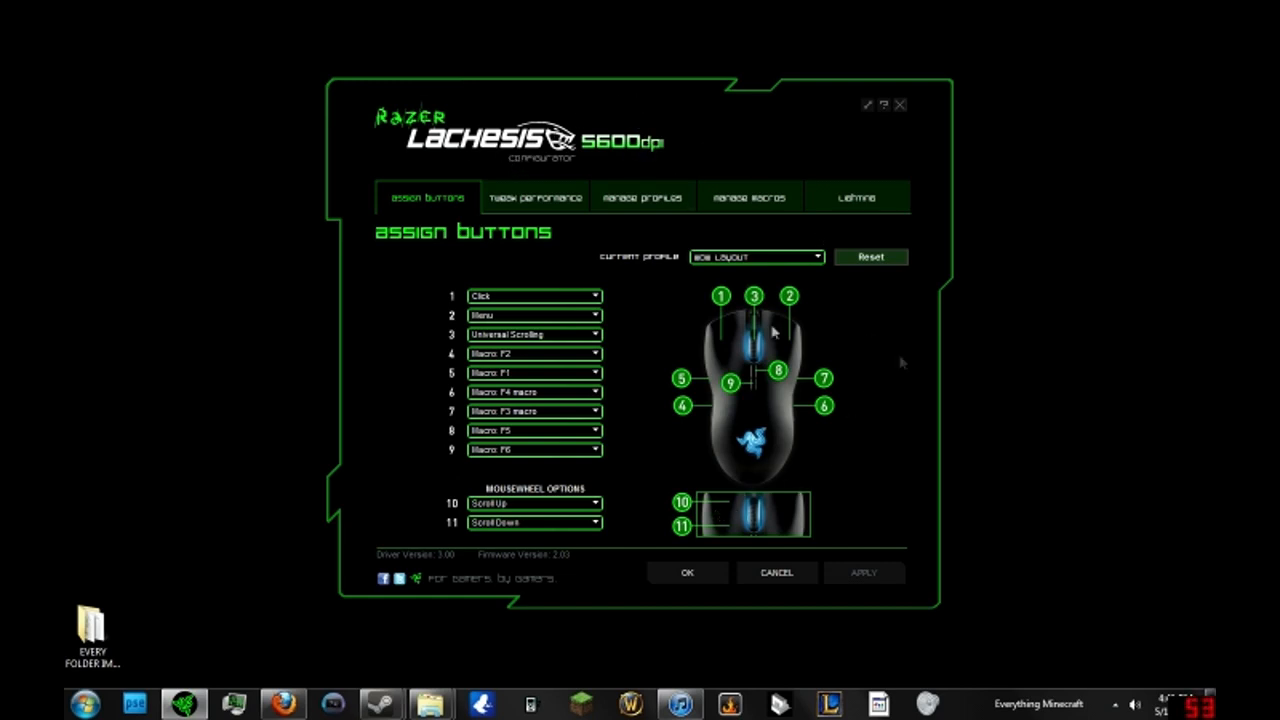
{"action": "mouse_move", "coordinate": [490, 600]}
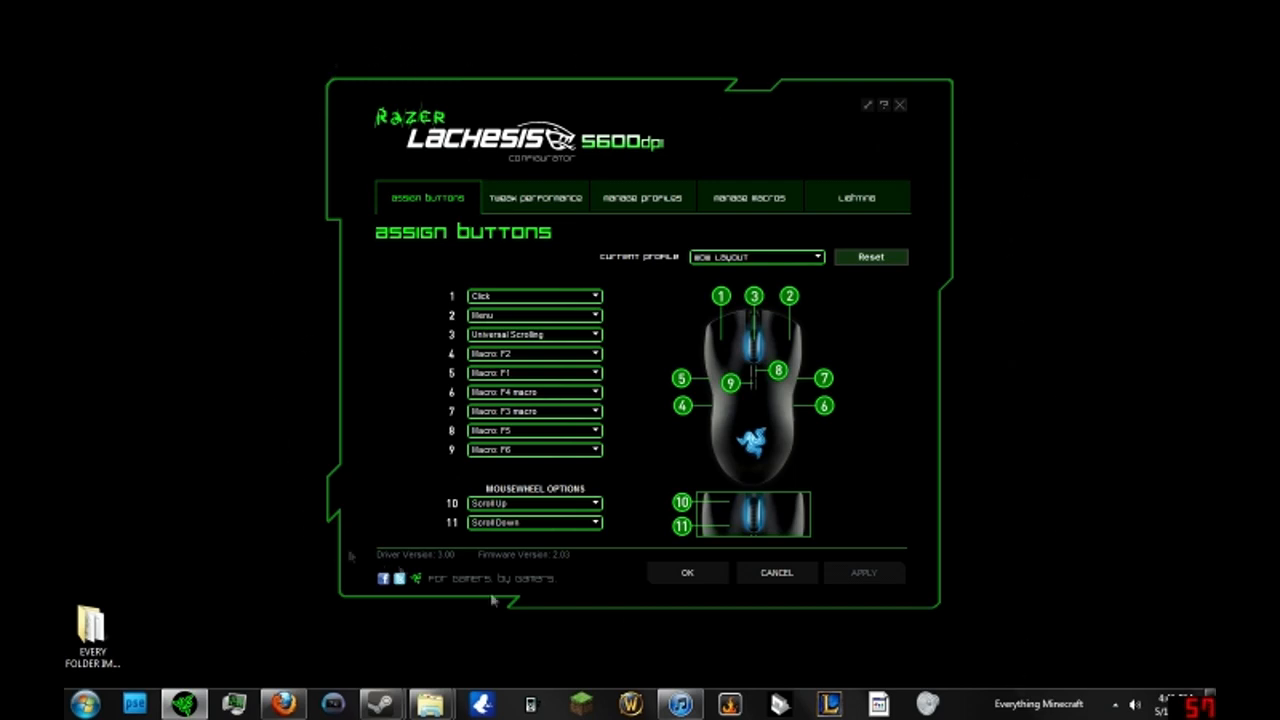
{"action": "mouse_move", "coordinate": [640, 196]}
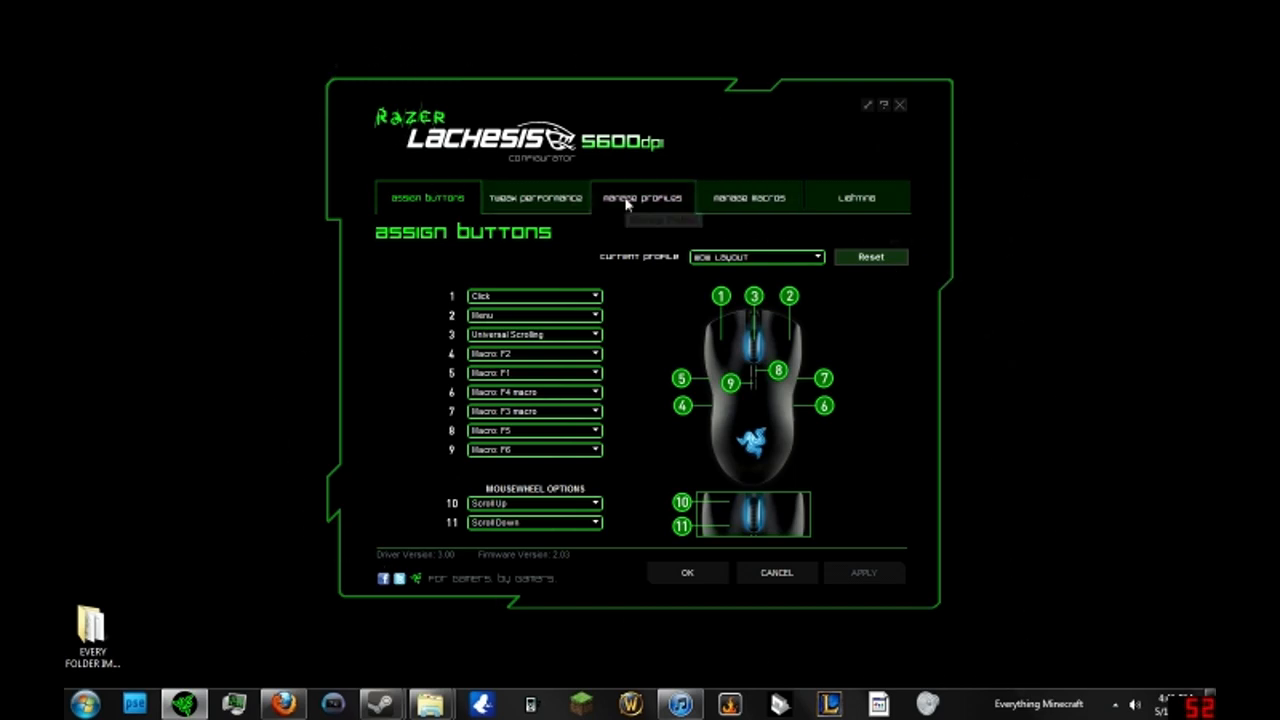
{"action": "mouse_move", "coordinate": [748, 198]}
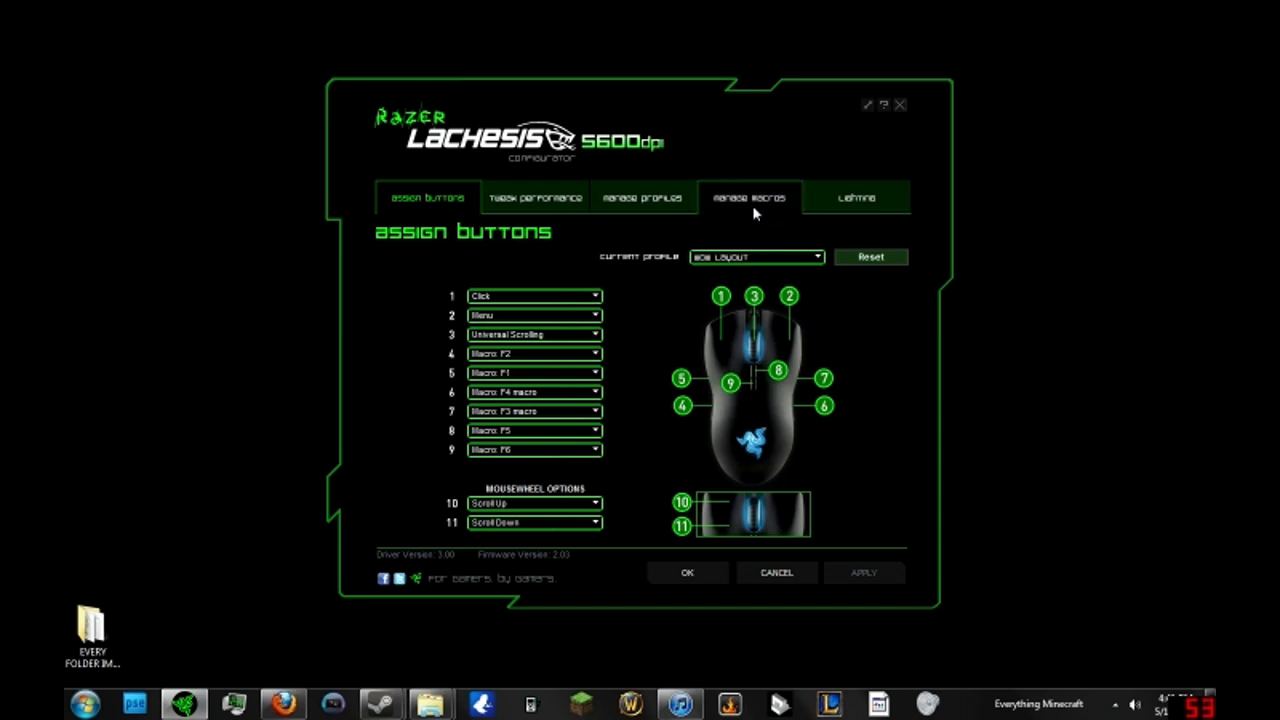
- Try to create a new macro named 'Rapid Fire' and dismiss the duplicate-name warning
{"action": "left_click", "coordinate": [748, 196]}
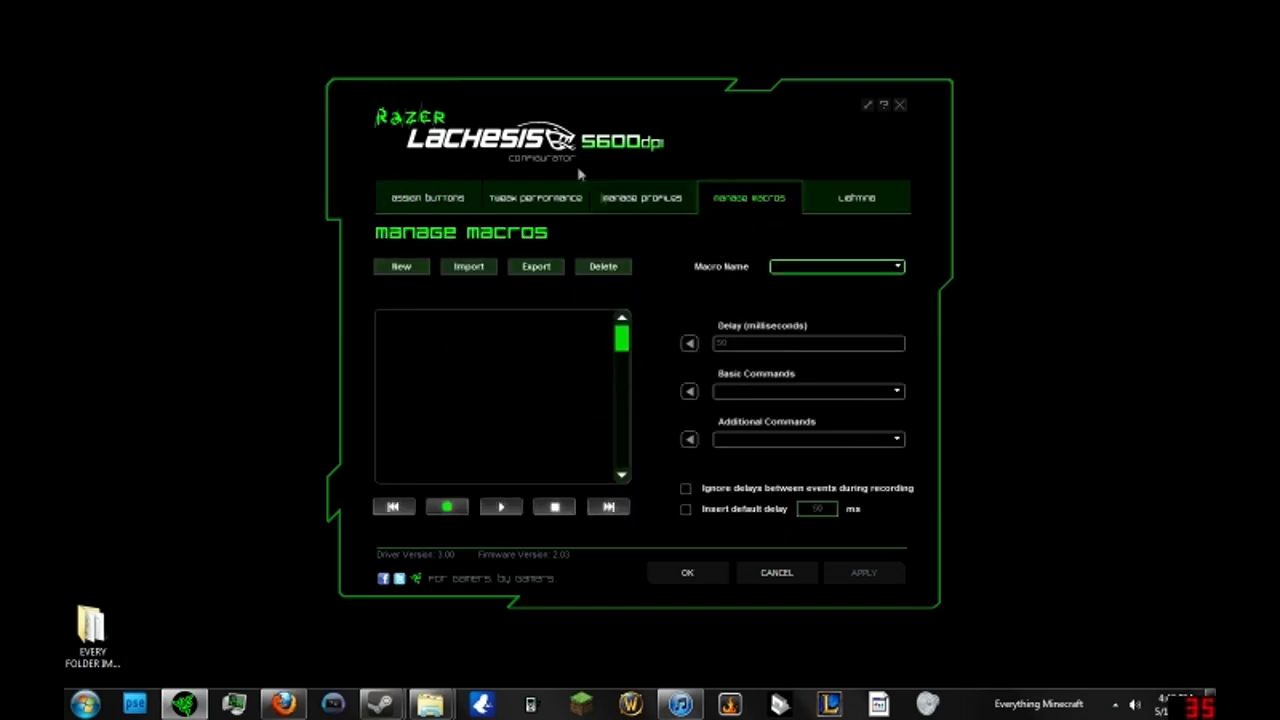
{"action": "left_click", "coordinate": [400, 266]}
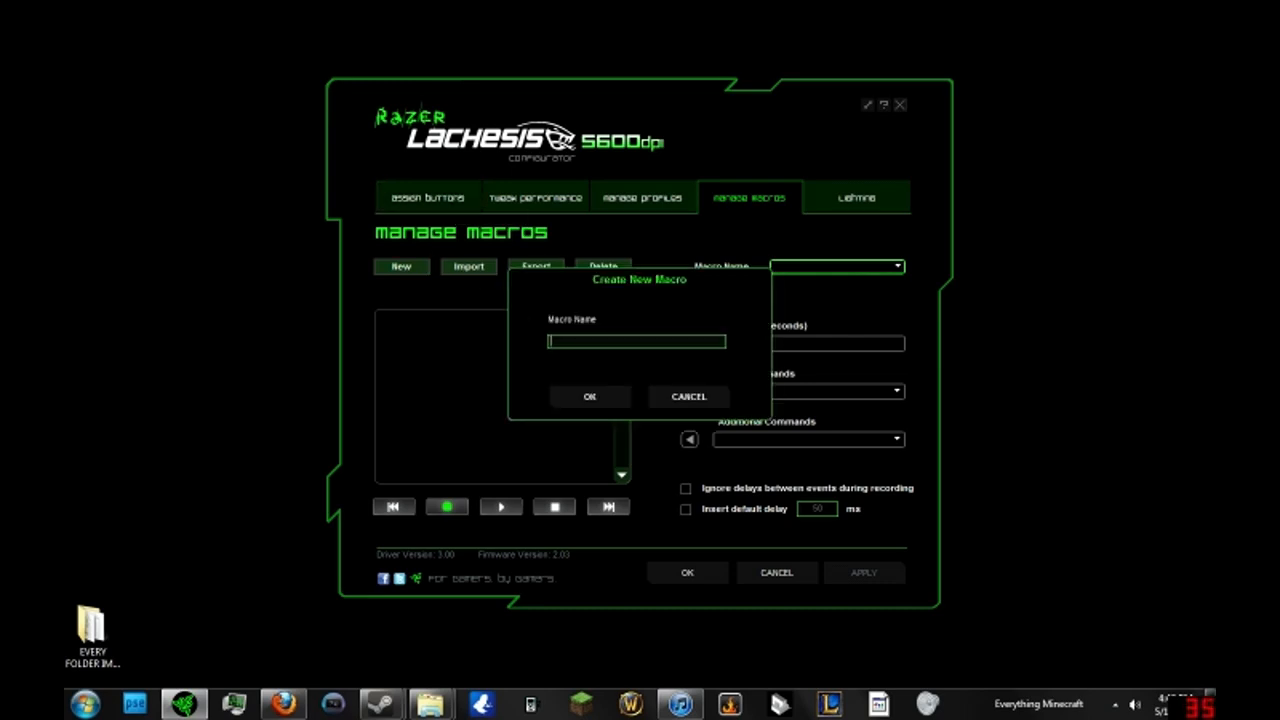
{"action": "type", "text": "Rapid Fire"}
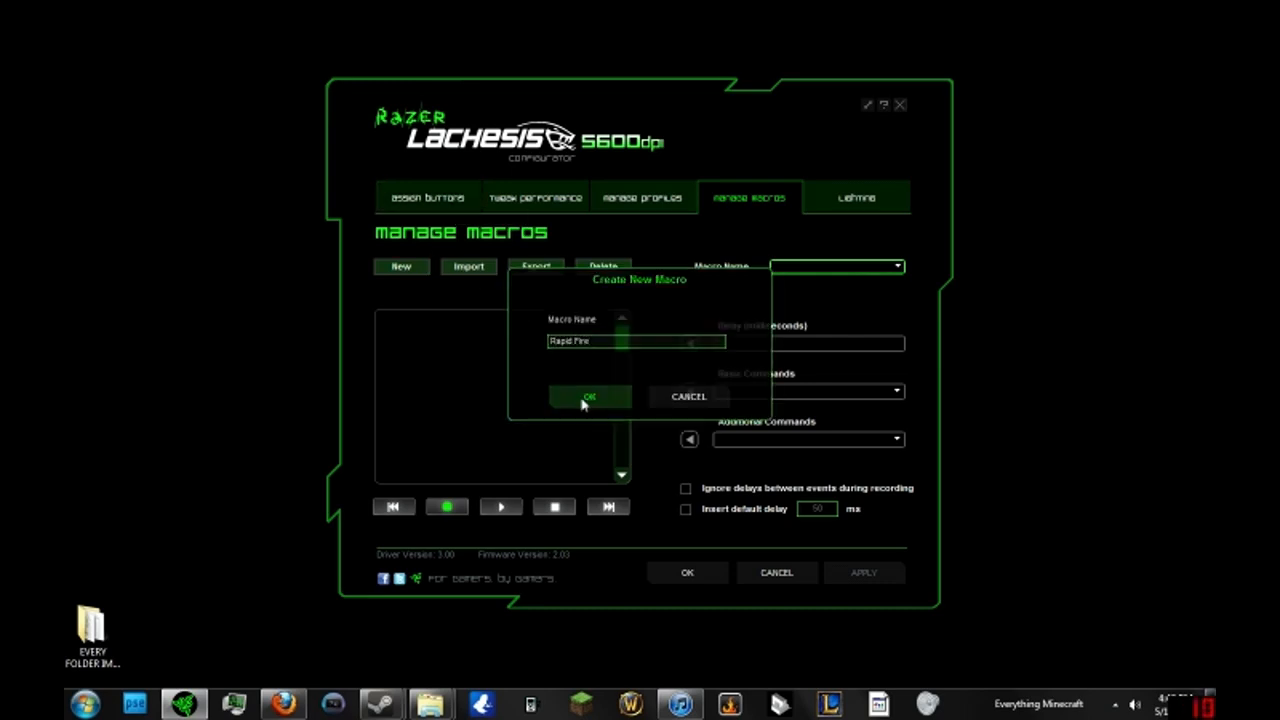
{"action": "left_click", "coordinate": [588, 396]}
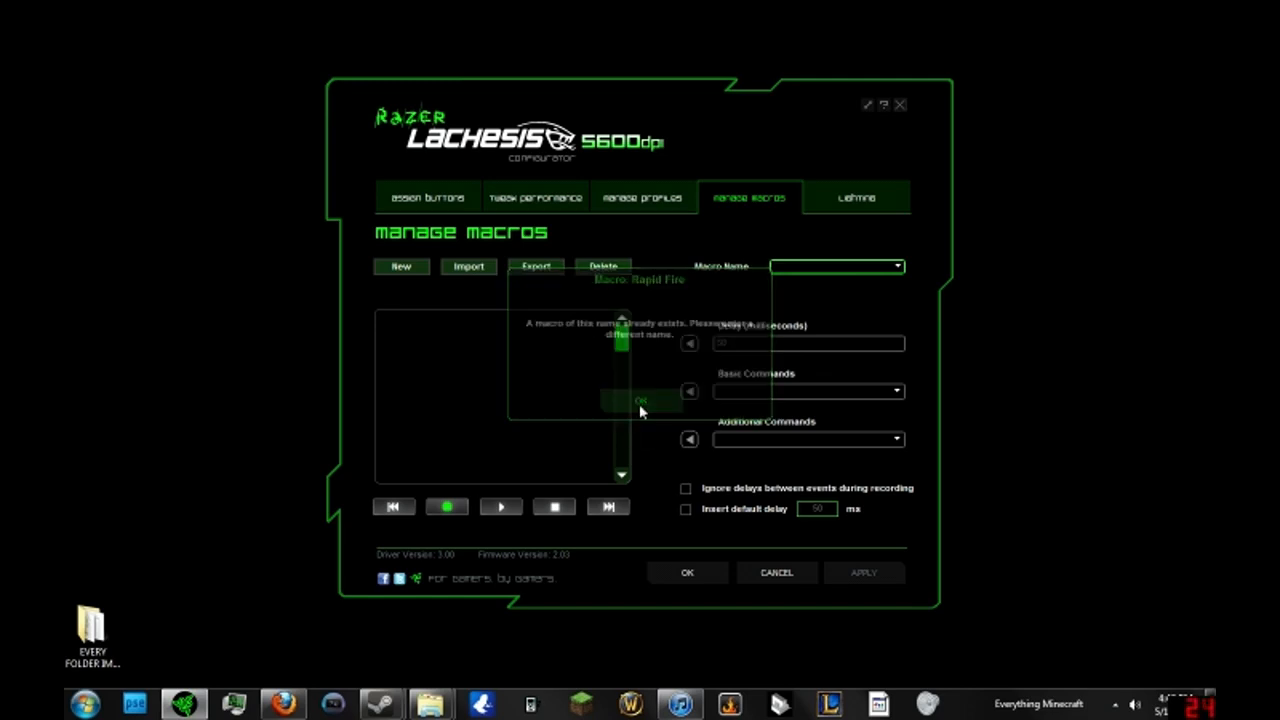
{"action": "left_click", "coordinate": [640, 400]}
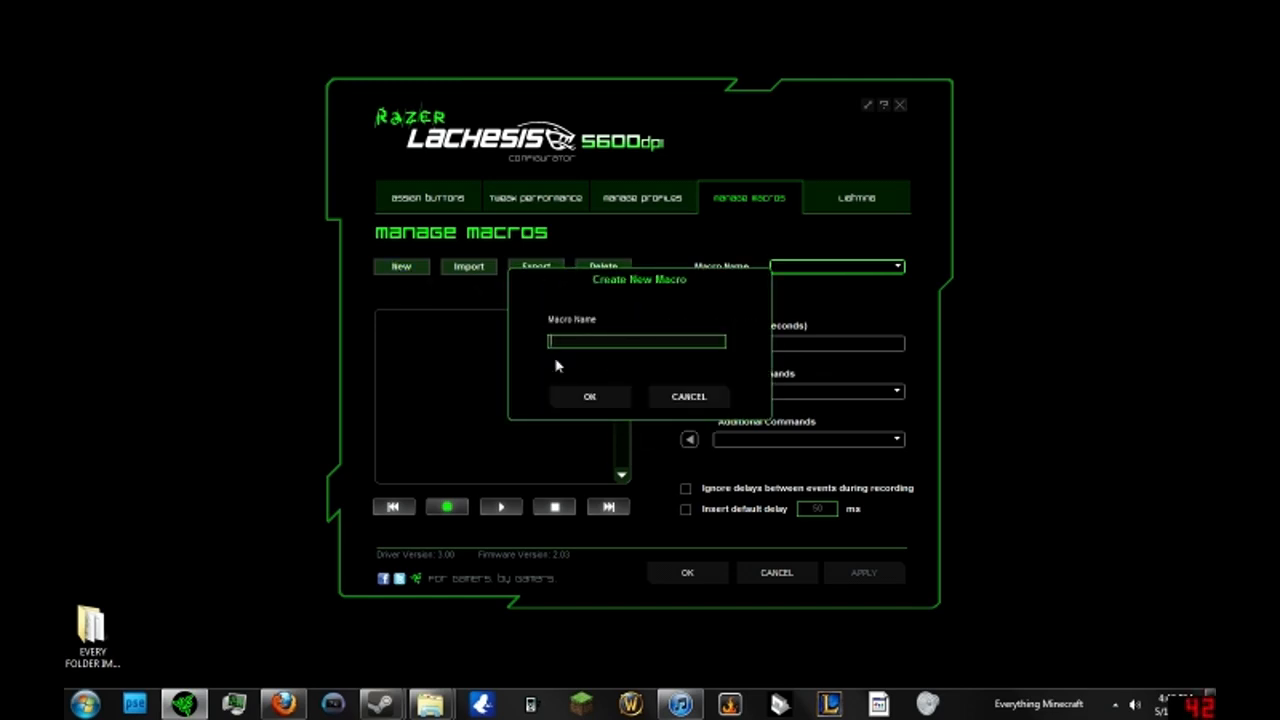
- Name the new macro 'Youtube is cool' and confirm it
{"action": "type", "text": "Youtube"}
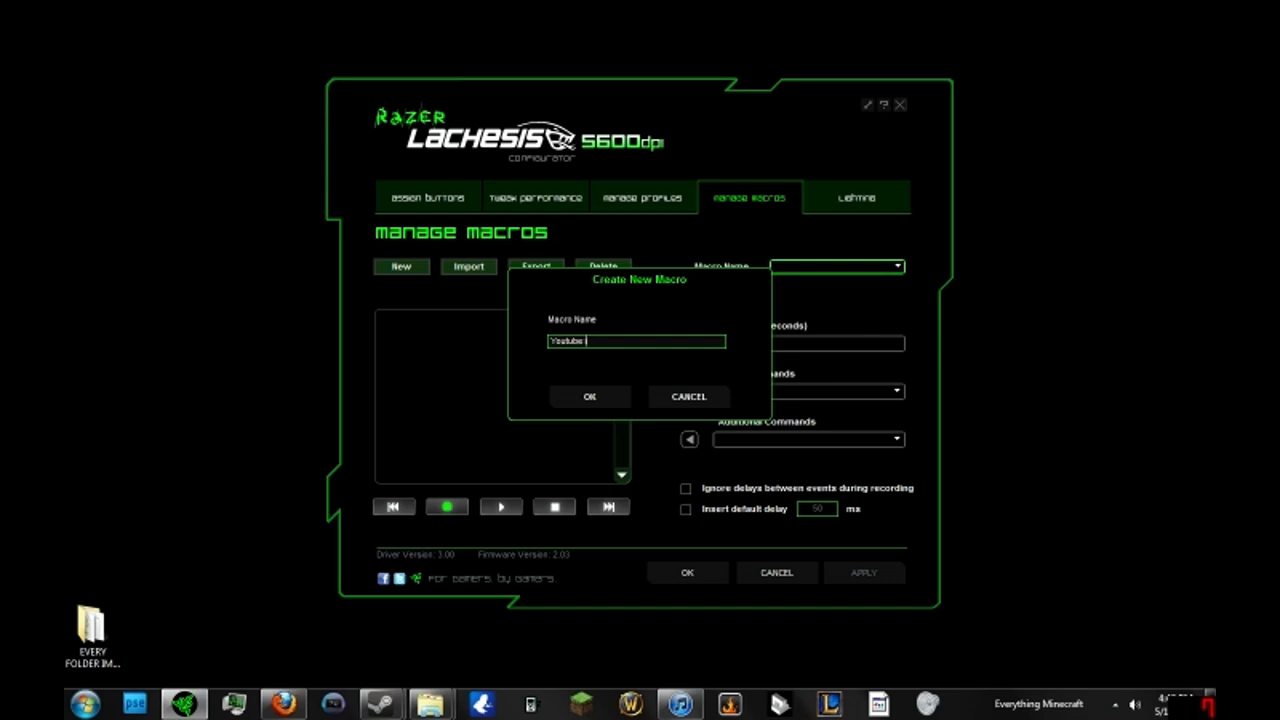
{"action": "left_click", "coordinate": [588, 396]}
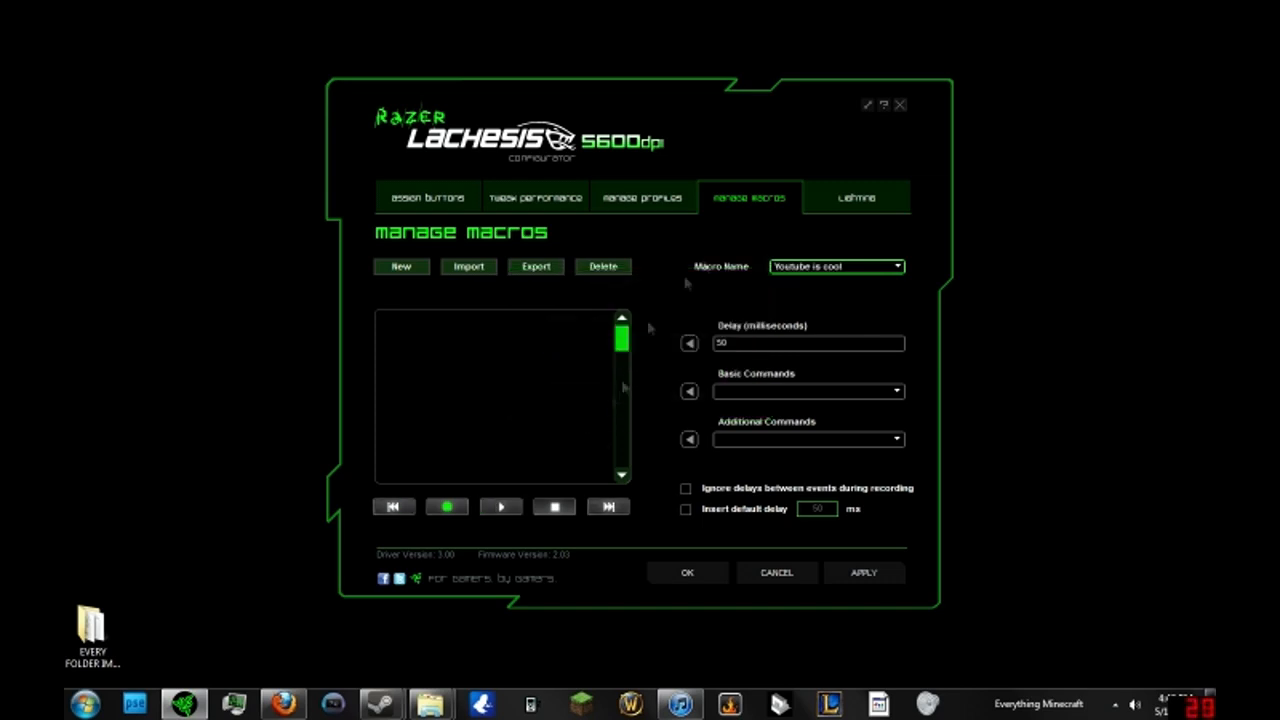
- Record a single left click (button down, short delay, button up) into the macro
{"action": "left_click", "coordinate": [446, 508]}
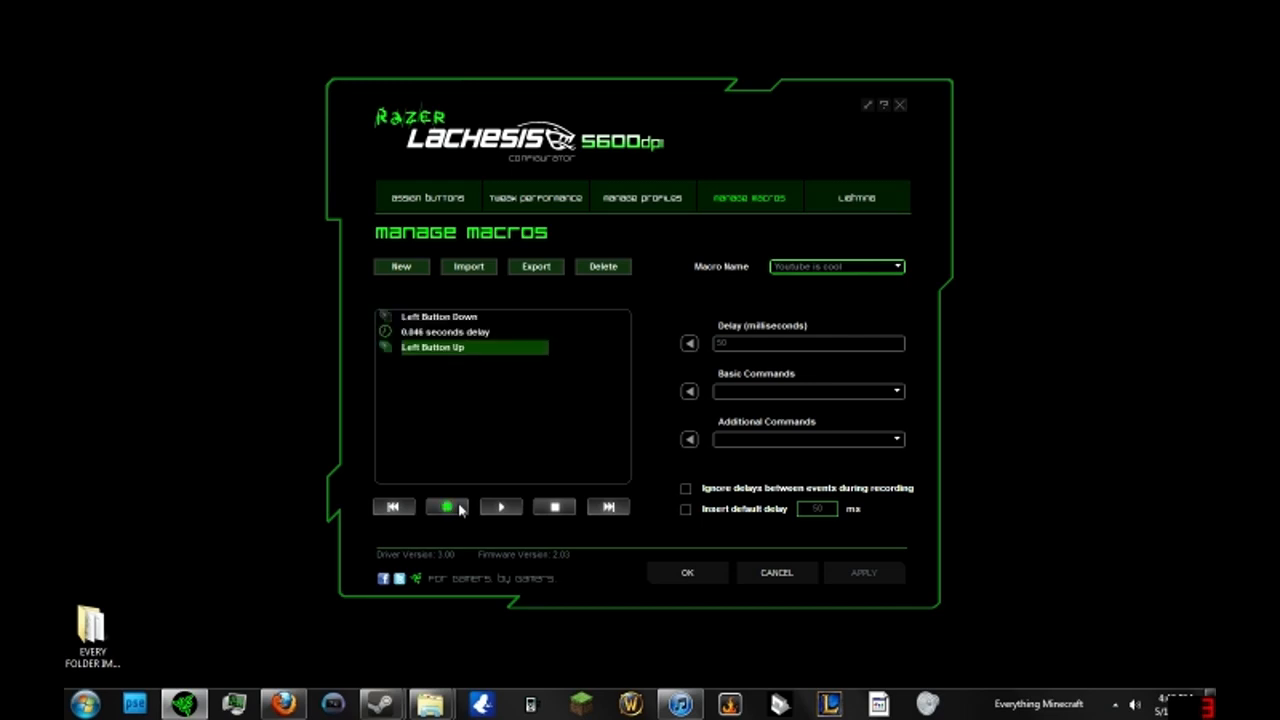
{"action": "mouse_move", "coordinate": [554, 508]}
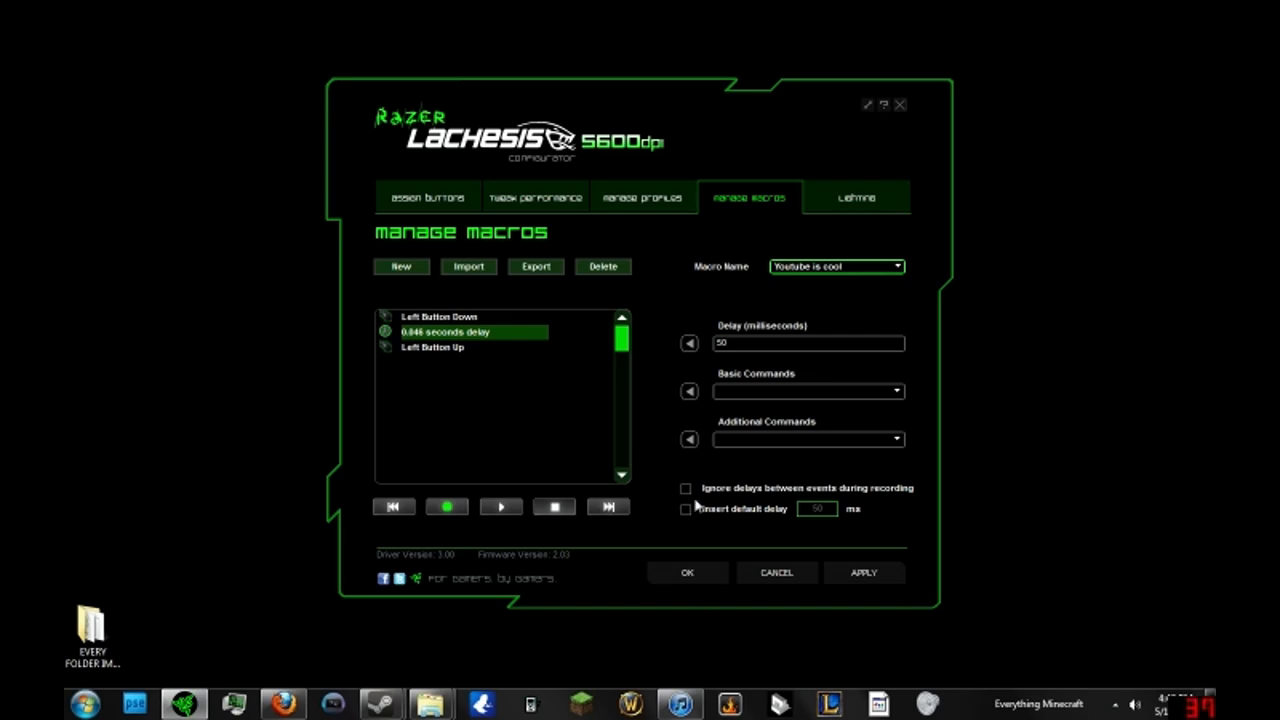
- Toggle Insert default delay and Ignore delays on and back off
{"action": "left_click", "coordinate": [684, 510]}
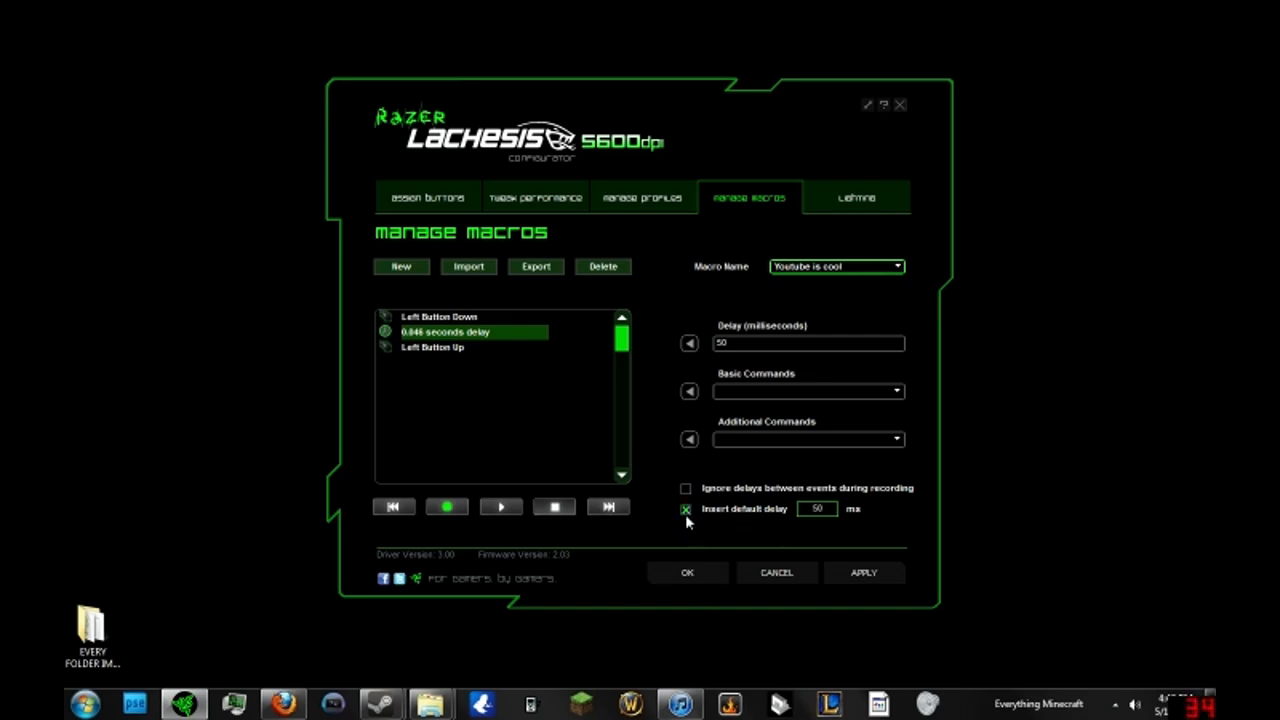
{"action": "left_click", "coordinate": [686, 510]}
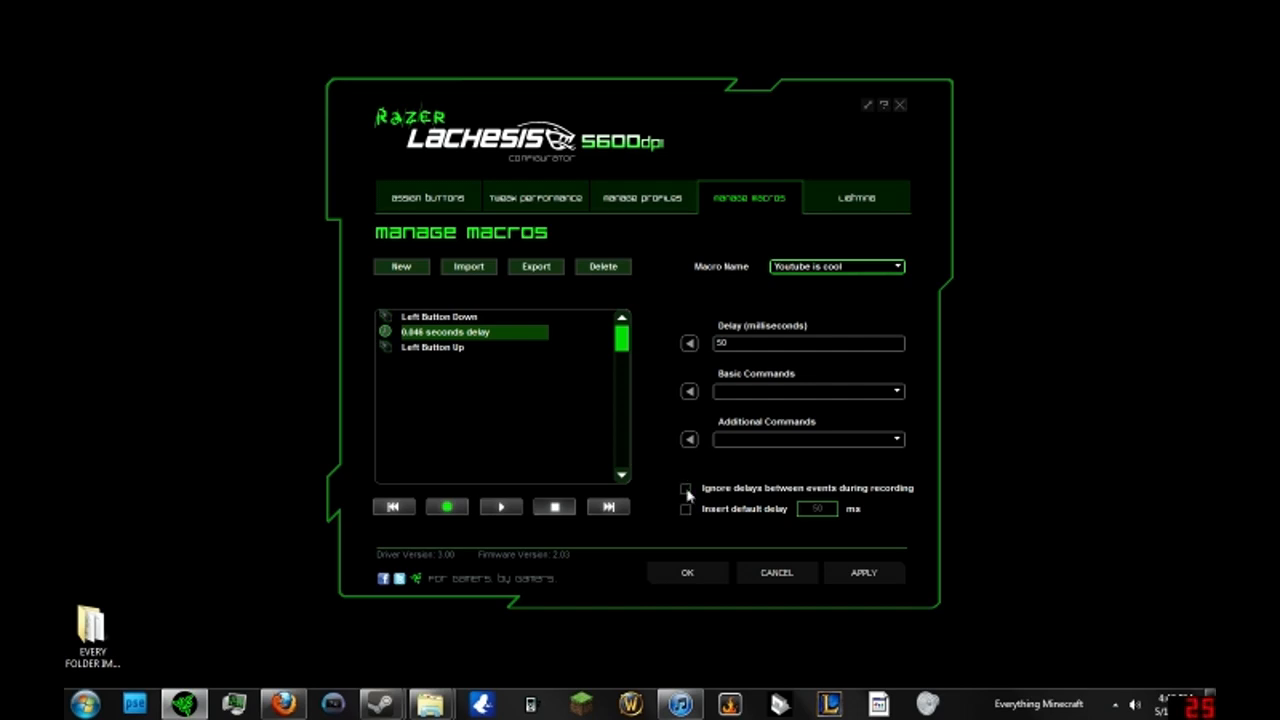
{"action": "mouse_move", "coordinate": [576, 174]}
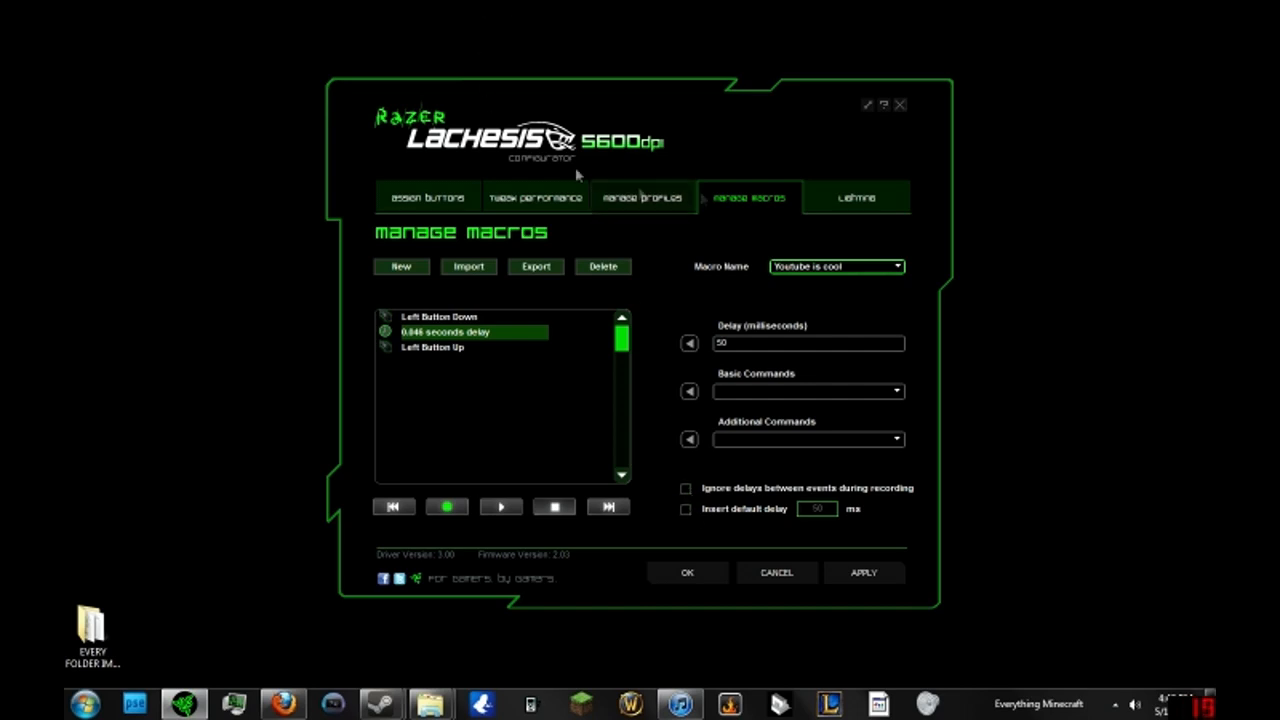
{"action": "left_click", "coordinate": [684, 488]}
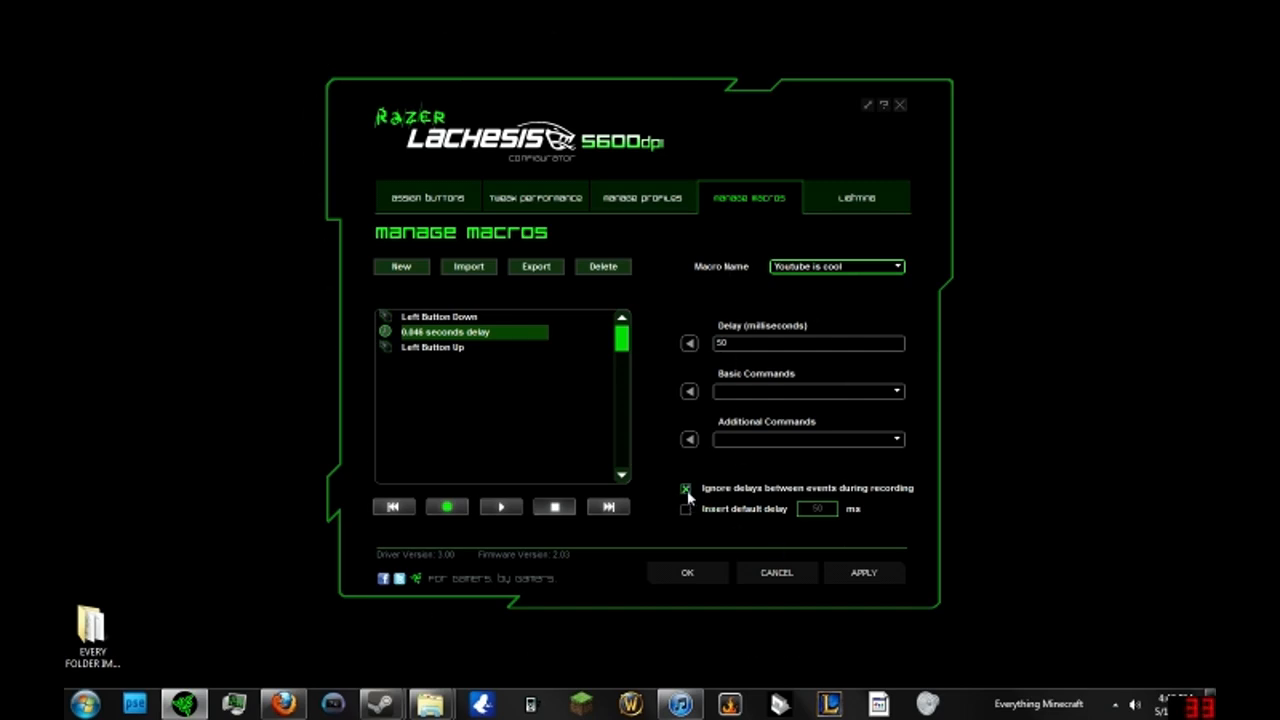
{"action": "left_click", "coordinate": [686, 488]}
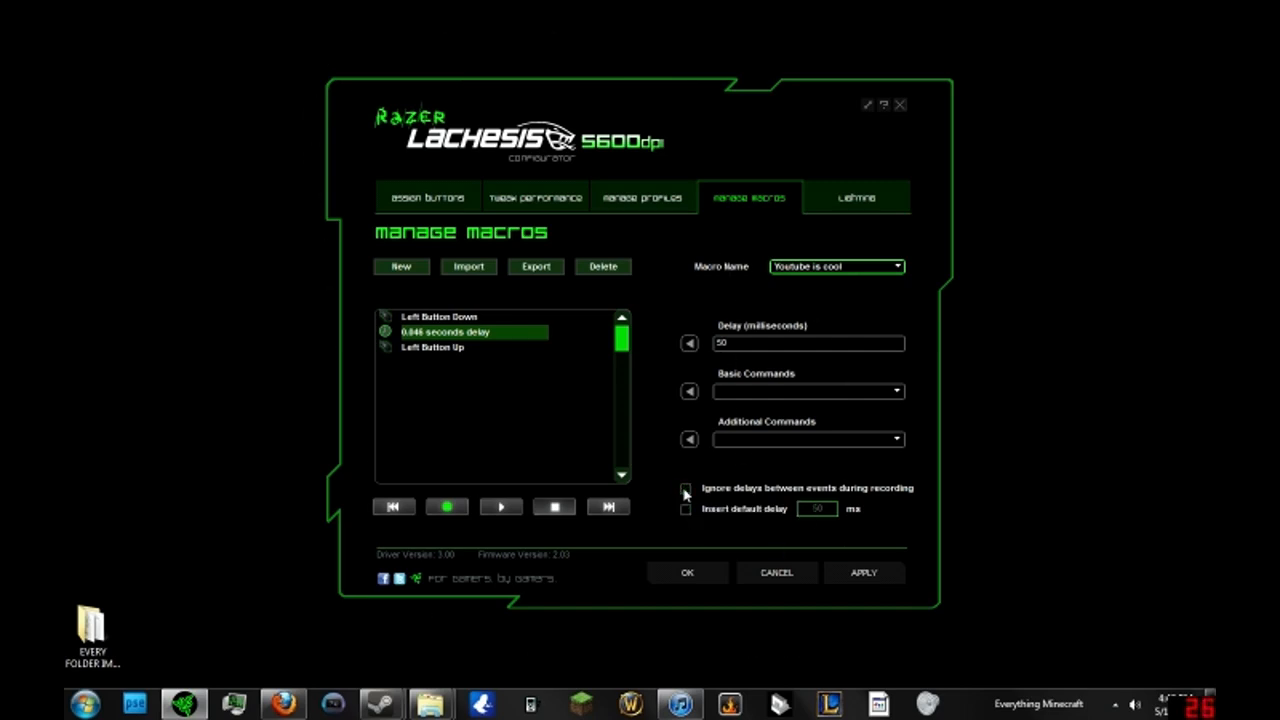
- Delete the recorded delay so left down and left up run back to back
{"action": "right_click", "coordinate": [464, 332]}
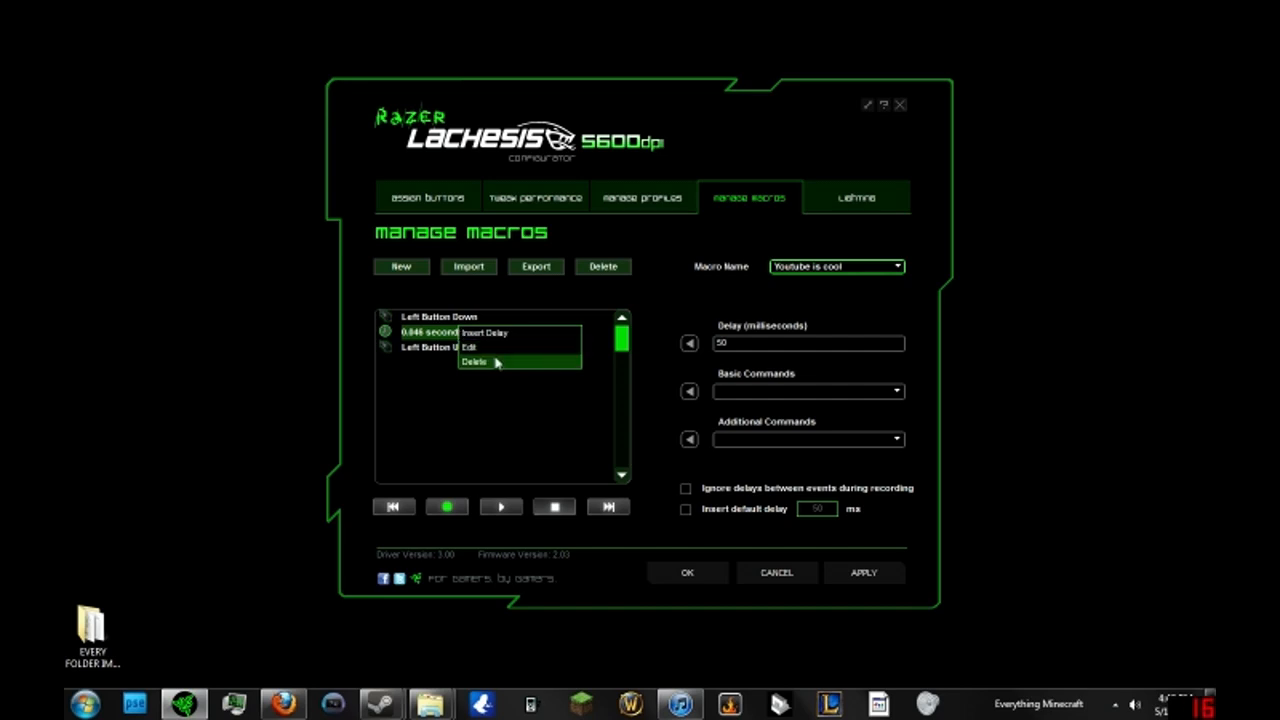
{"action": "left_click", "coordinate": [474, 360]}
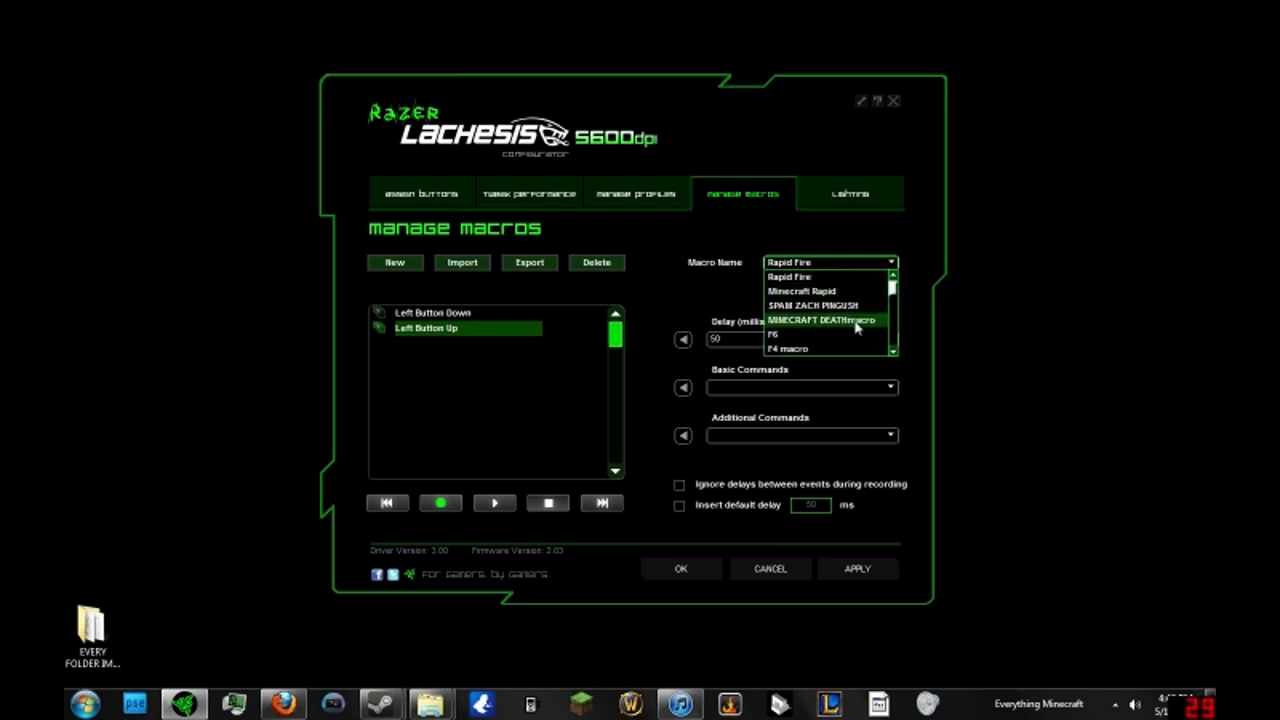
{"action": "mouse_move", "coordinate": [822, 292]}
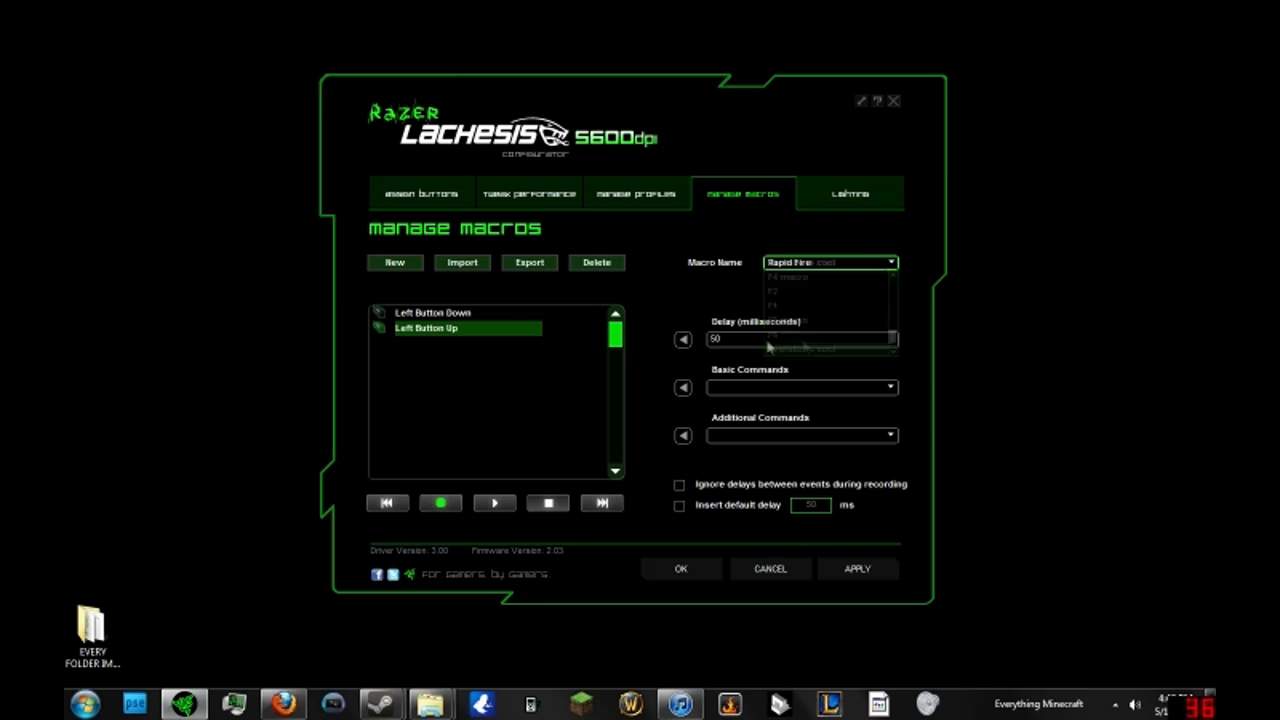
- Return to the button assignments page of the WoW layout profile
{"action": "left_click", "coordinate": [420, 192]}
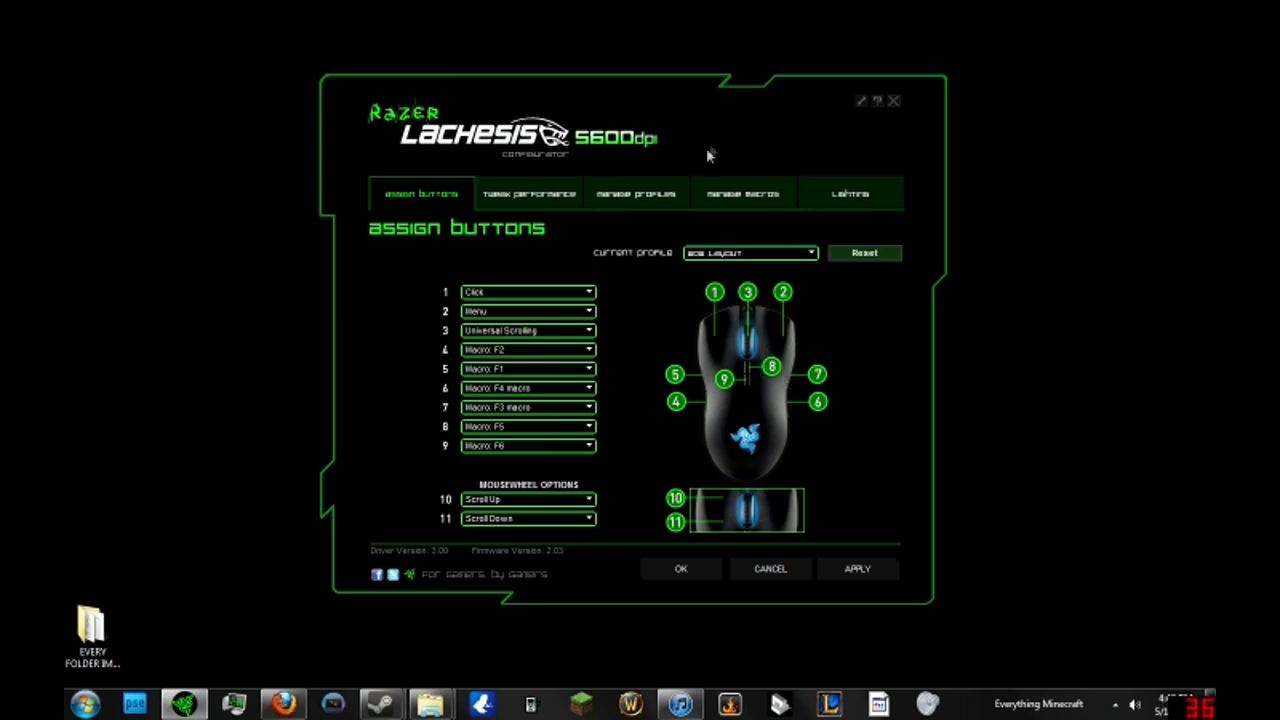
{"action": "mouse_move", "coordinate": [792, 114]}
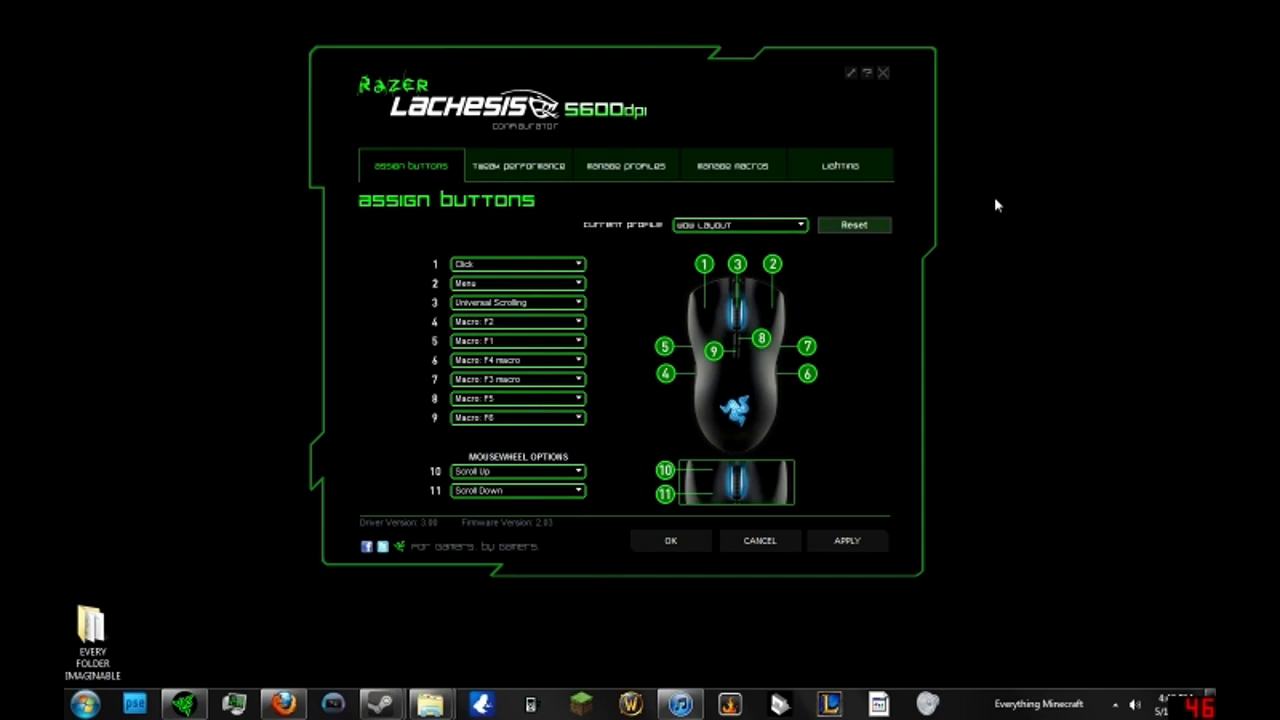
{"action": "mouse_move", "coordinate": [852, 140]}
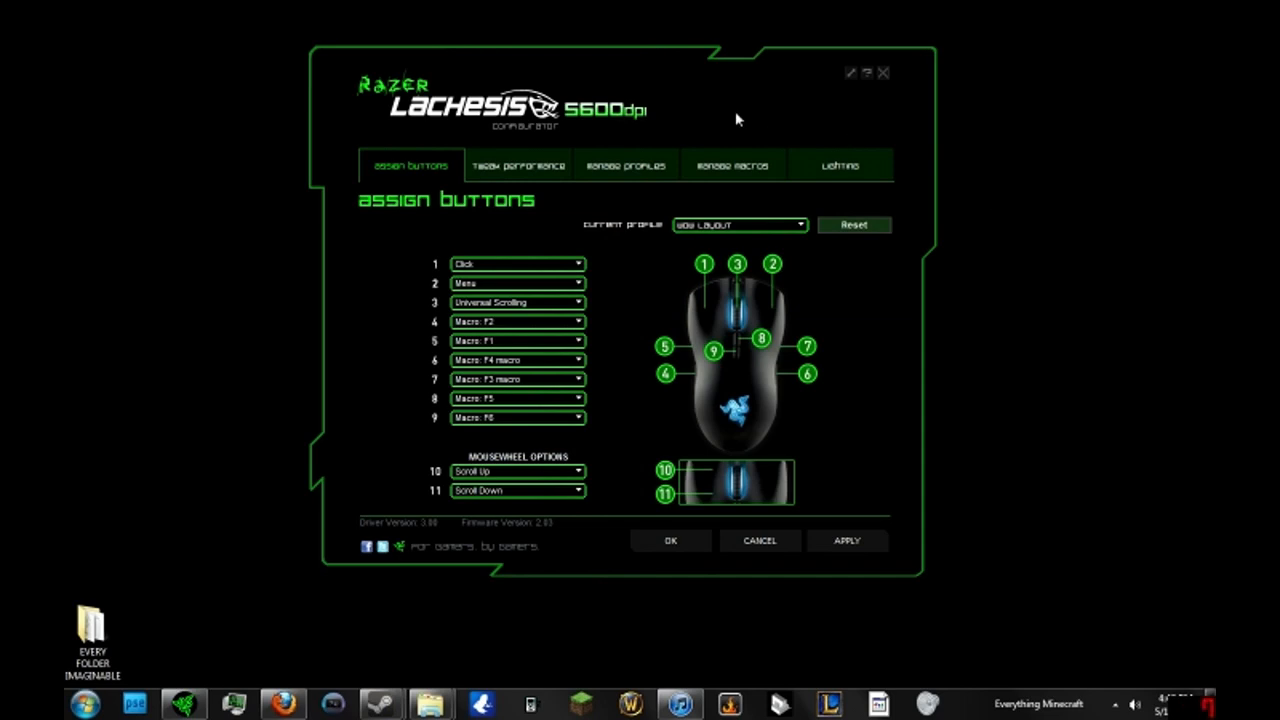
{"action": "mouse_move", "coordinate": [604, 488]}
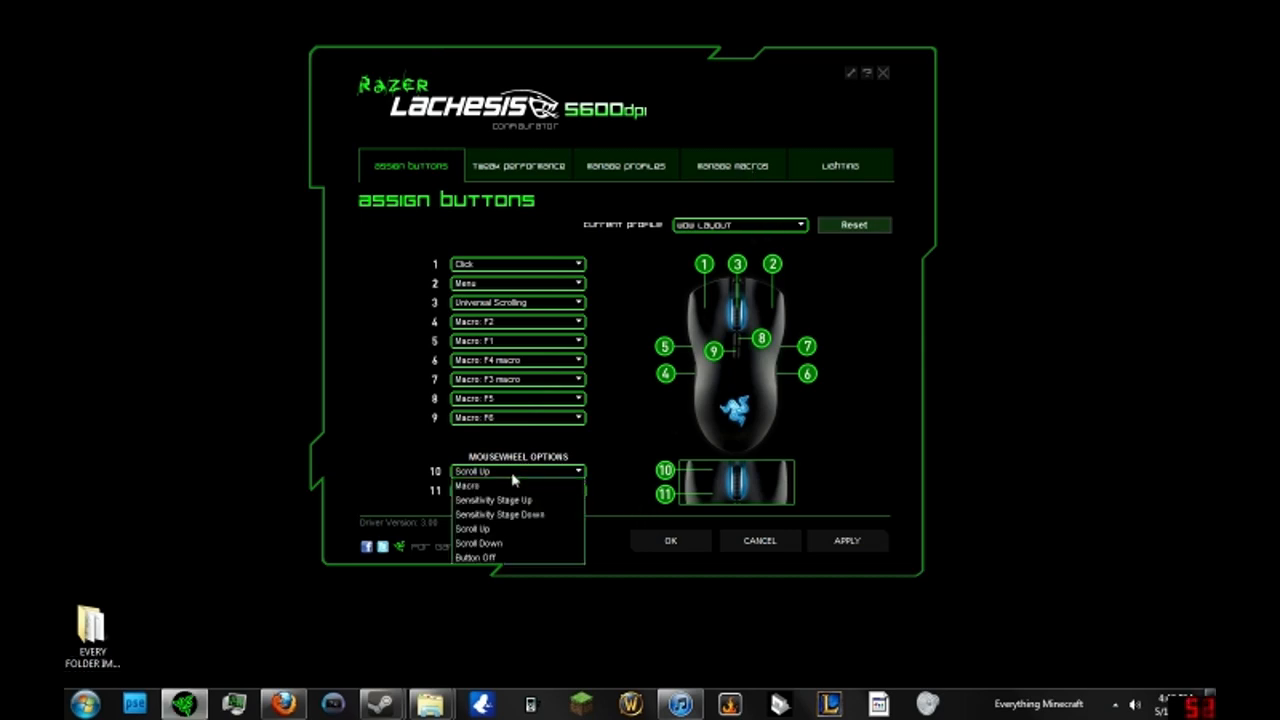
- Assign mouse-wheel buttons 10 and 11 to play the 'Youtube is cool' macro
{"action": "left_click", "coordinate": [464, 486]}
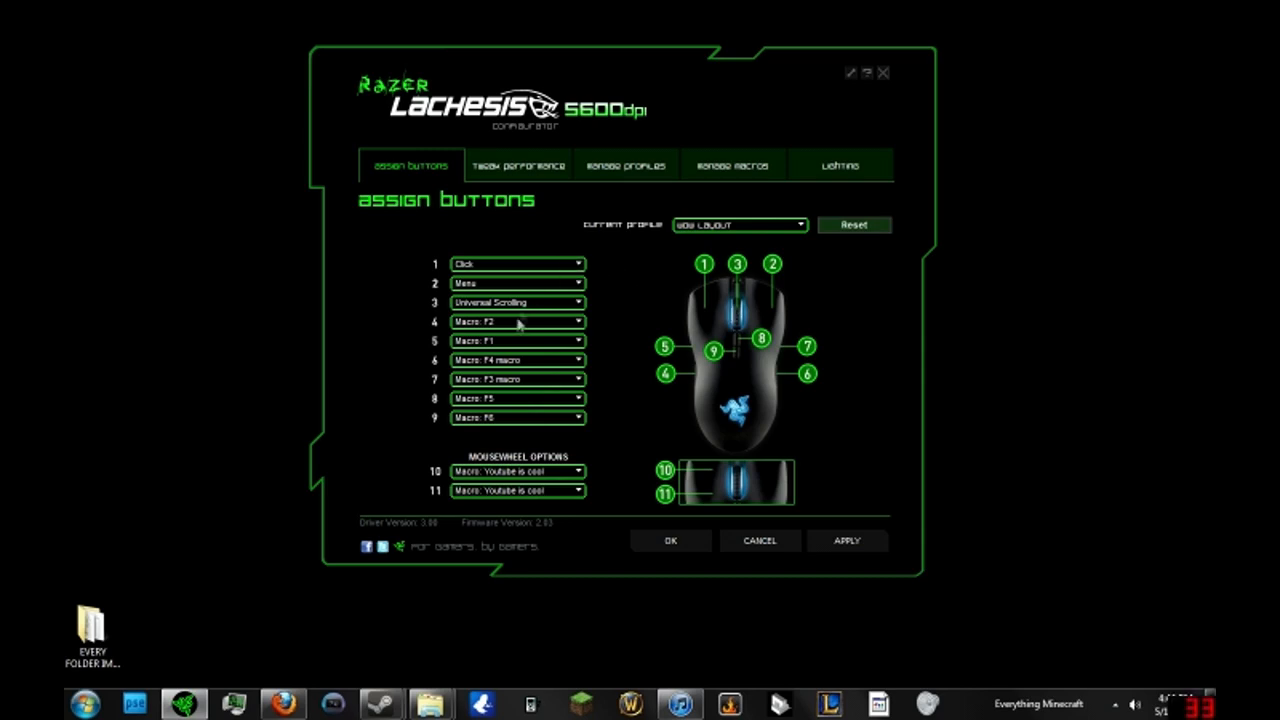
{"action": "mouse_move", "coordinate": [548, 310]}
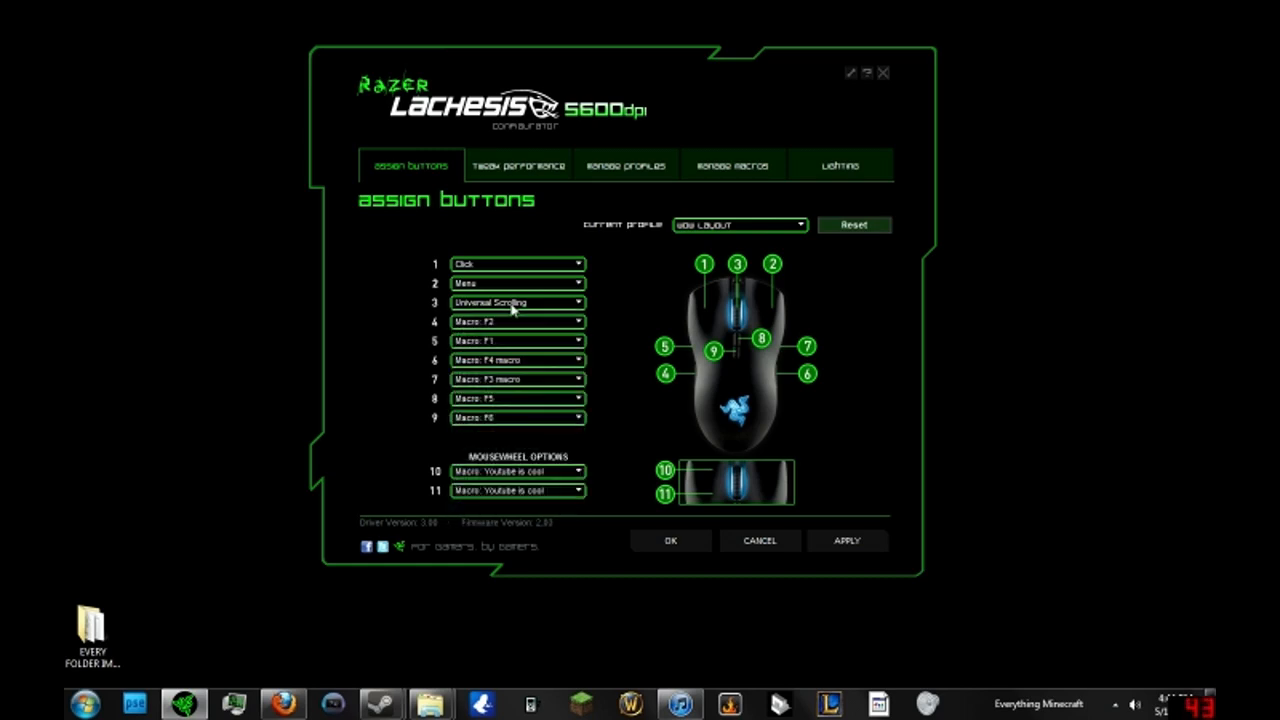
{"action": "left_click", "coordinate": [578, 302]}
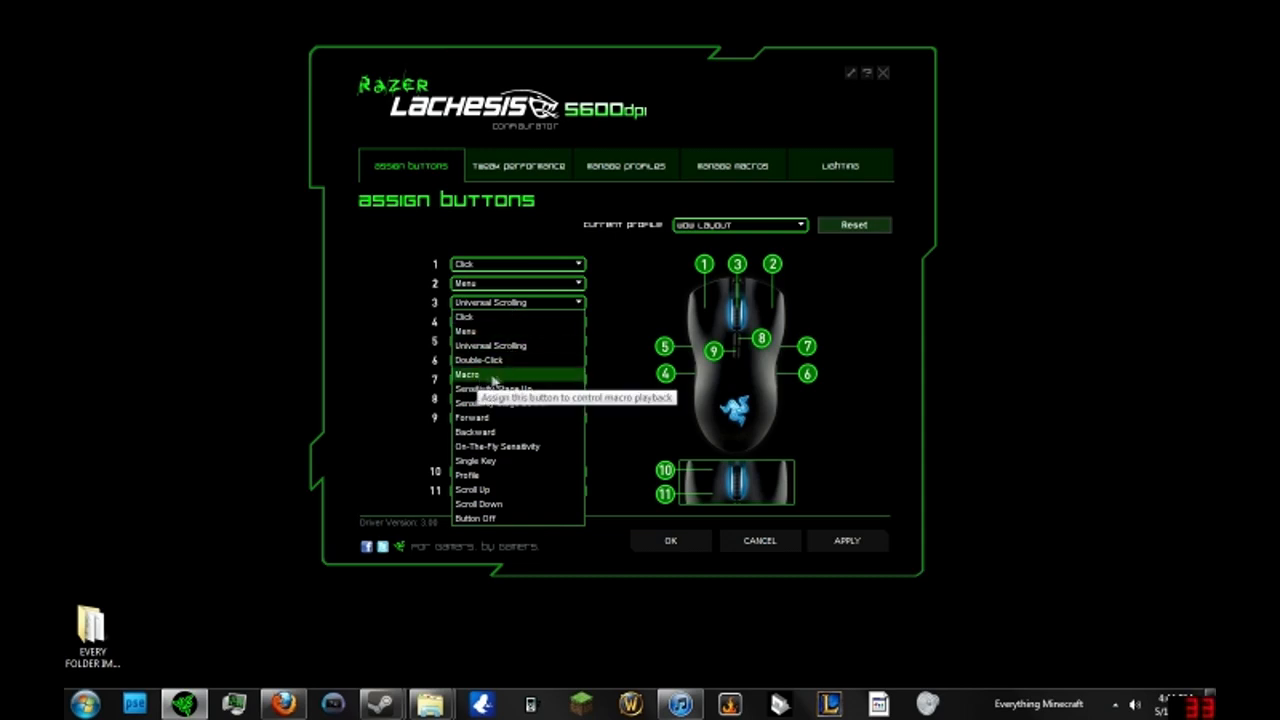
{"action": "mouse_move", "coordinate": [492, 374]}
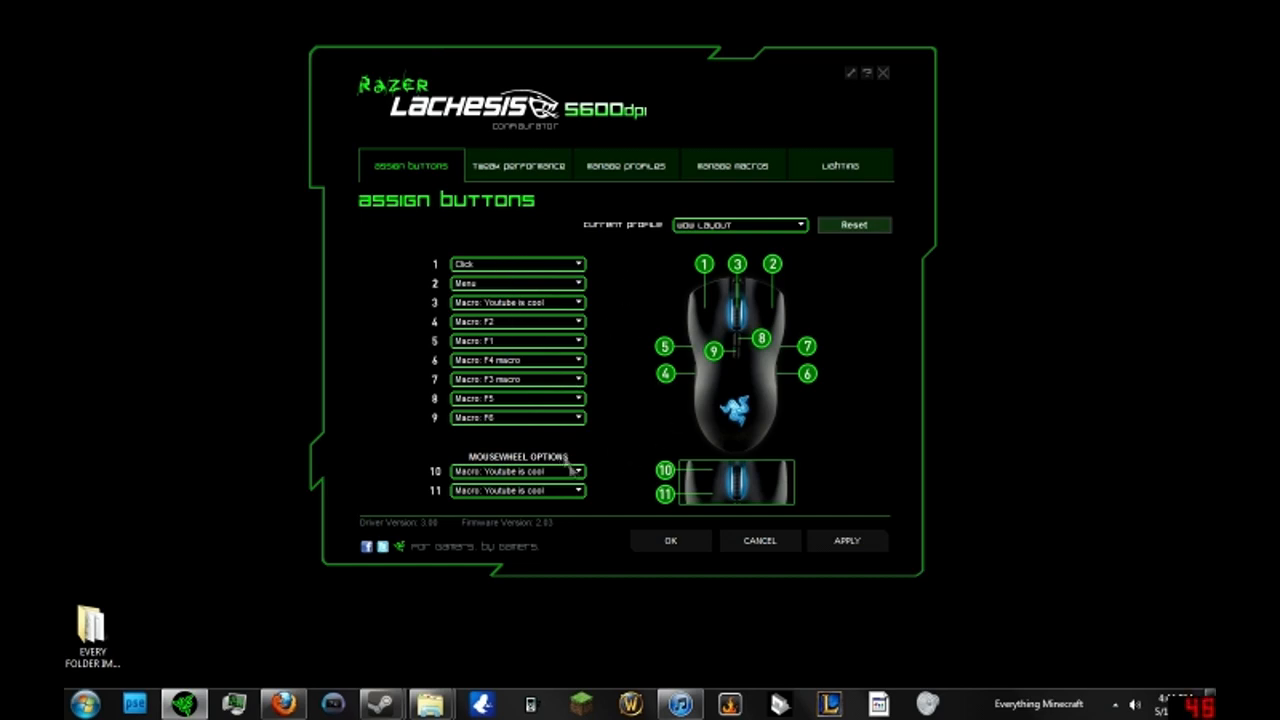
{"action": "mouse_move", "coordinate": [1136, 434]}
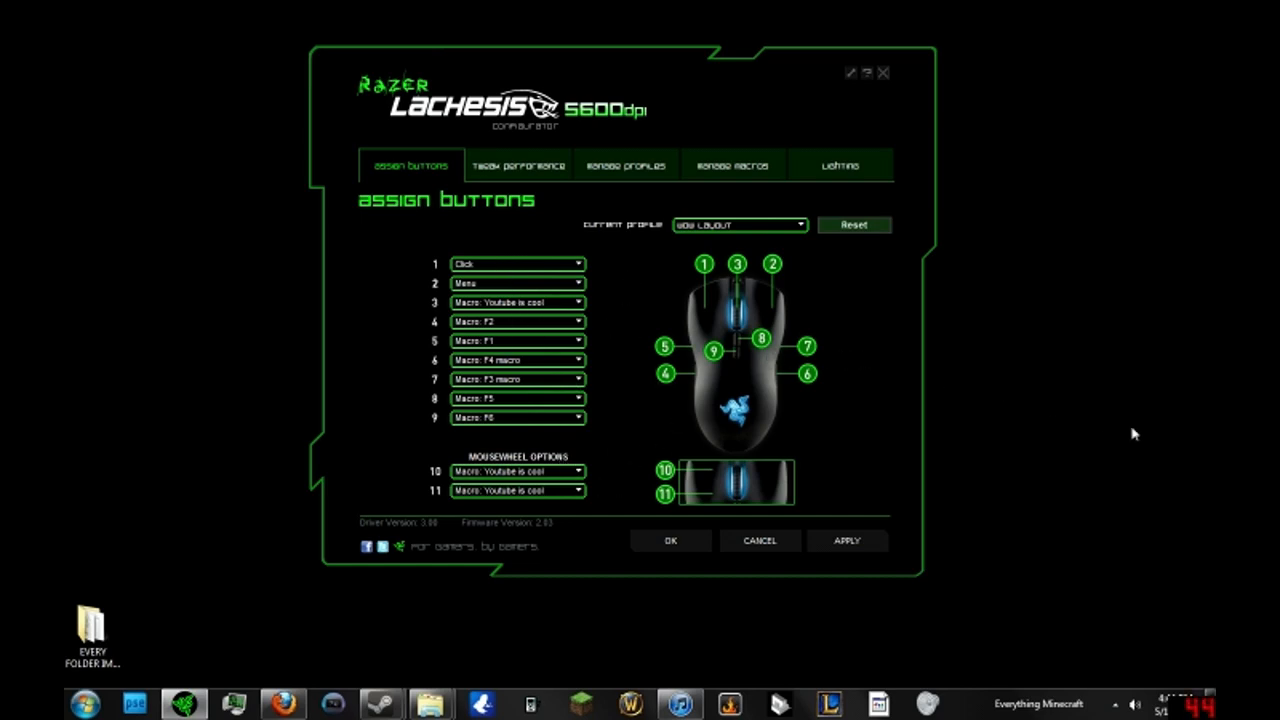
{"action": "mouse_move", "coordinate": [852, 266]}
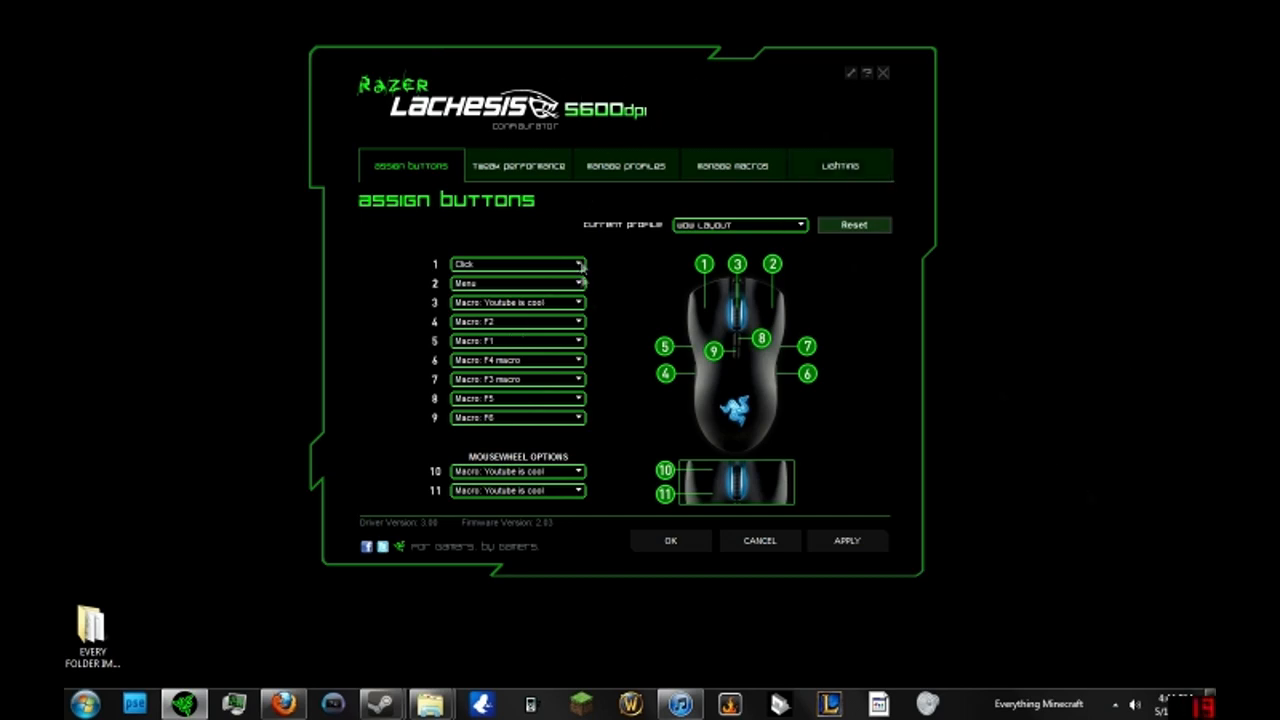
{"action": "left_click", "coordinate": [578, 302]}
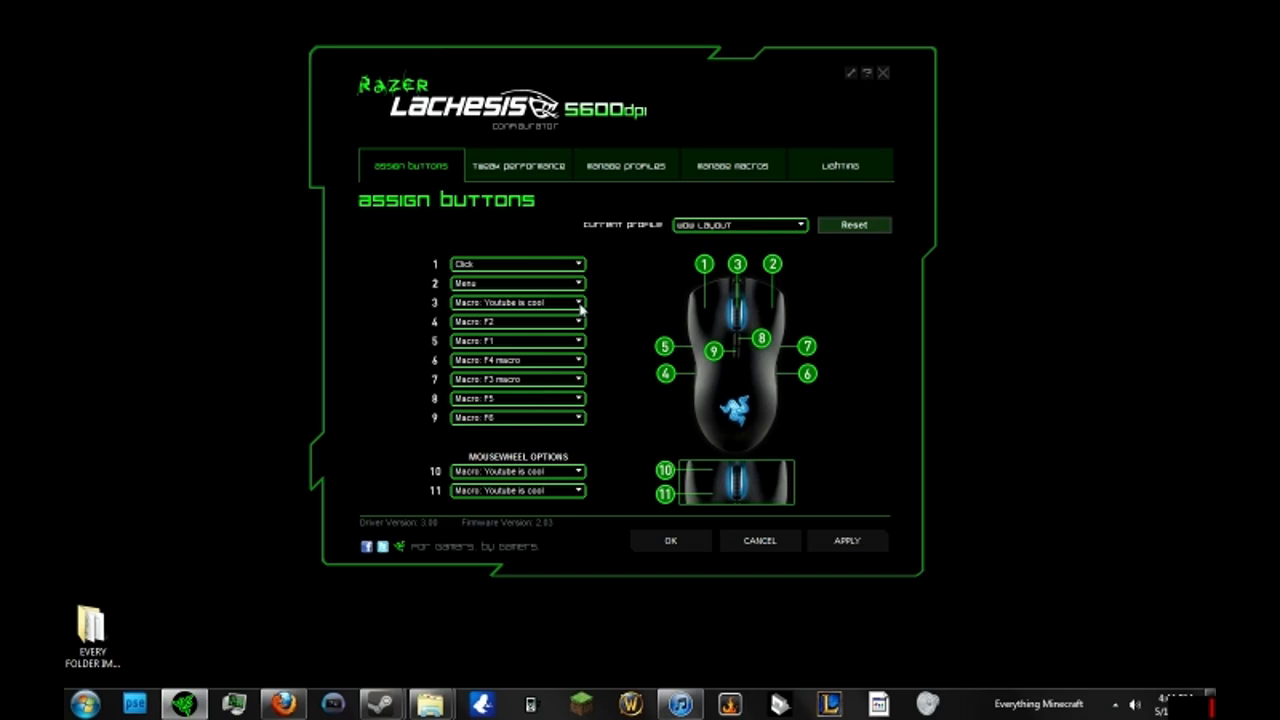
{"action": "left_click", "coordinate": [578, 302]}
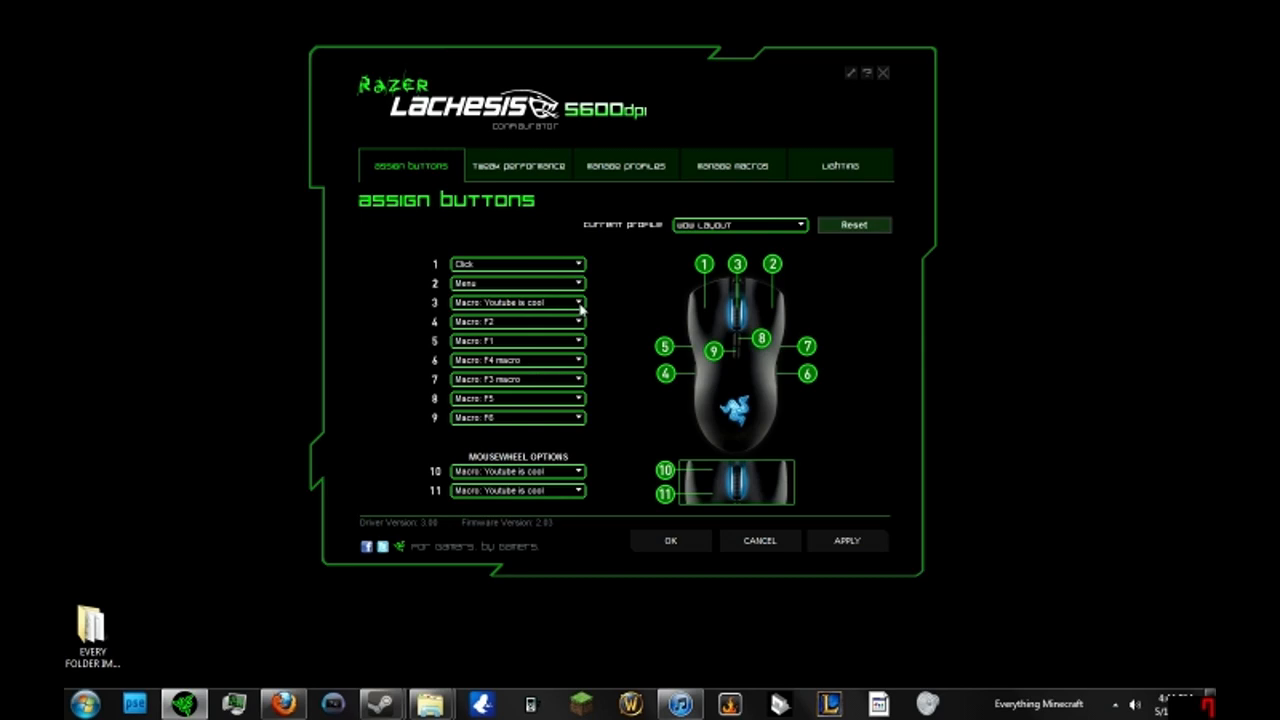
- Set button 3 to Universal Scrolling and wheel-up (10) to Scroll Up in the WoW layout
{"action": "left_click", "coordinate": [578, 302]}
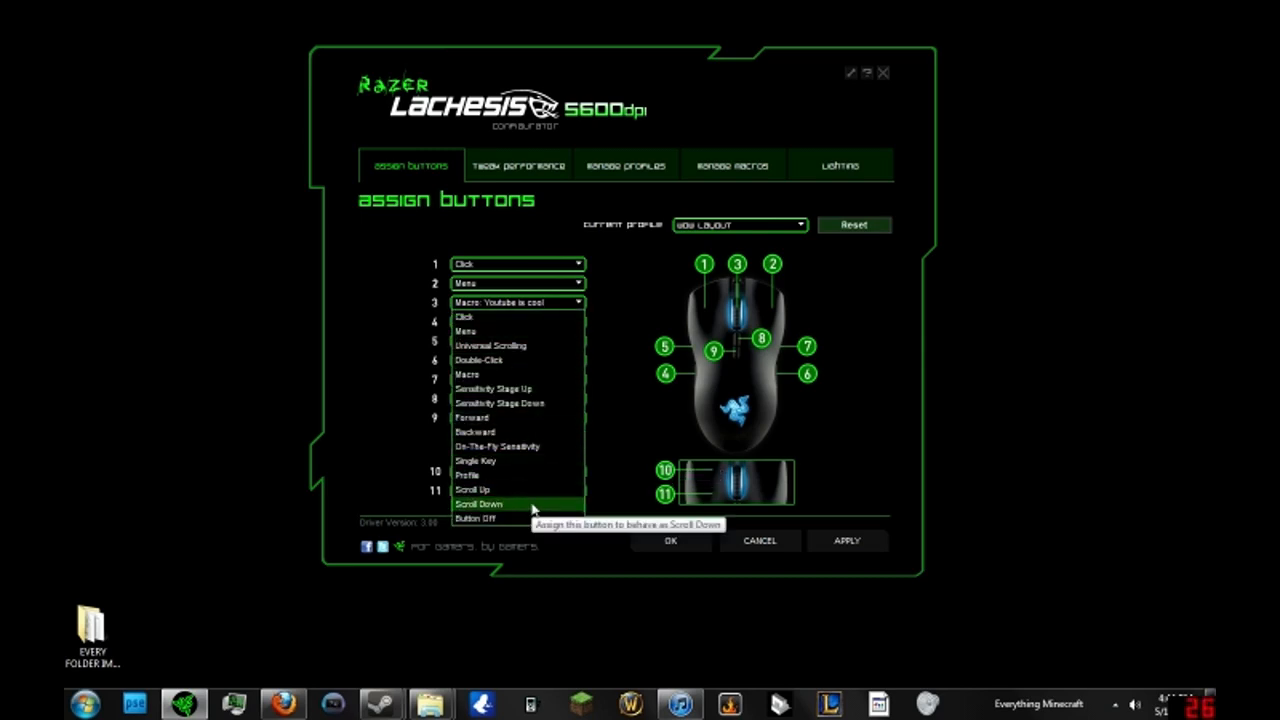
{"action": "mouse_move", "coordinate": [480, 376]}
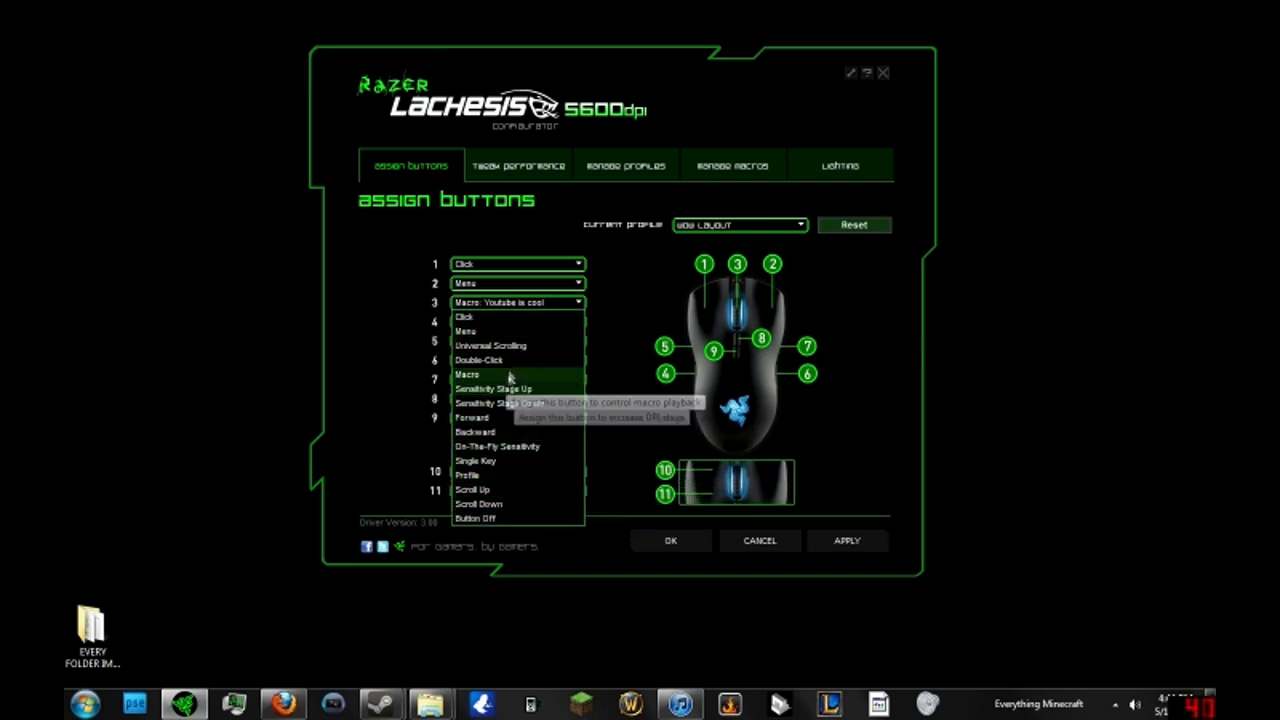
{"action": "mouse_move", "coordinate": [516, 360]}
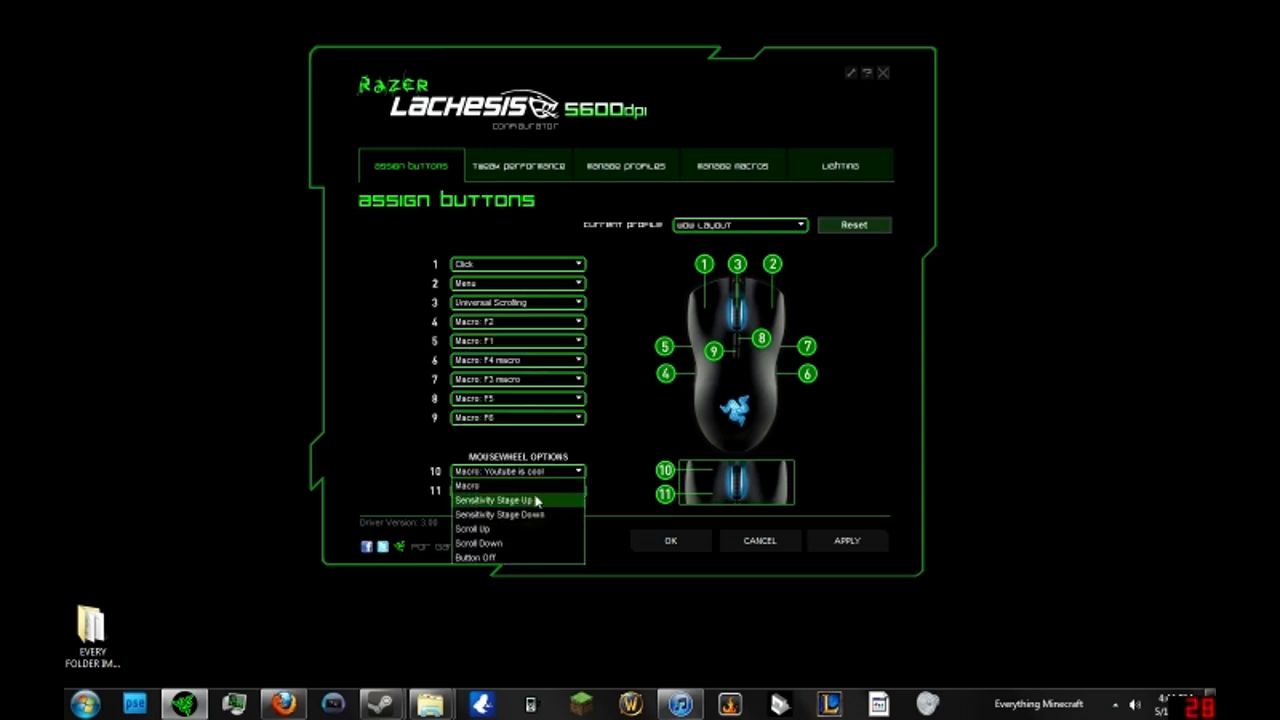
{"action": "left_click", "coordinate": [472, 528]}
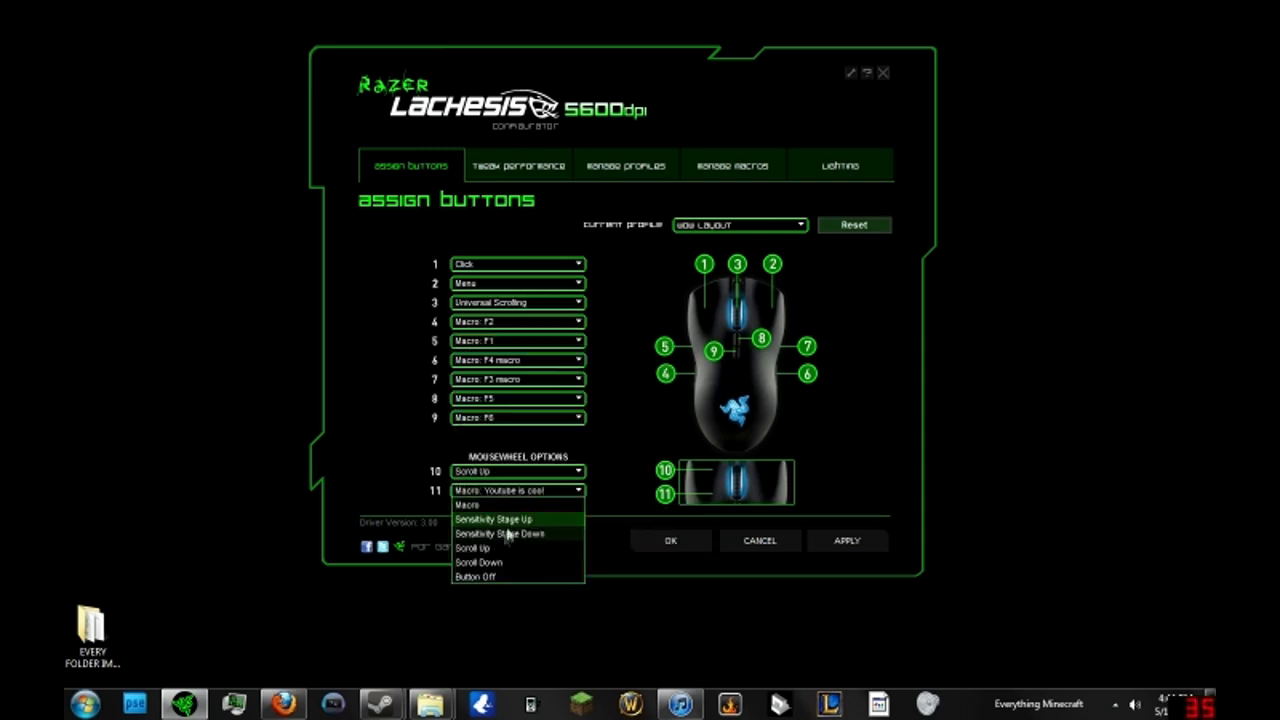
{"action": "left_click", "coordinate": [626, 164]}
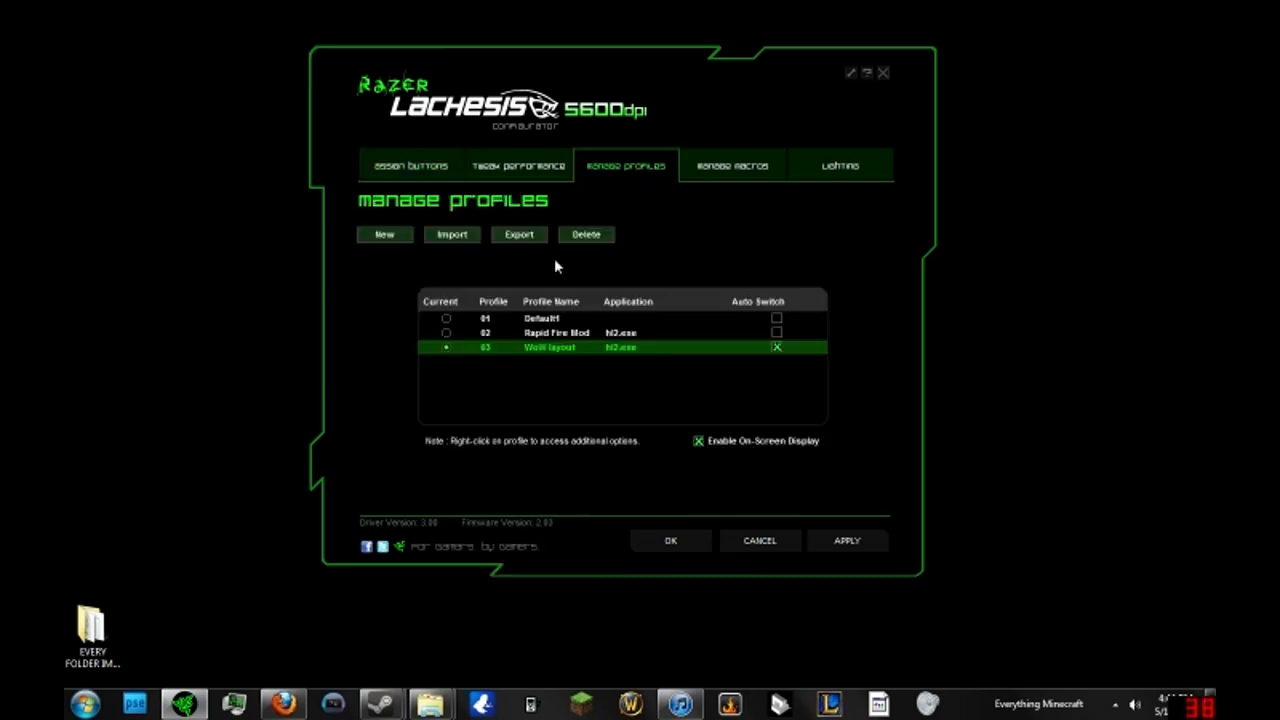
- Make Rapid Fire Mod the current profile and bring up its extra options
{"action": "left_click", "coordinate": [550, 332]}
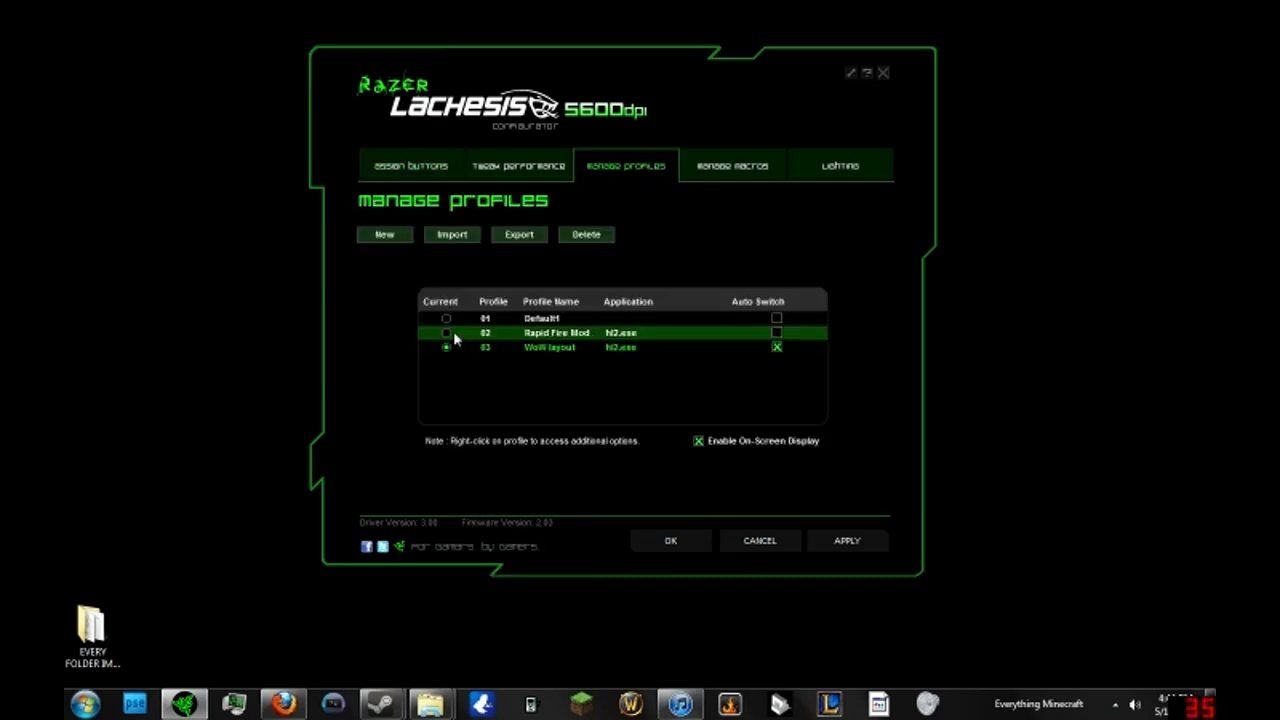
{"action": "left_click", "coordinate": [446, 332]}
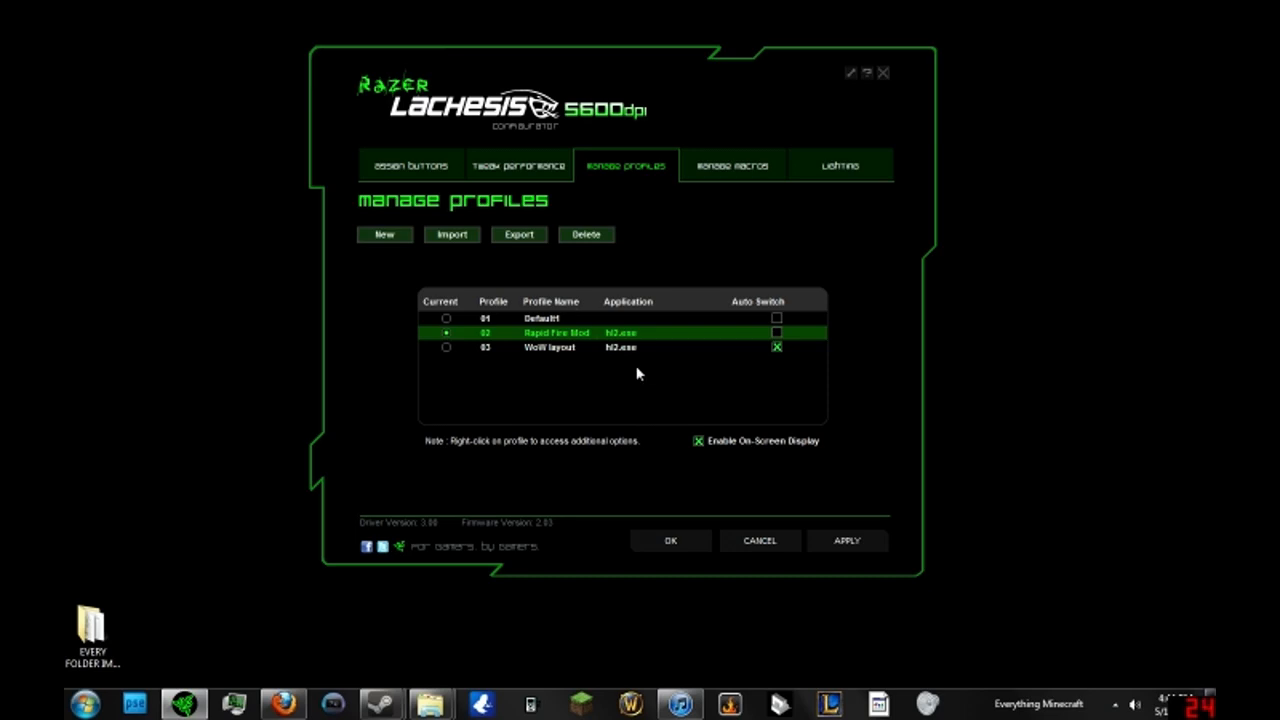
{"action": "mouse_move", "coordinate": [636, 332]}
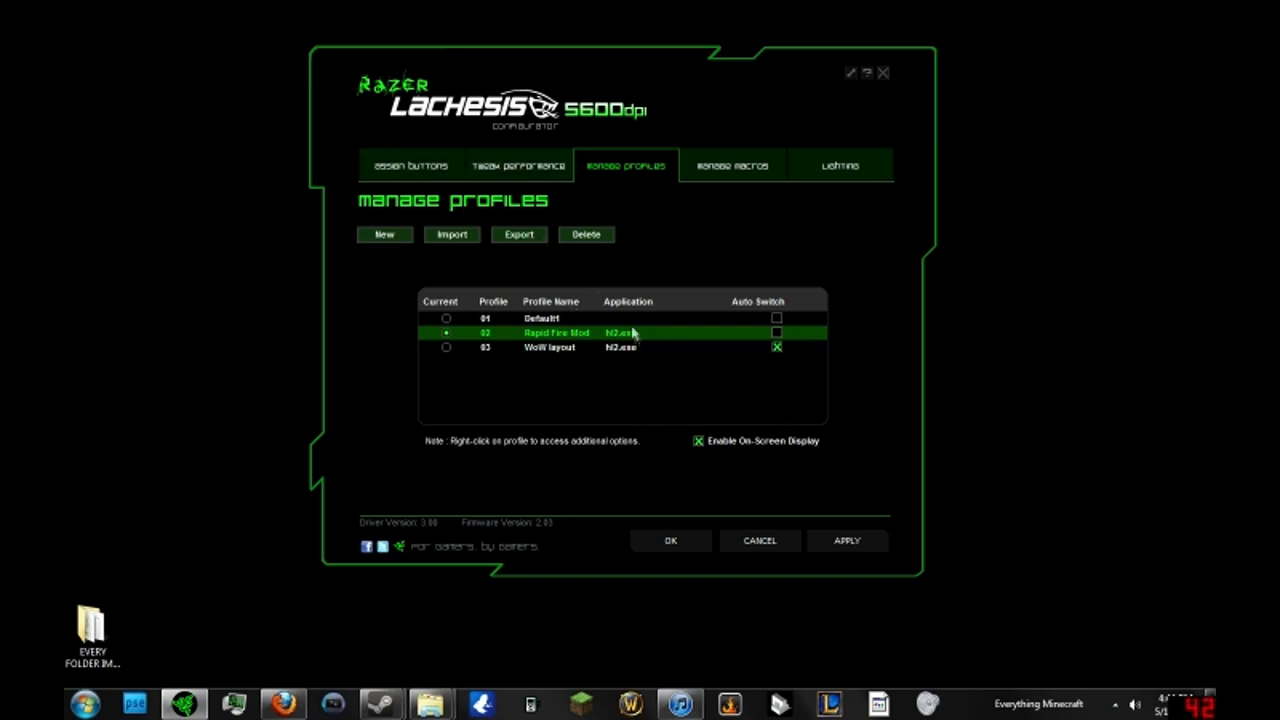
{"action": "mouse_move", "coordinate": [632, 312]}
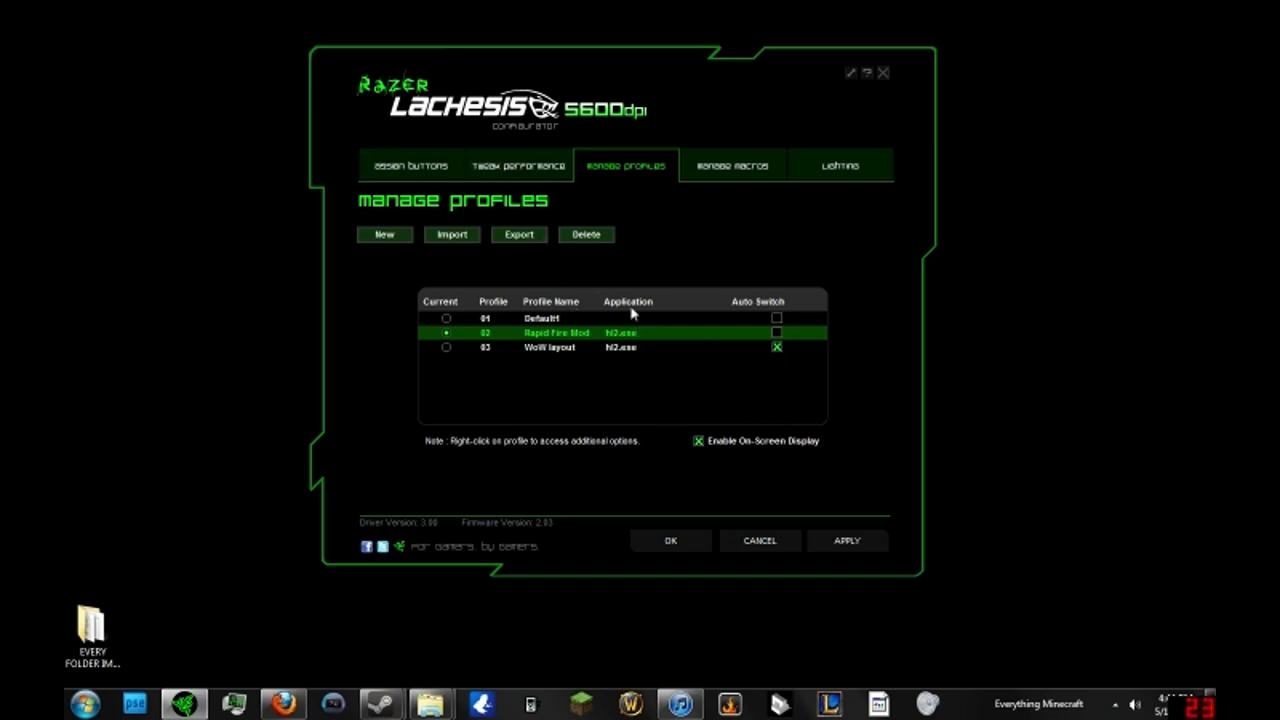
{"action": "right_click", "coordinate": [628, 332]}
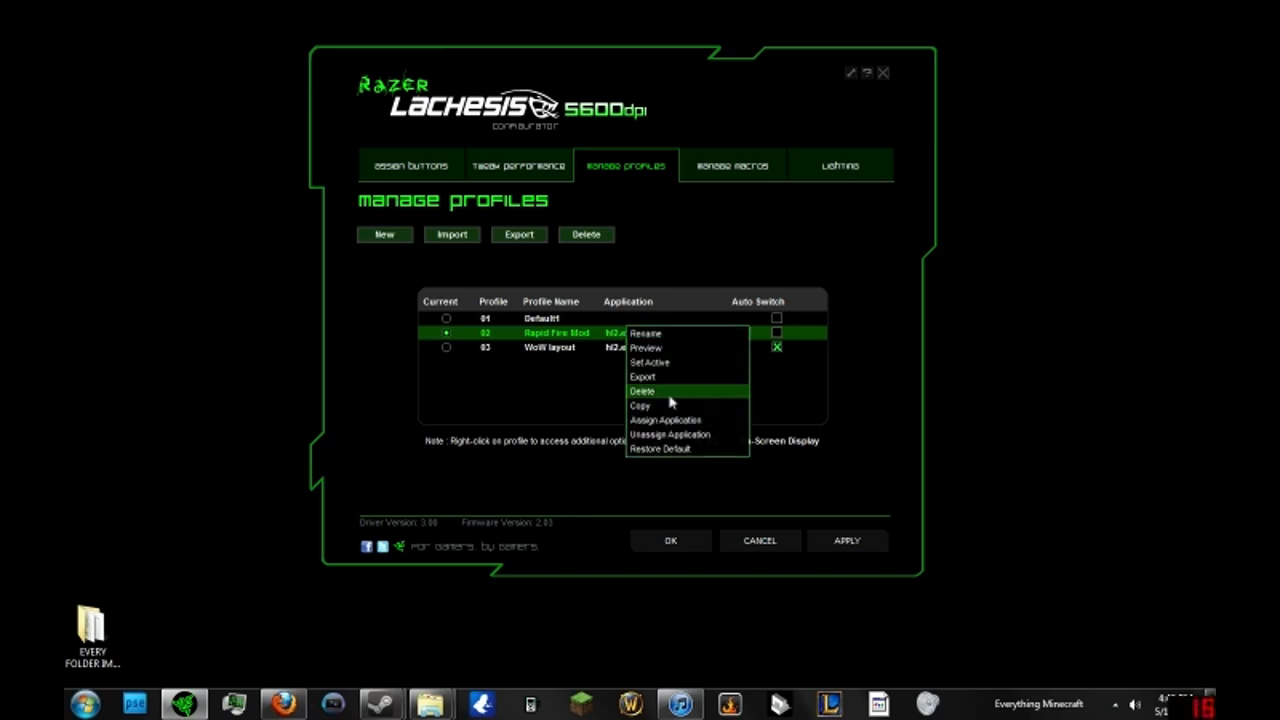
{"action": "mouse_move", "coordinate": [670, 376]}
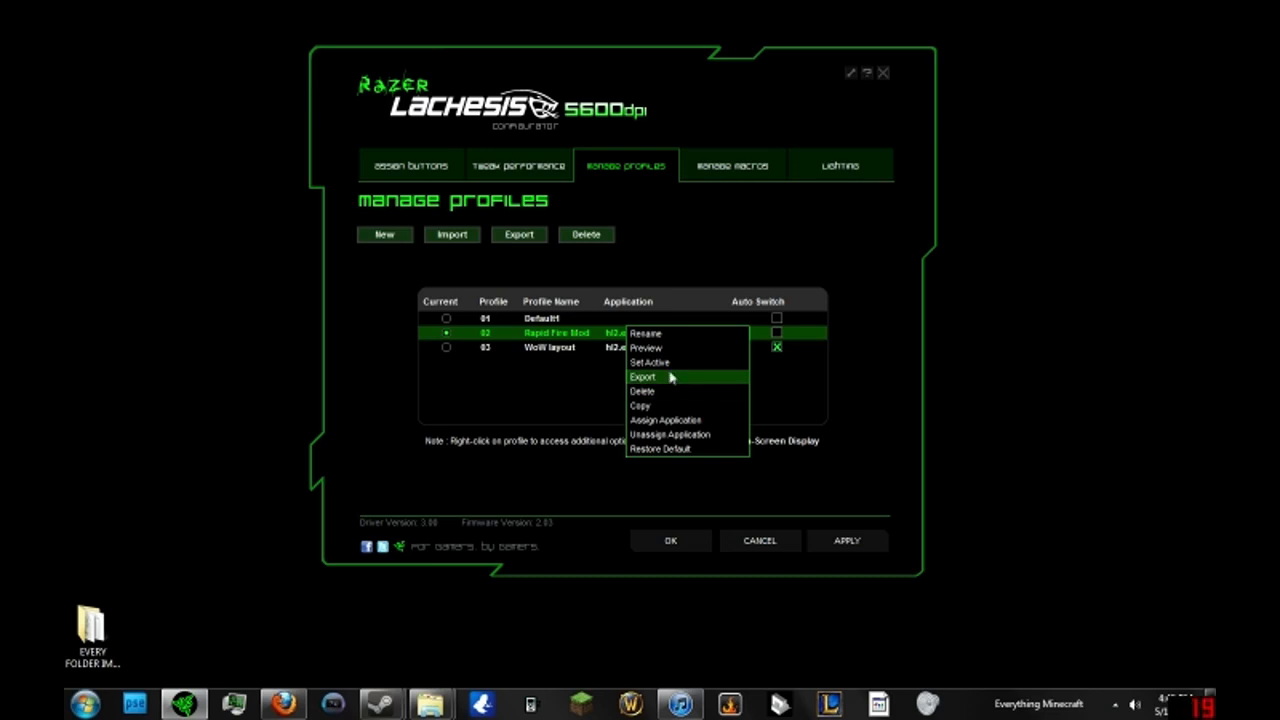
{"action": "mouse_move", "coordinate": [696, 390]}
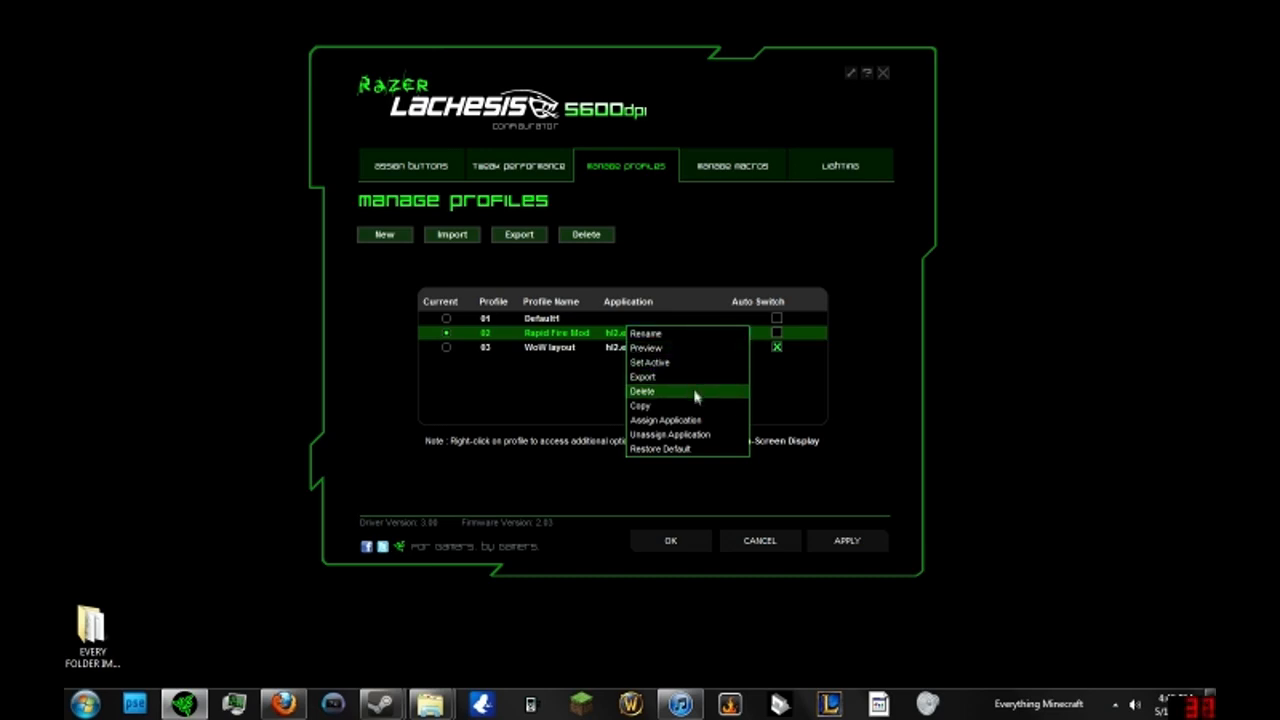
{"action": "mouse_move", "coordinate": [688, 420]}
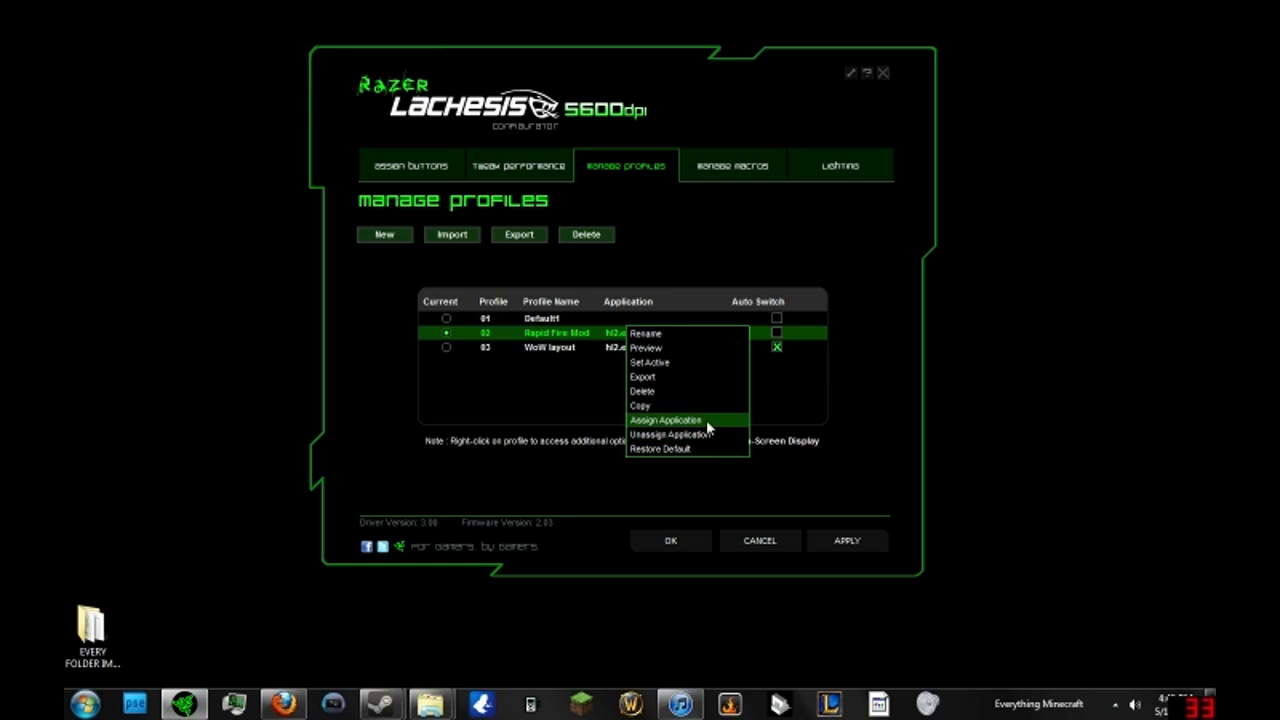
{"action": "left_click", "coordinate": [666, 420]}
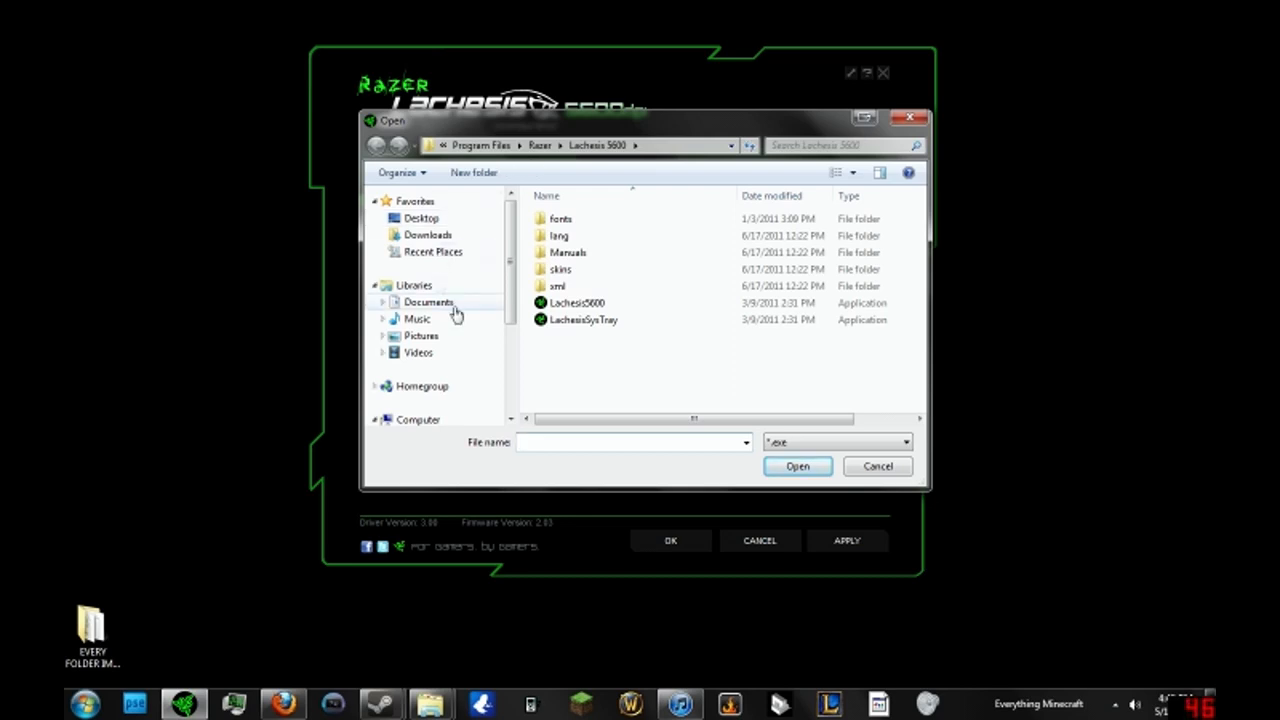
{"action": "left_click", "coordinate": [428, 302]}
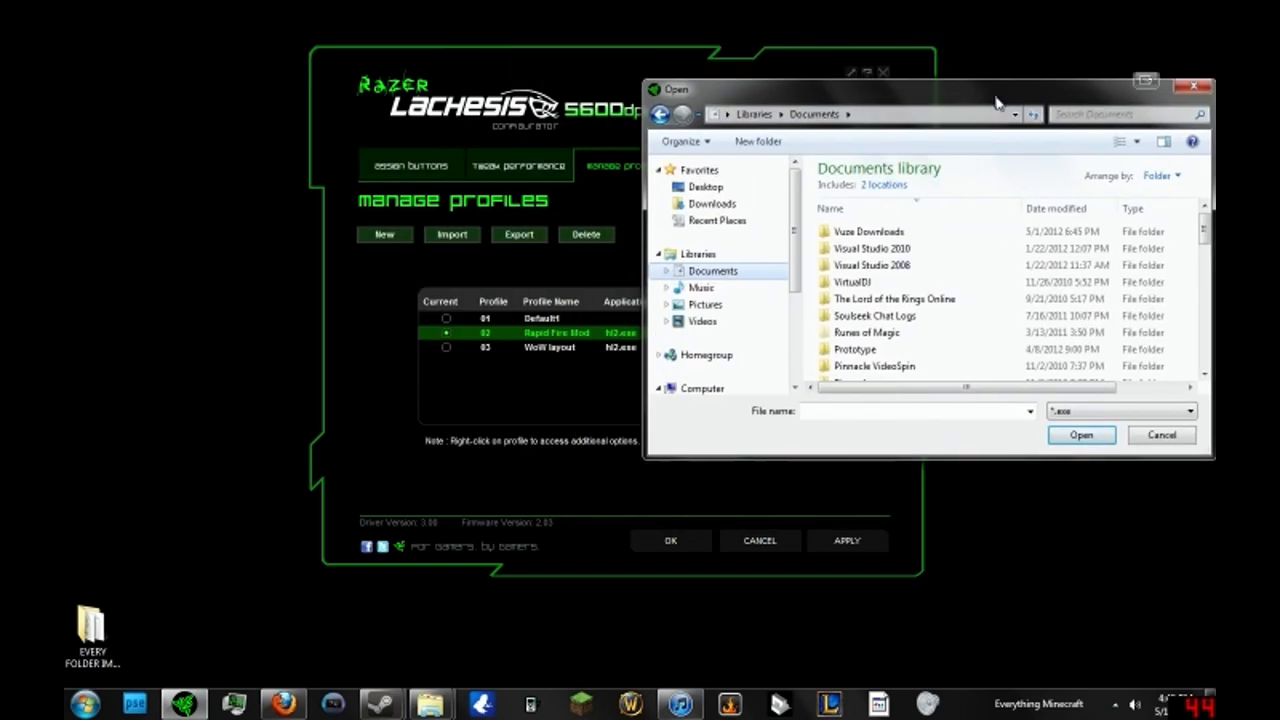
{"action": "left_click_drag", "start_coordinate": [996, 88], "coordinate": [748, 160]}
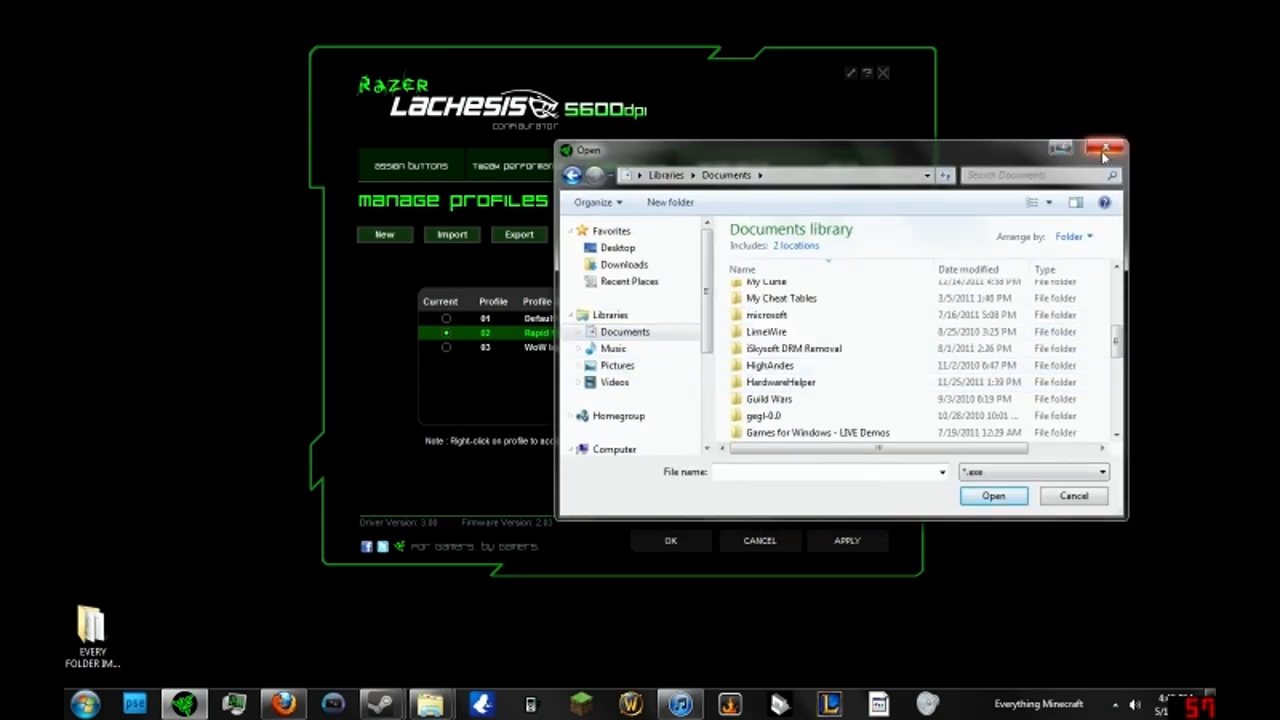
{"action": "mouse_move", "coordinate": [1104, 148]}
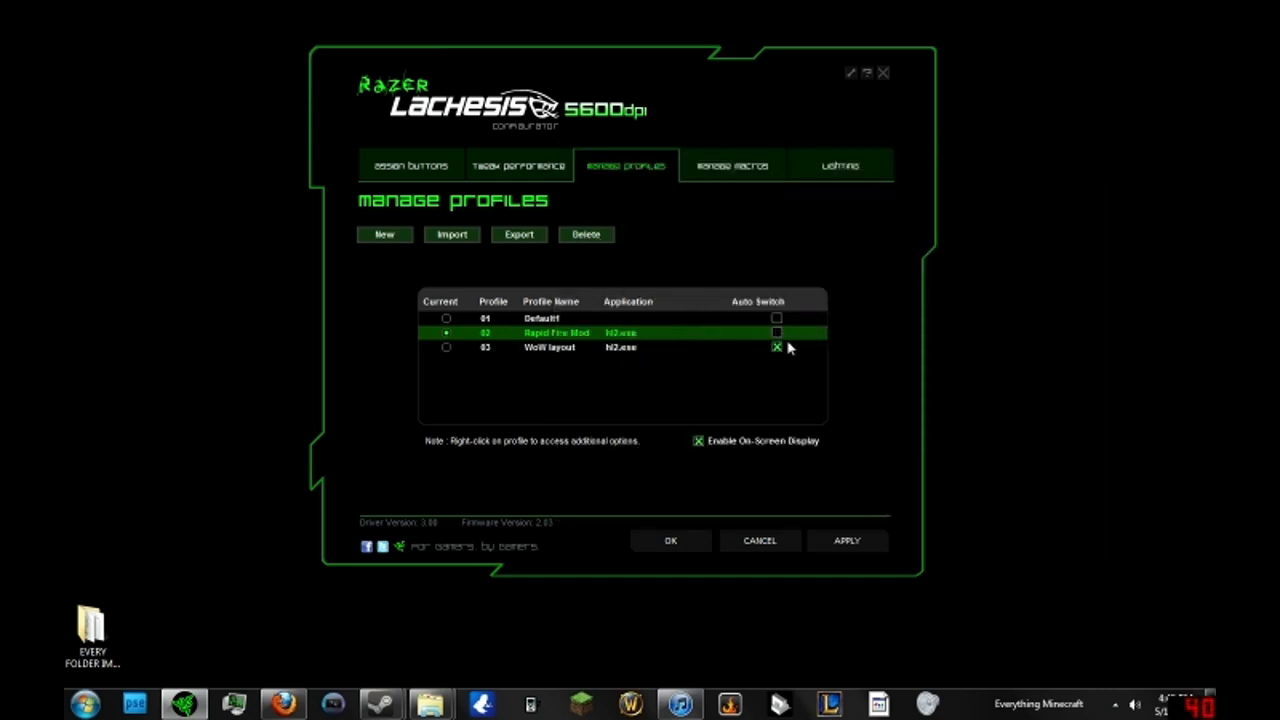
{"action": "left_click", "coordinate": [776, 332]}
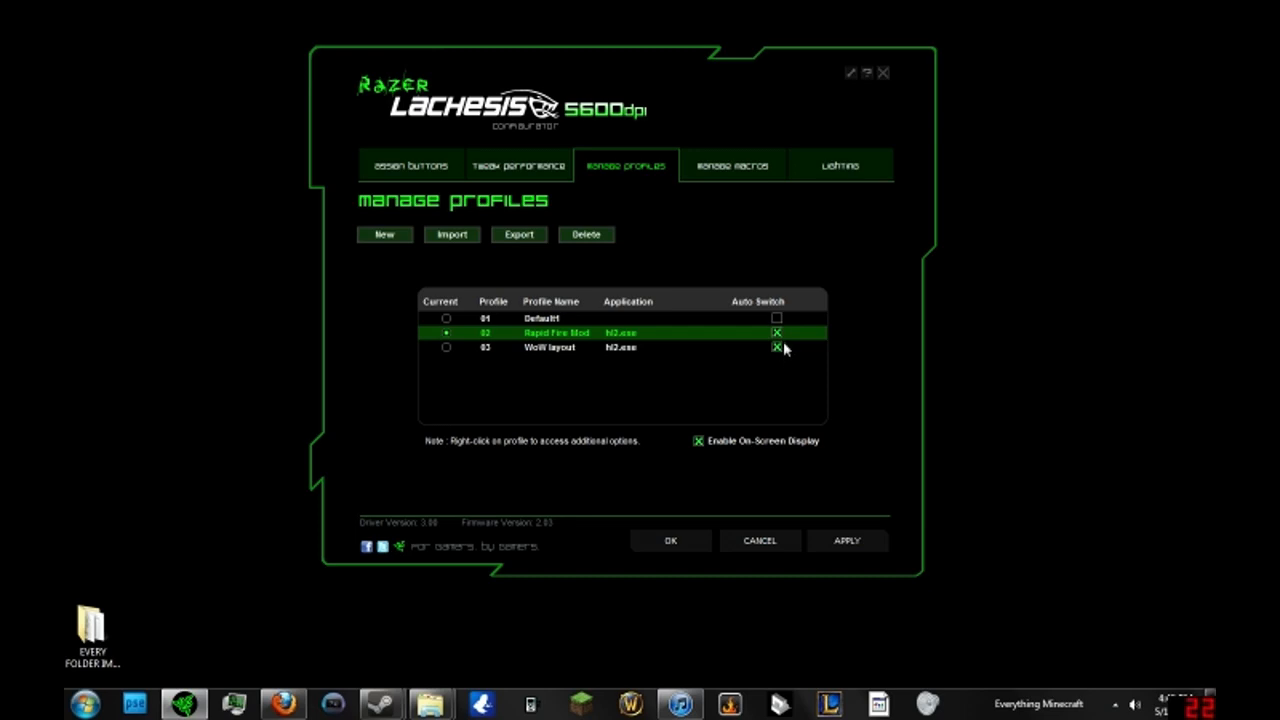
{"action": "left_click", "coordinate": [776, 332]}
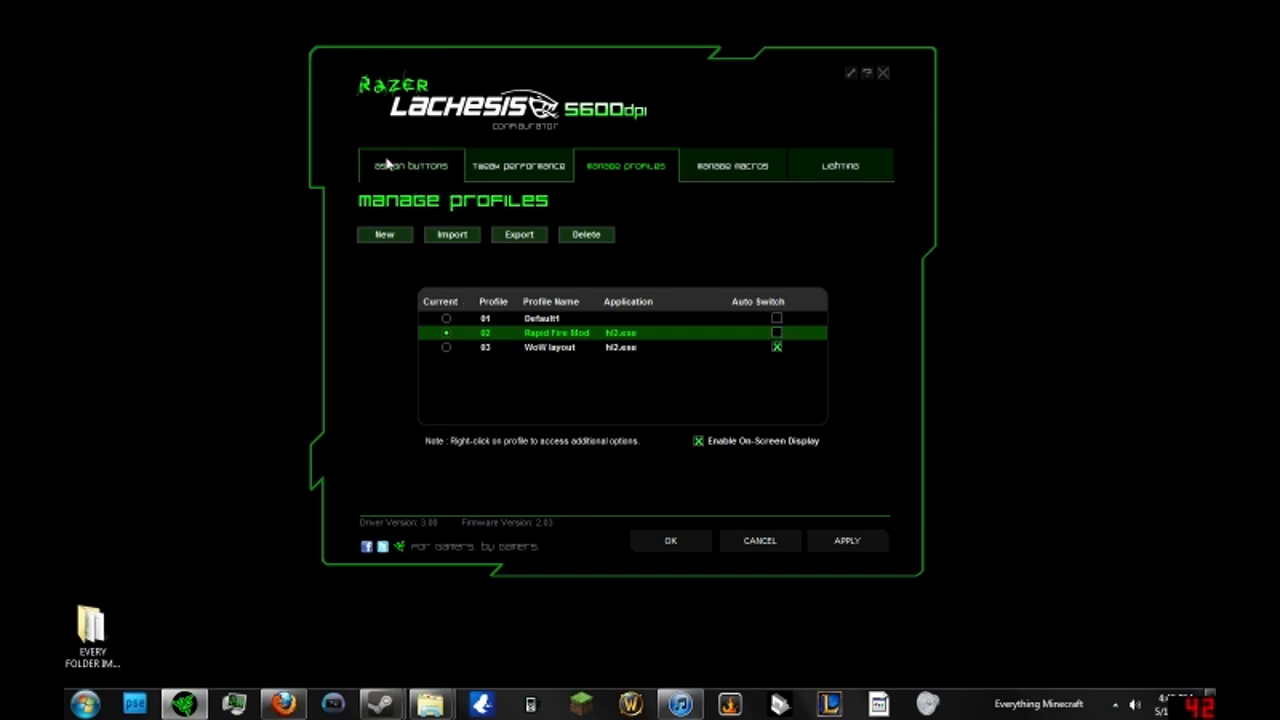
{"action": "left_click", "coordinate": [408, 164]}
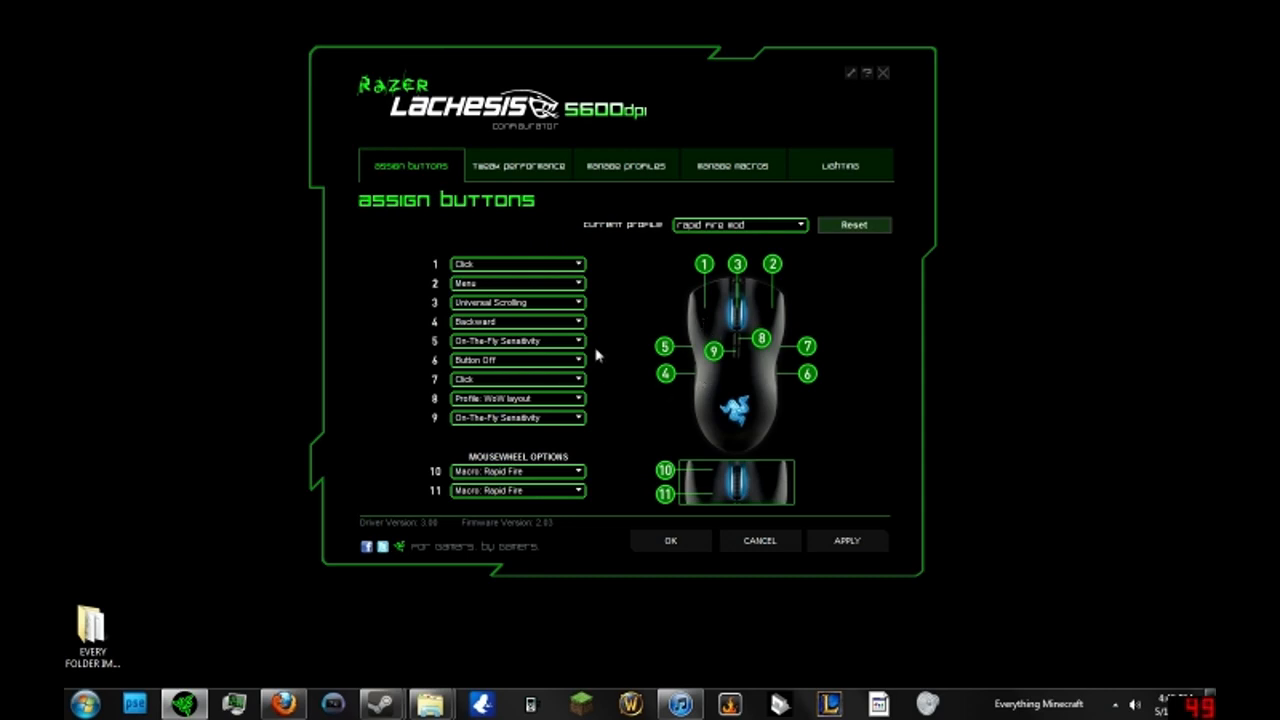
{"action": "mouse_move", "coordinate": [692, 358]}
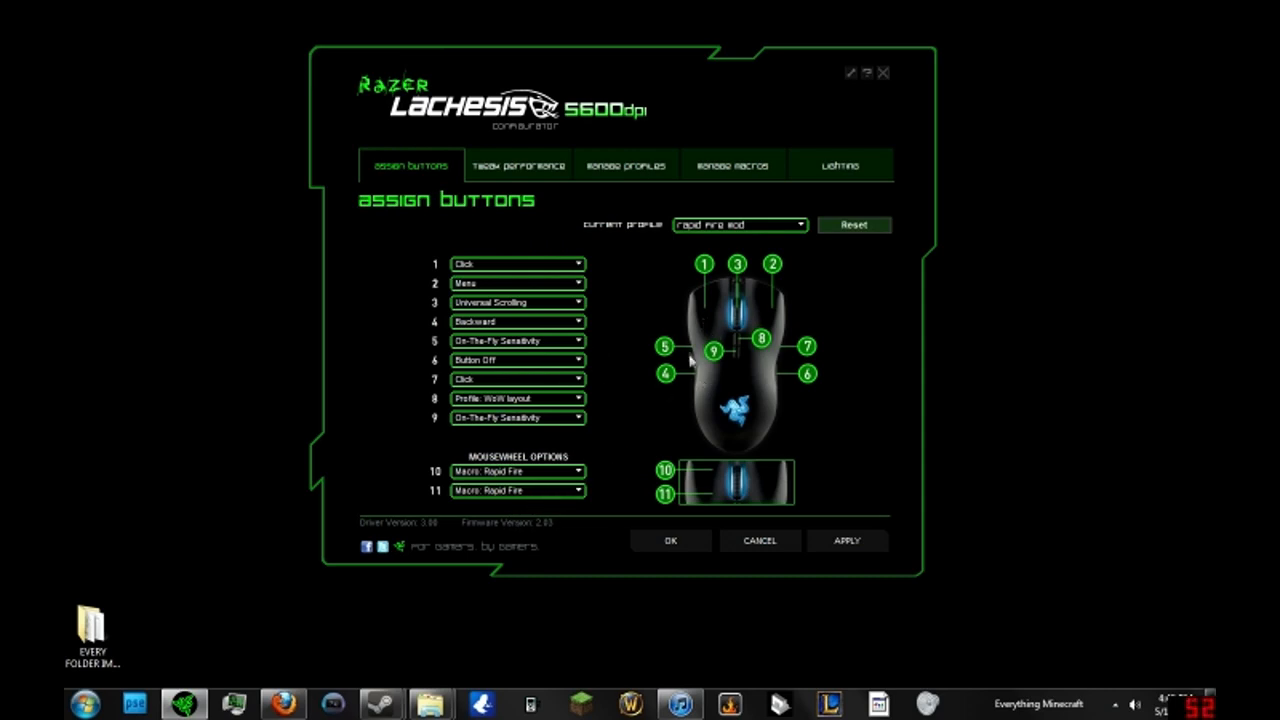
{"action": "mouse_move", "coordinate": [716, 296]}
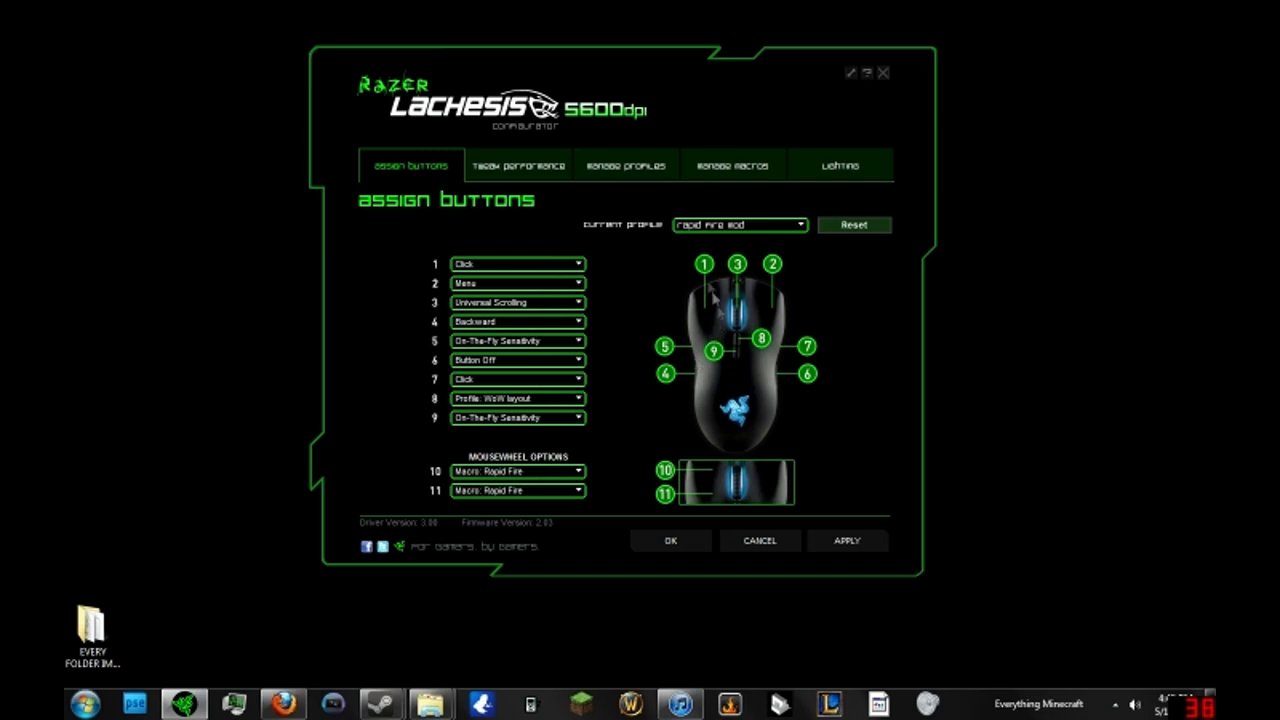
{"action": "left_click", "coordinate": [578, 302]}
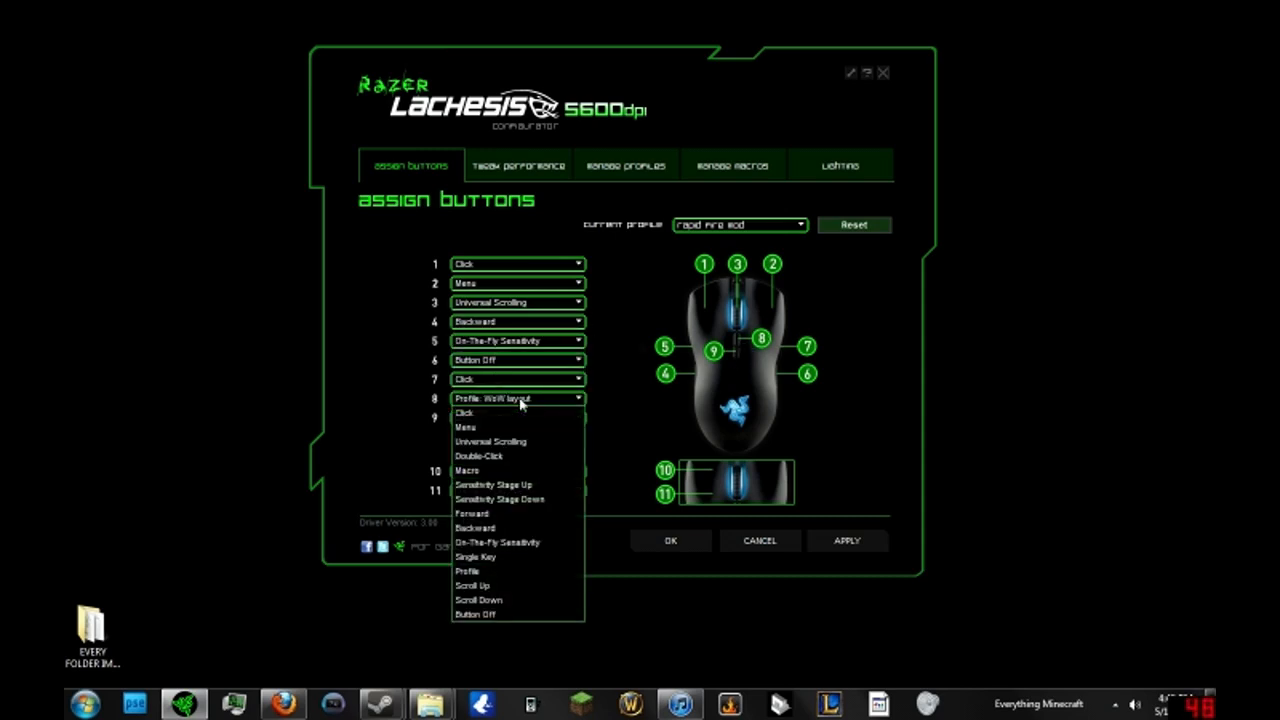
{"action": "left_click", "coordinate": [518, 164]}
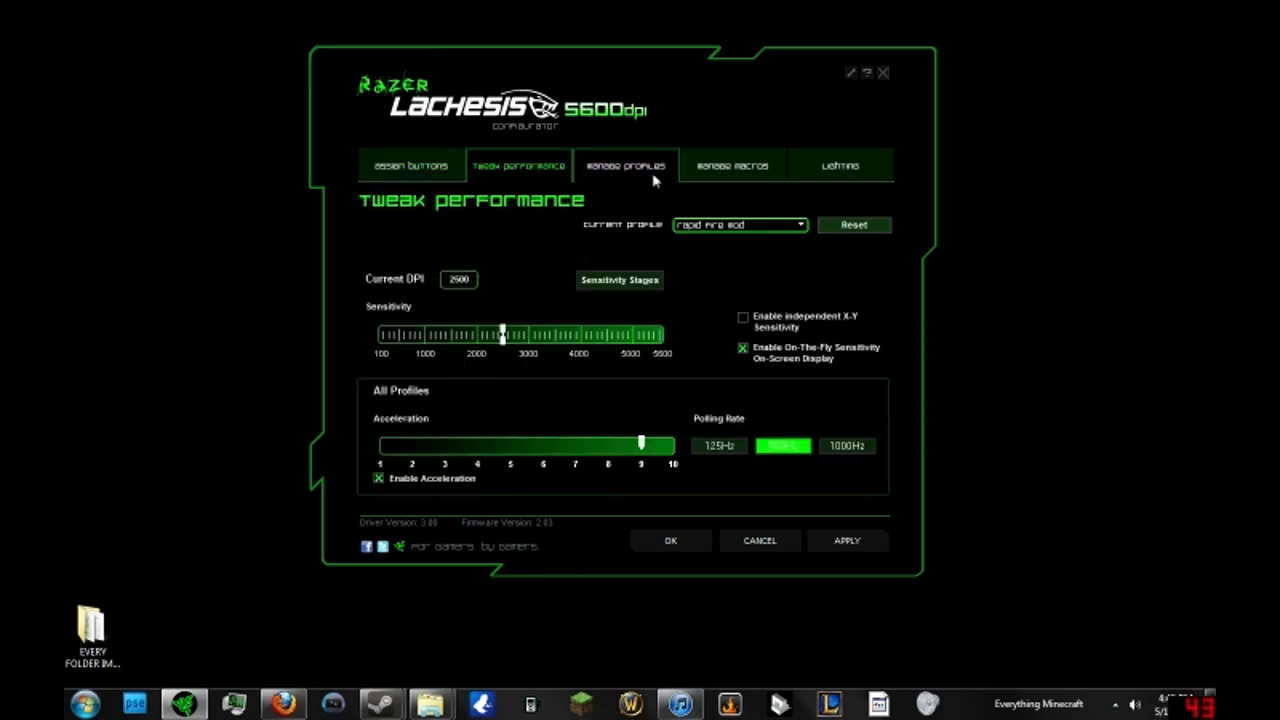
{"action": "left_click", "coordinate": [732, 164]}
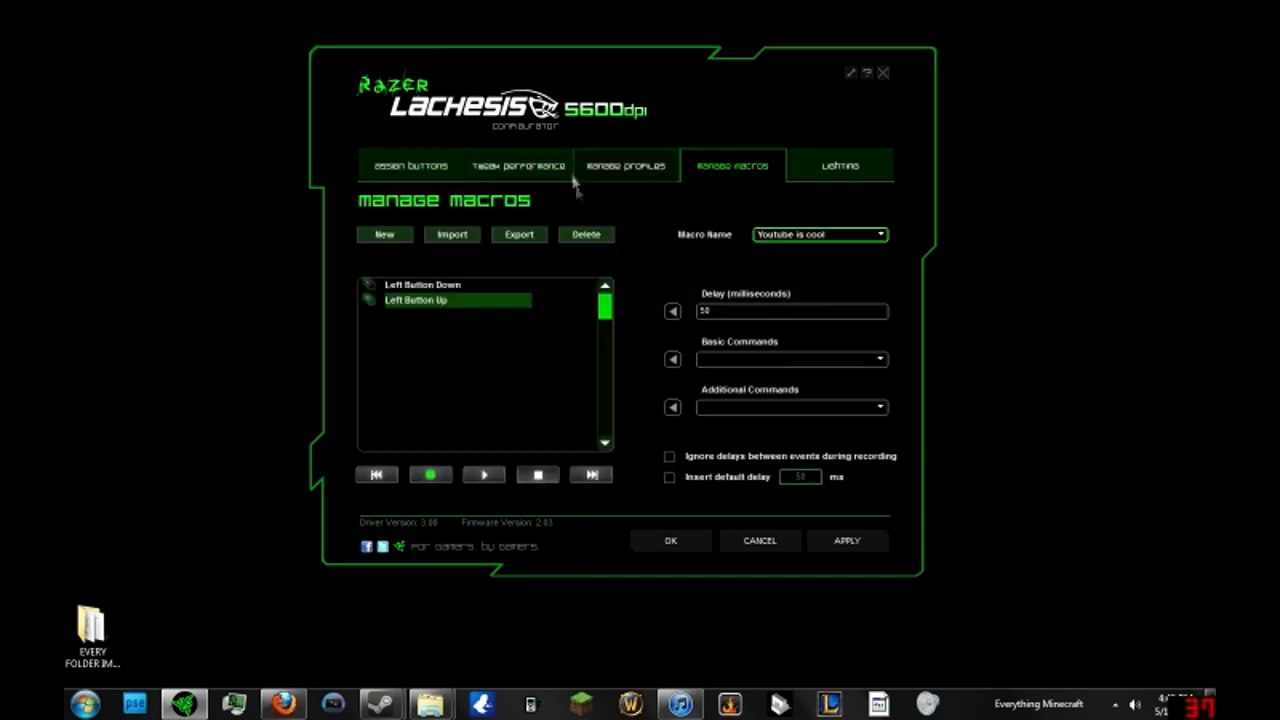
{"action": "left_click", "coordinate": [624, 164]}
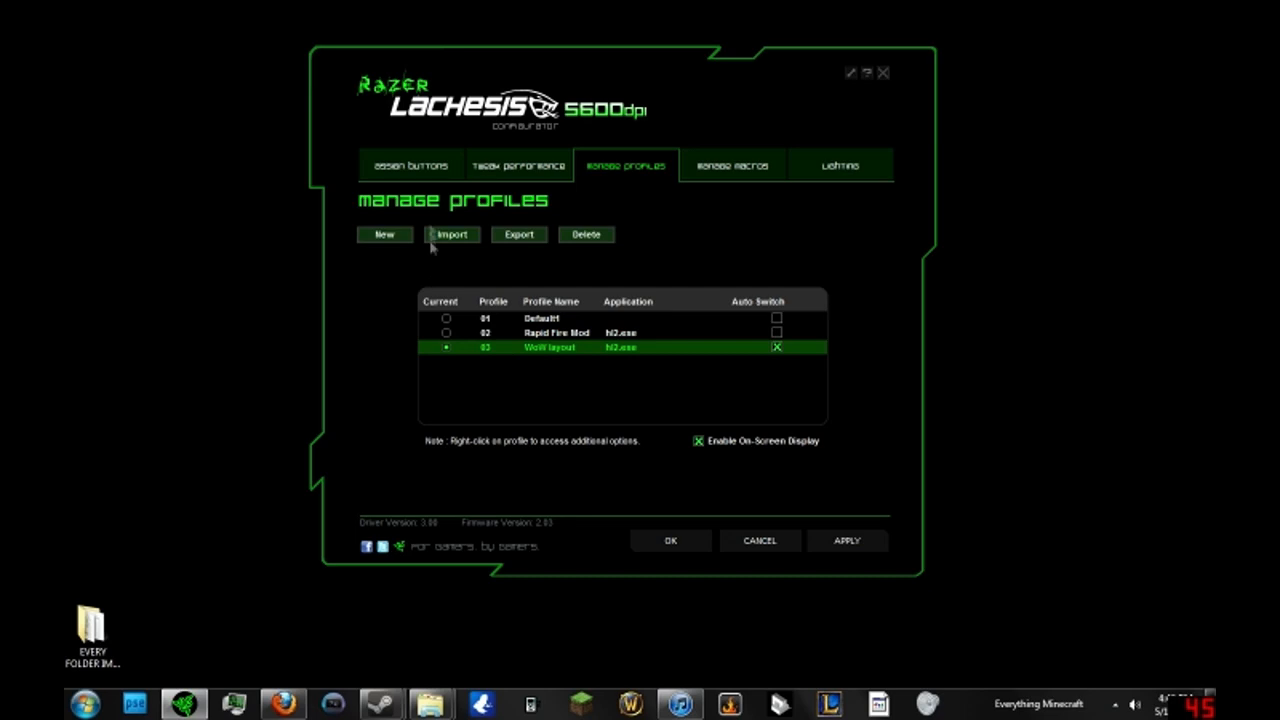
{"action": "left_click", "coordinate": [446, 332]}
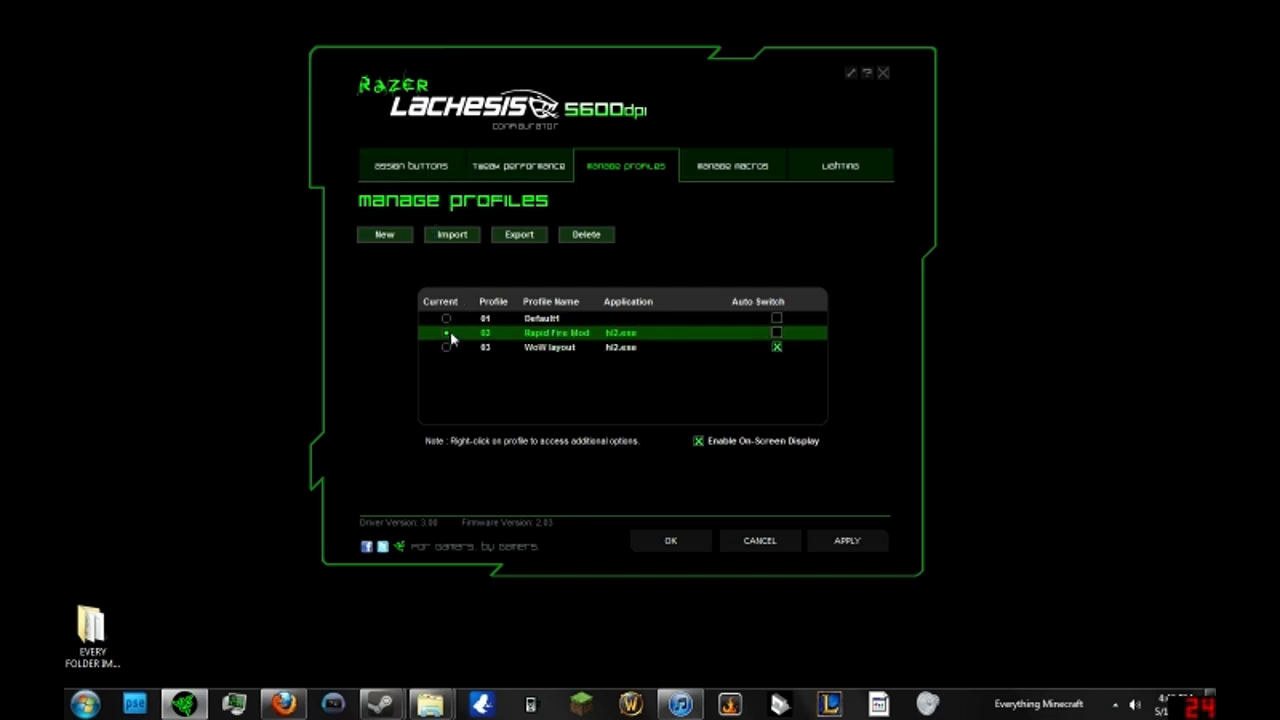
{"action": "left_click", "coordinate": [410, 164]}
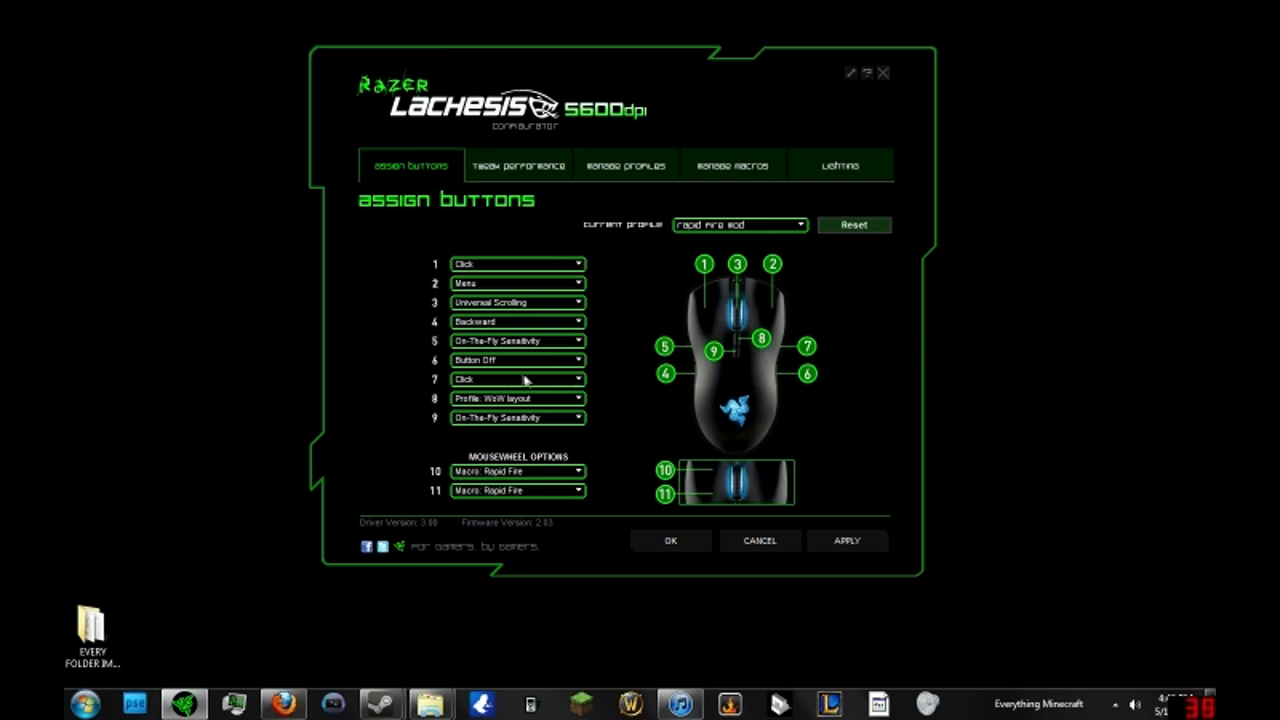
{"action": "mouse_move", "coordinate": [738, 348]}
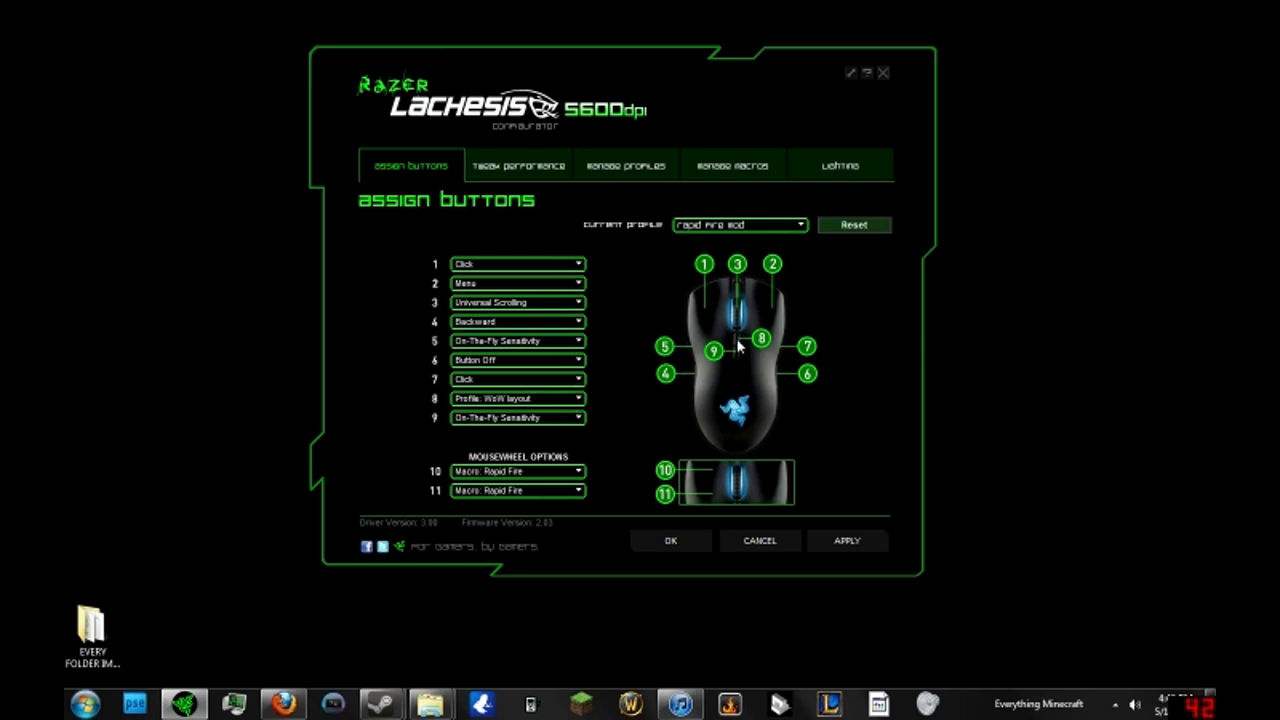
{"action": "mouse_move", "coordinate": [738, 344]}
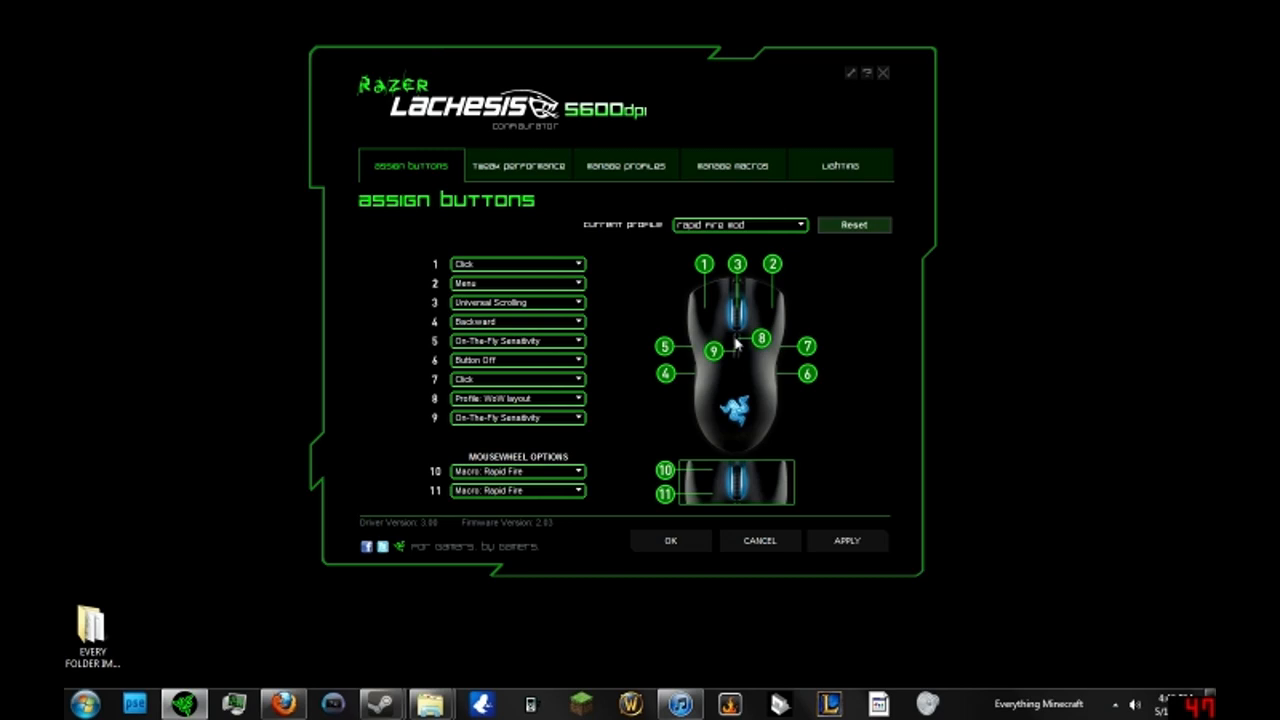
{"action": "mouse_move", "coordinate": [570, 424]}
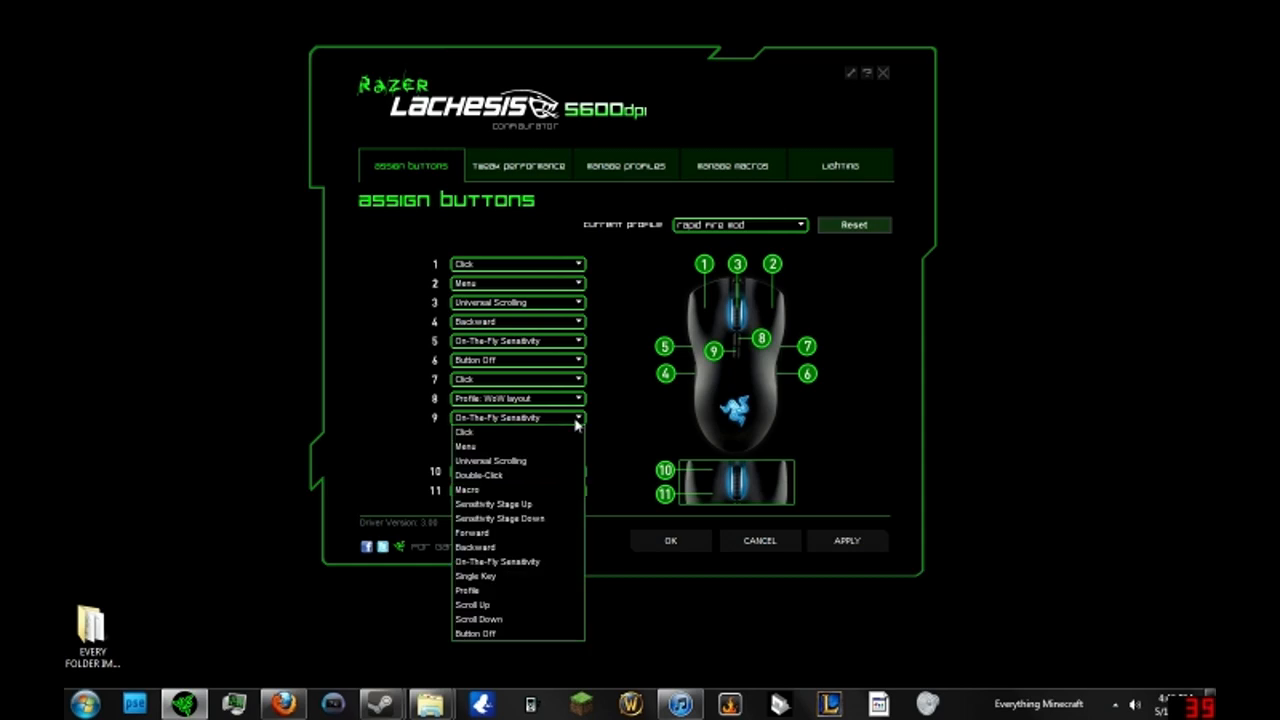
- Make WoW layout the current profile and return to its button assignments
{"action": "left_click", "coordinate": [732, 164]}
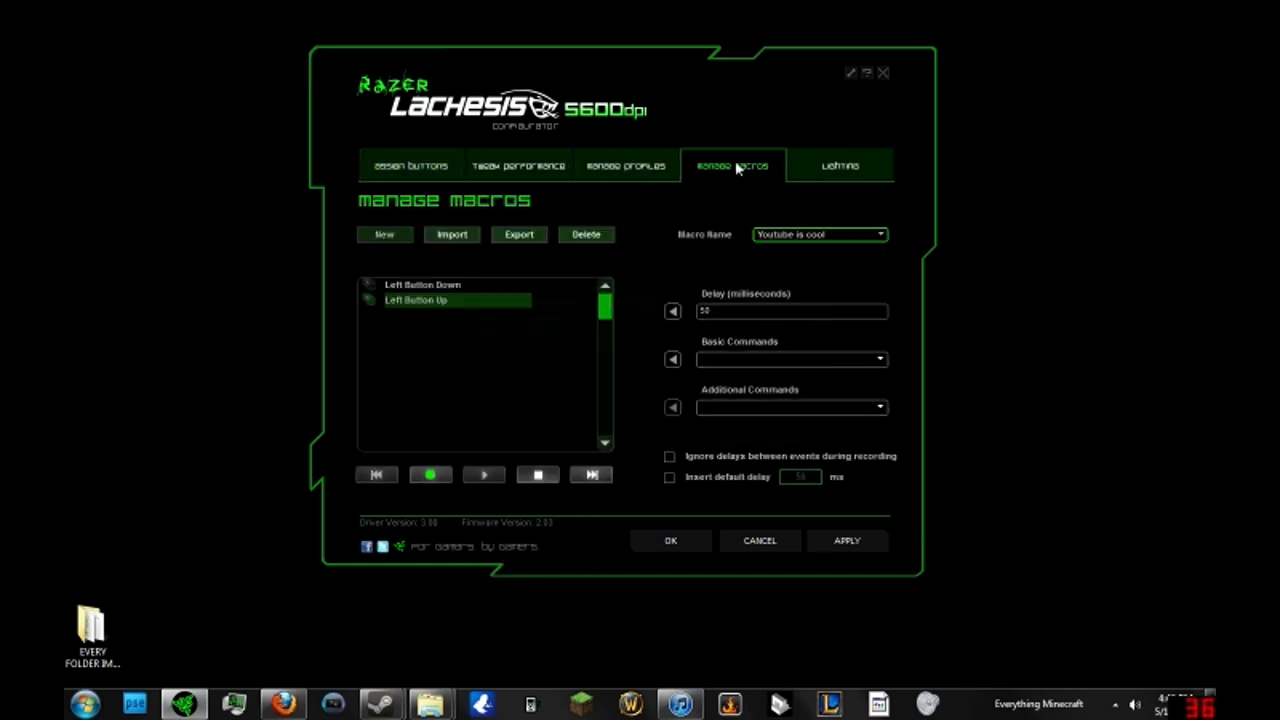
{"action": "left_click", "coordinate": [626, 164]}
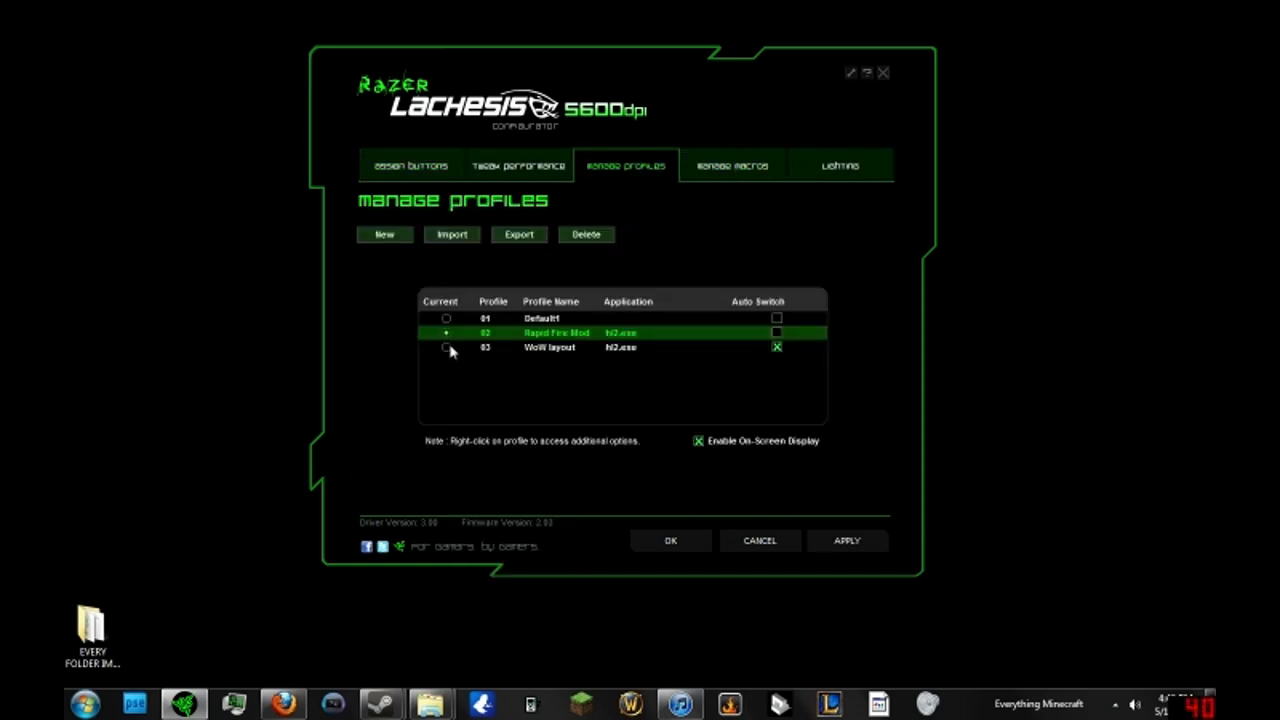
{"action": "left_click", "coordinate": [410, 164]}
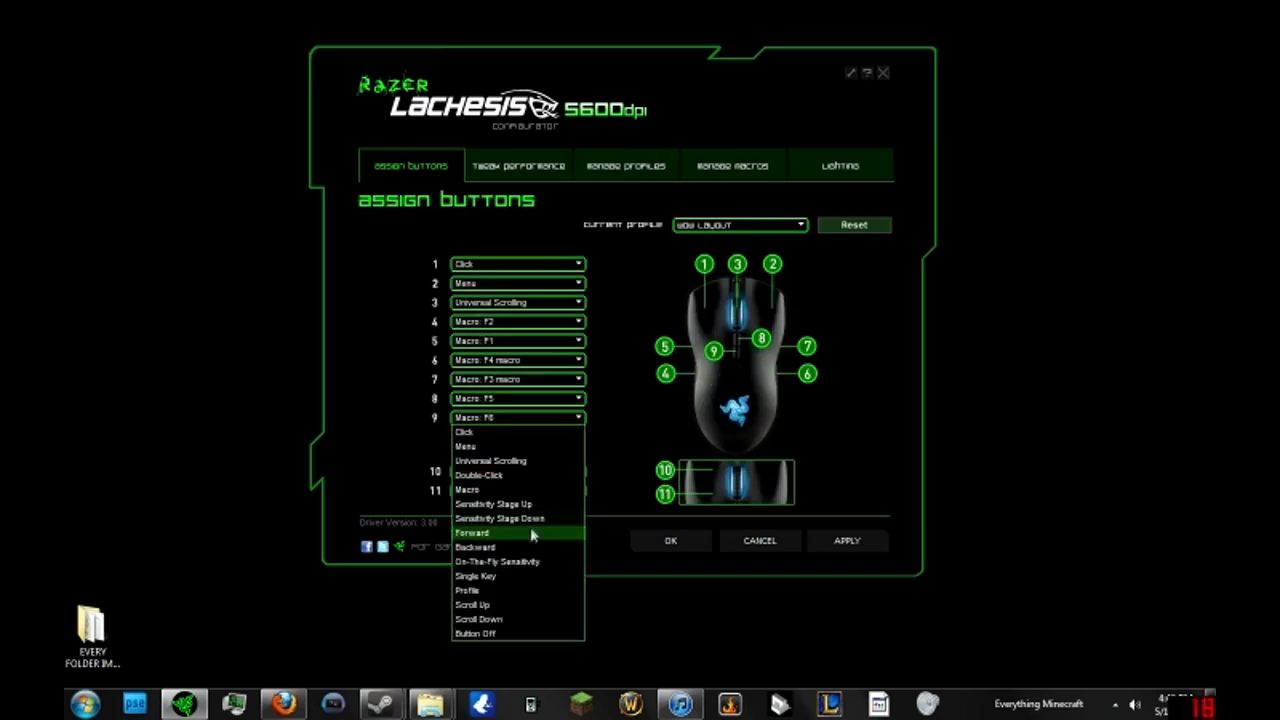
{"action": "mouse_move", "coordinate": [516, 576]}
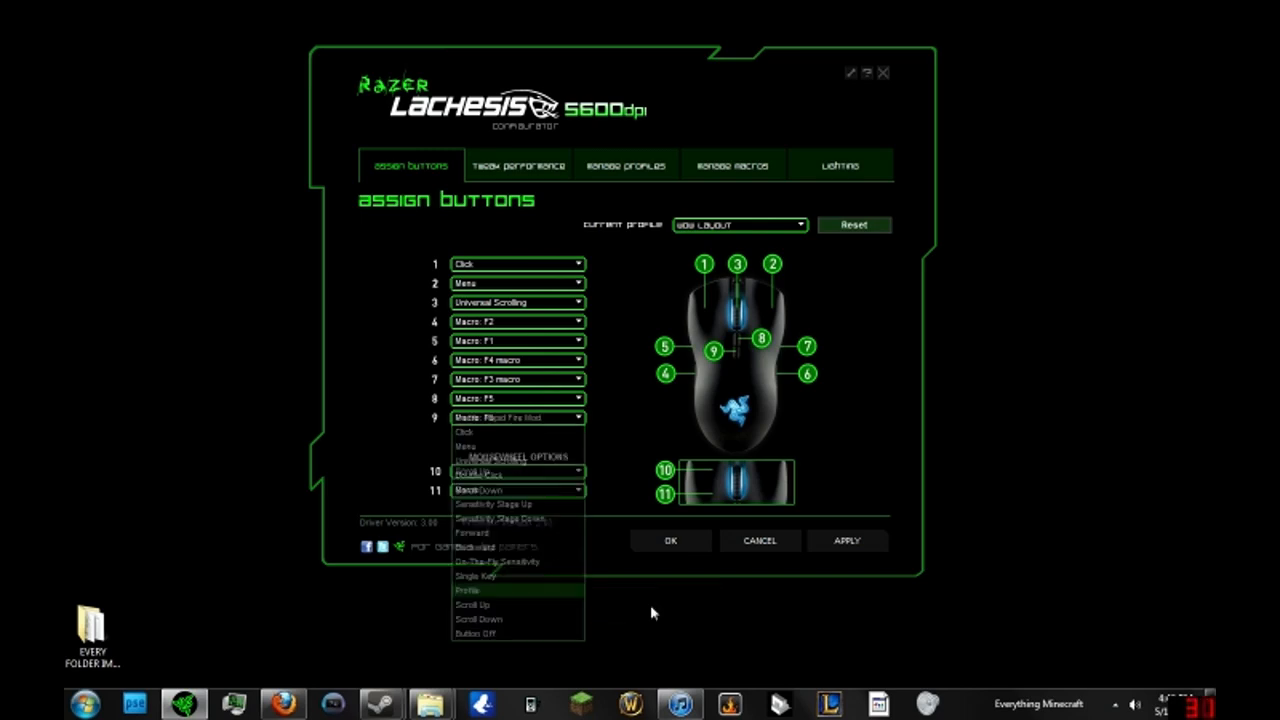
{"action": "left_click", "coordinate": [518, 164]}
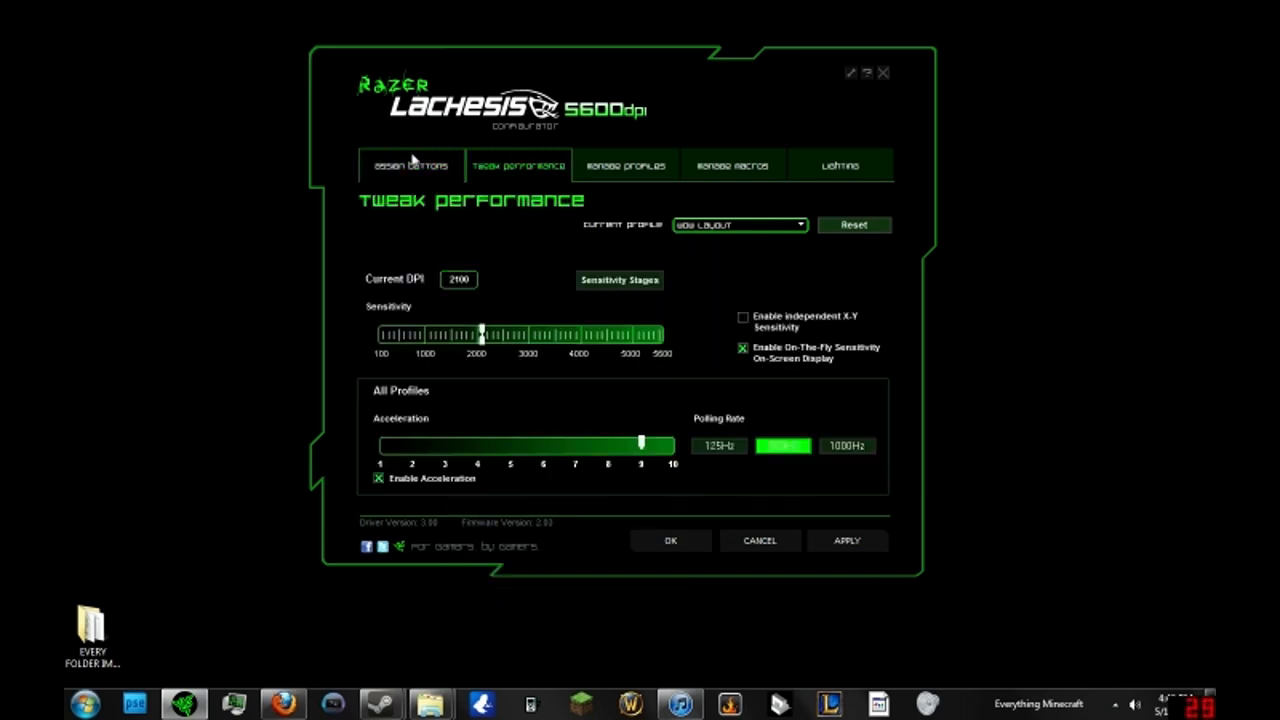
{"action": "left_click", "coordinate": [410, 164]}
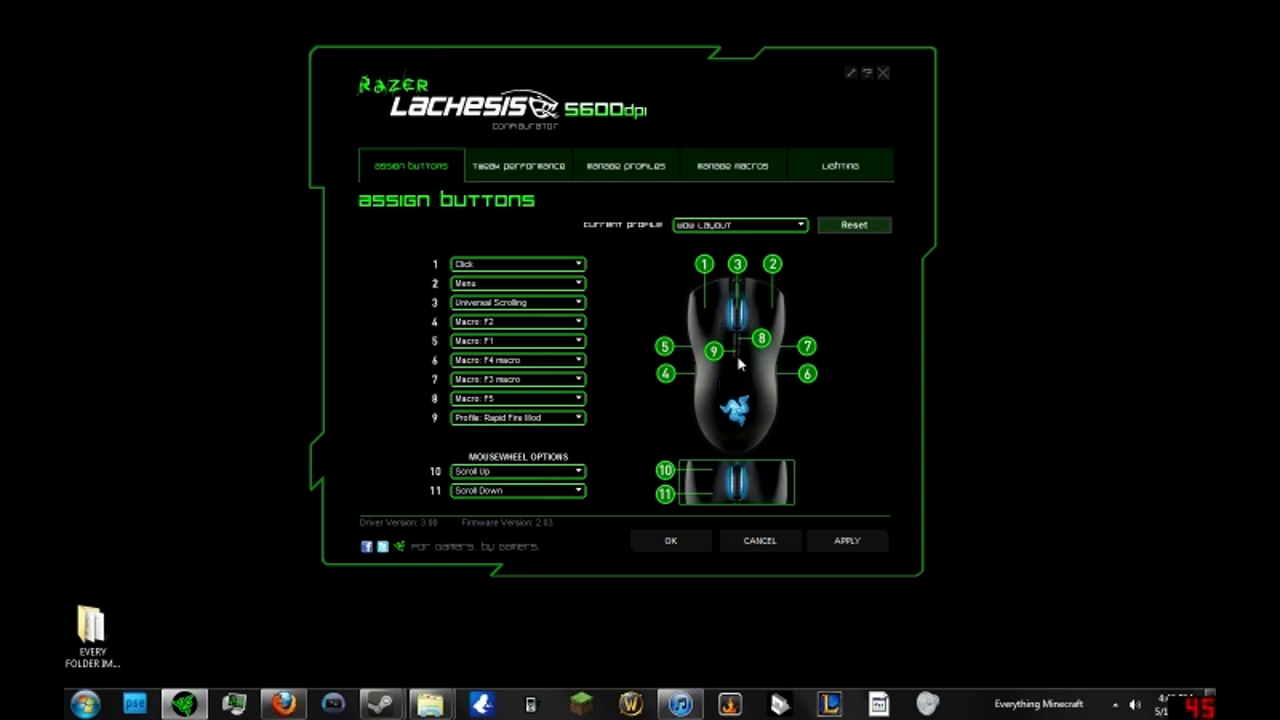
{"action": "mouse_move", "coordinate": [624, 164]}
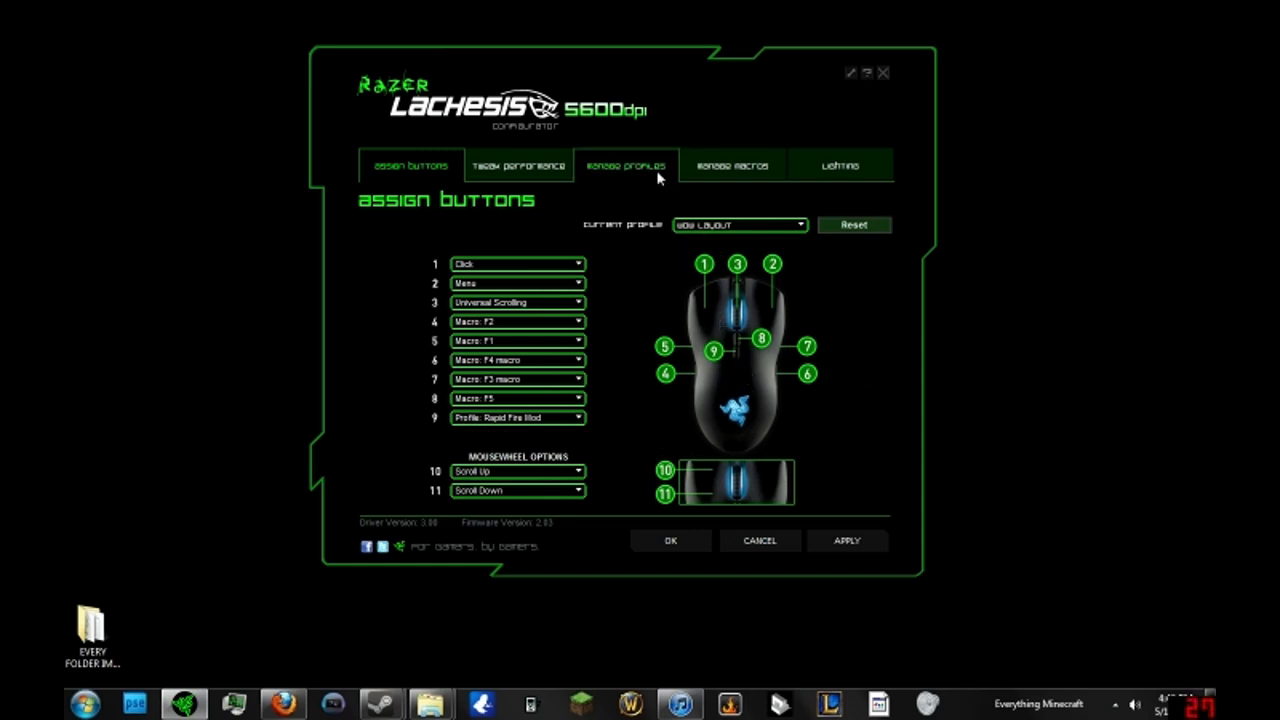
- Set button 9 to switch to Rapid Fire Mod, checking the profile list between assignments
{"action": "left_click", "coordinate": [628, 164]}
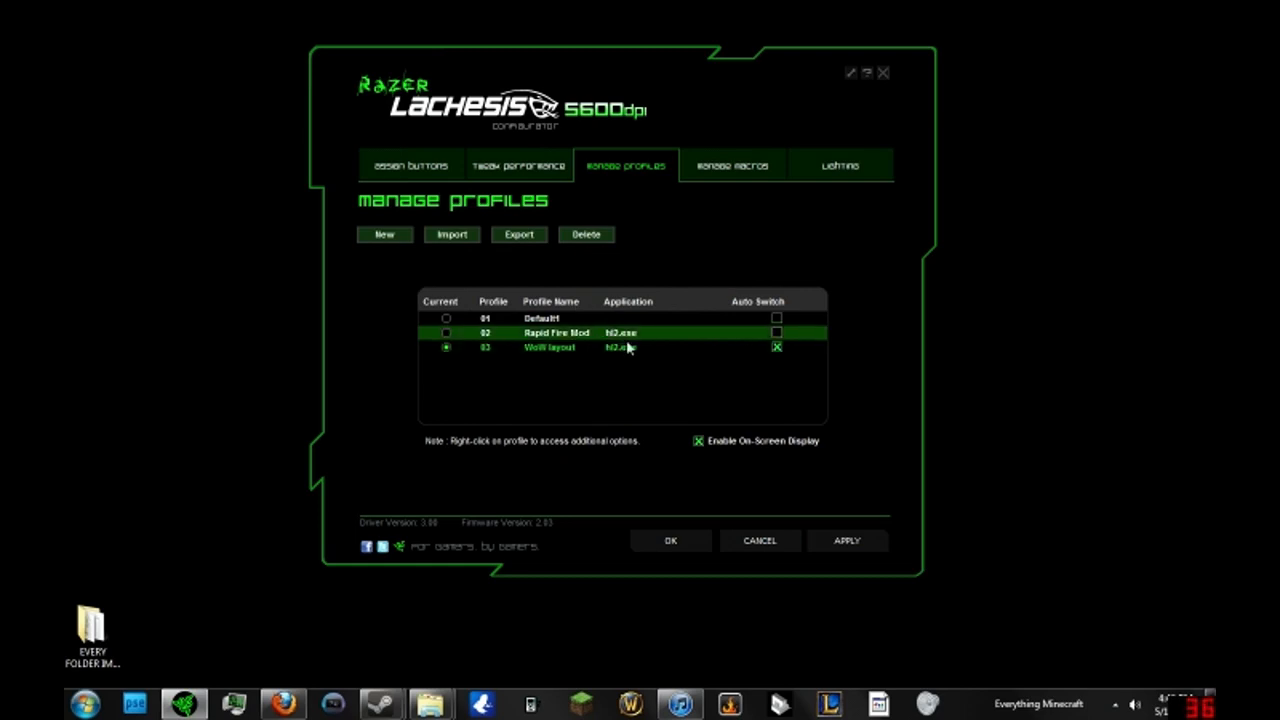
{"action": "left_click", "coordinate": [410, 164]}
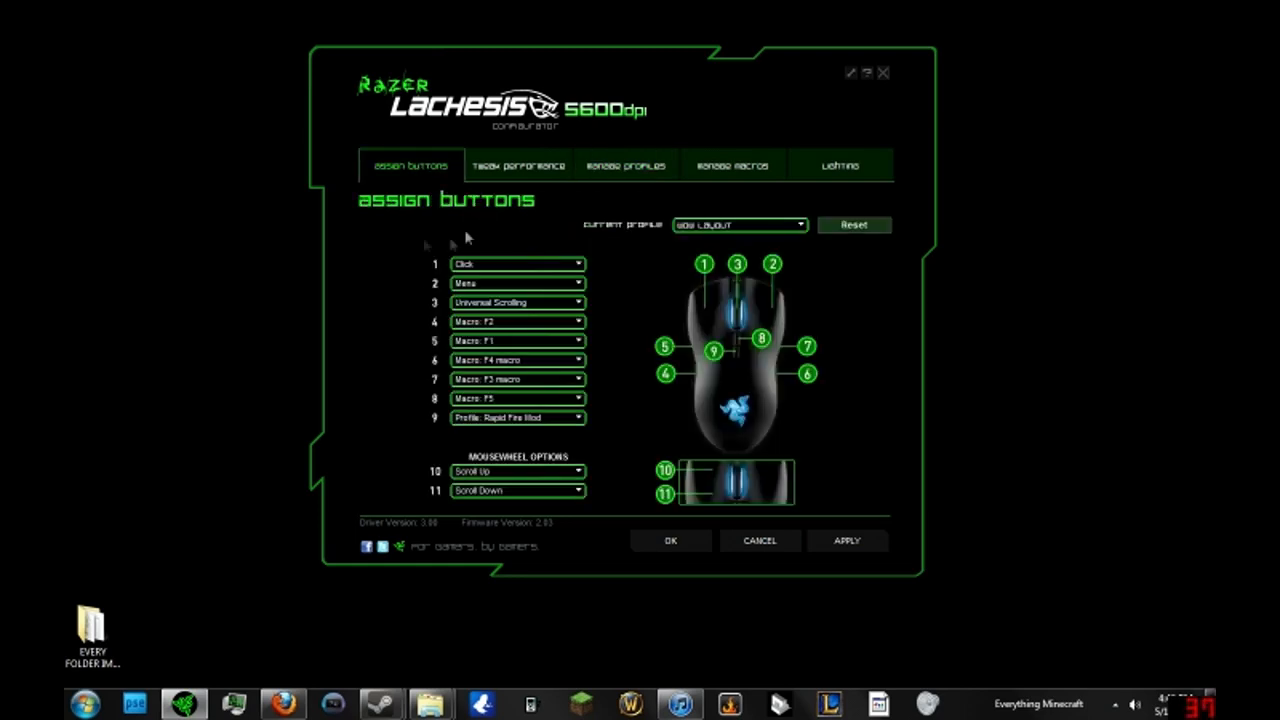
{"action": "left_click", "coordinate": [626, 164]}
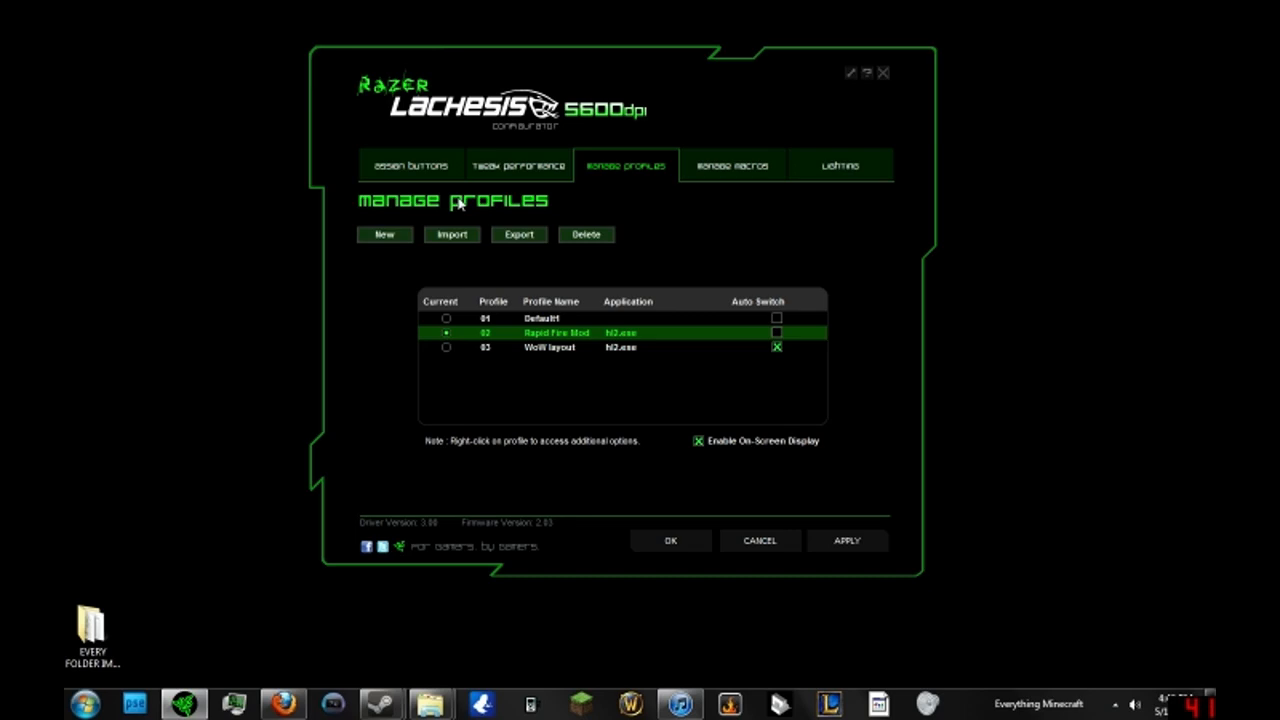
{"action": "mouse_move", "coordinate": [410, 164]}
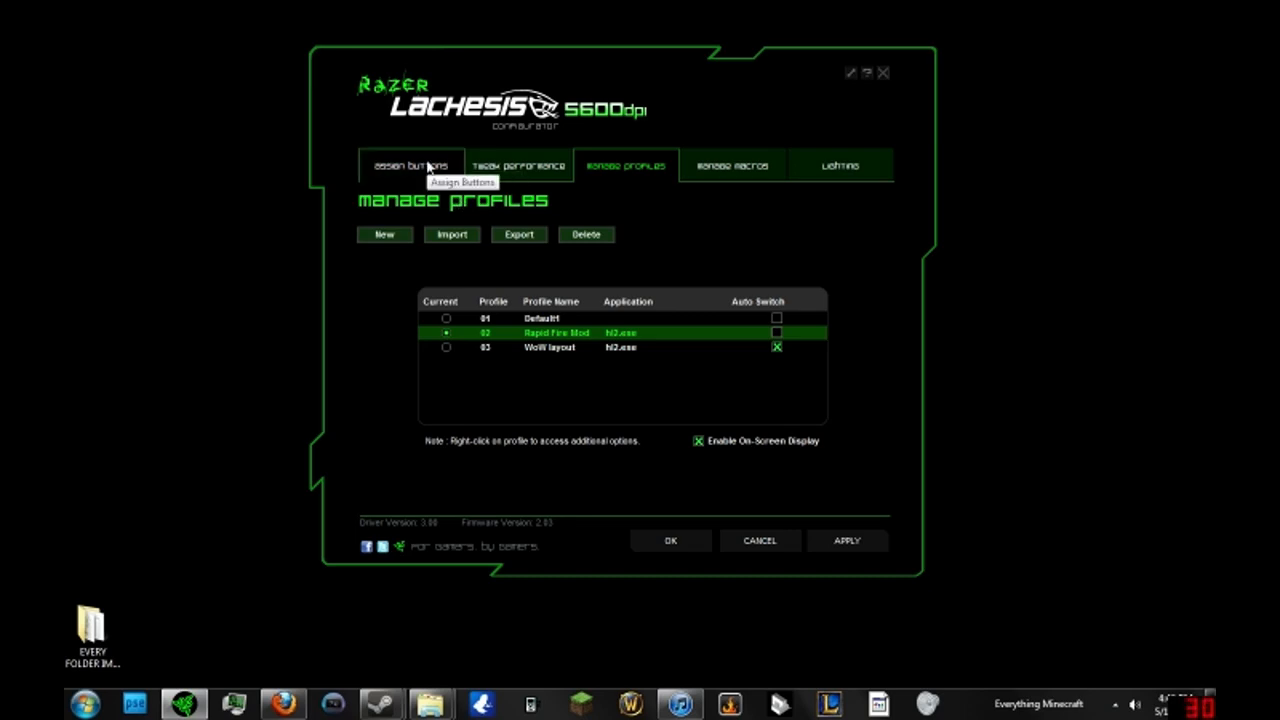
{"action": "left_click", "coordinate": [410, 164]}
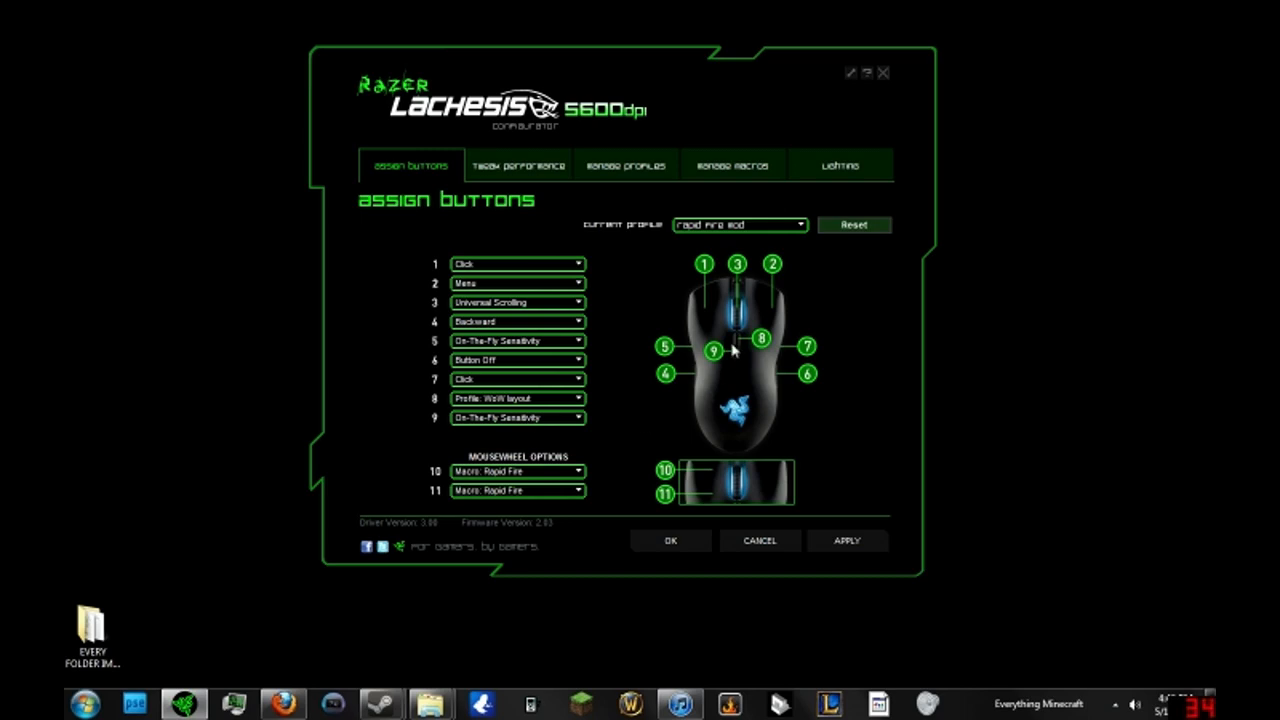
{"action": "mouse_move", "coordinate": [596, 396]}
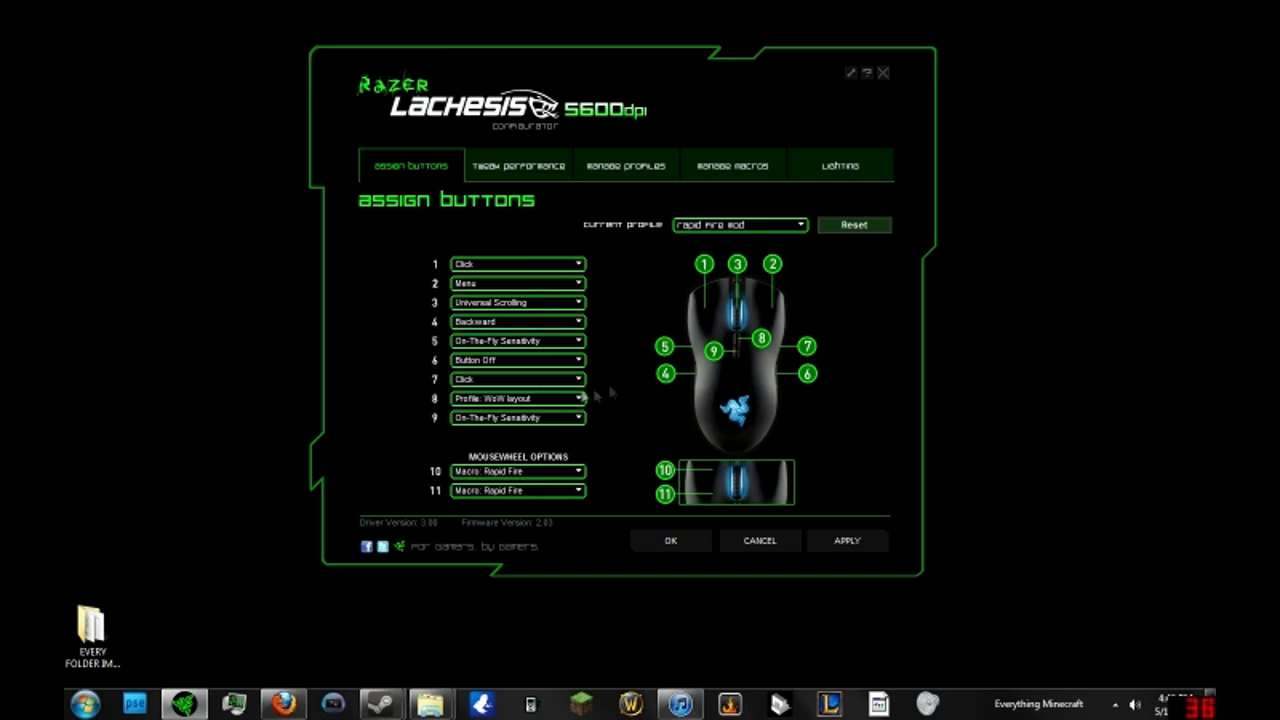
{"action": "mouse_move", "coordinate": [760, 308]}
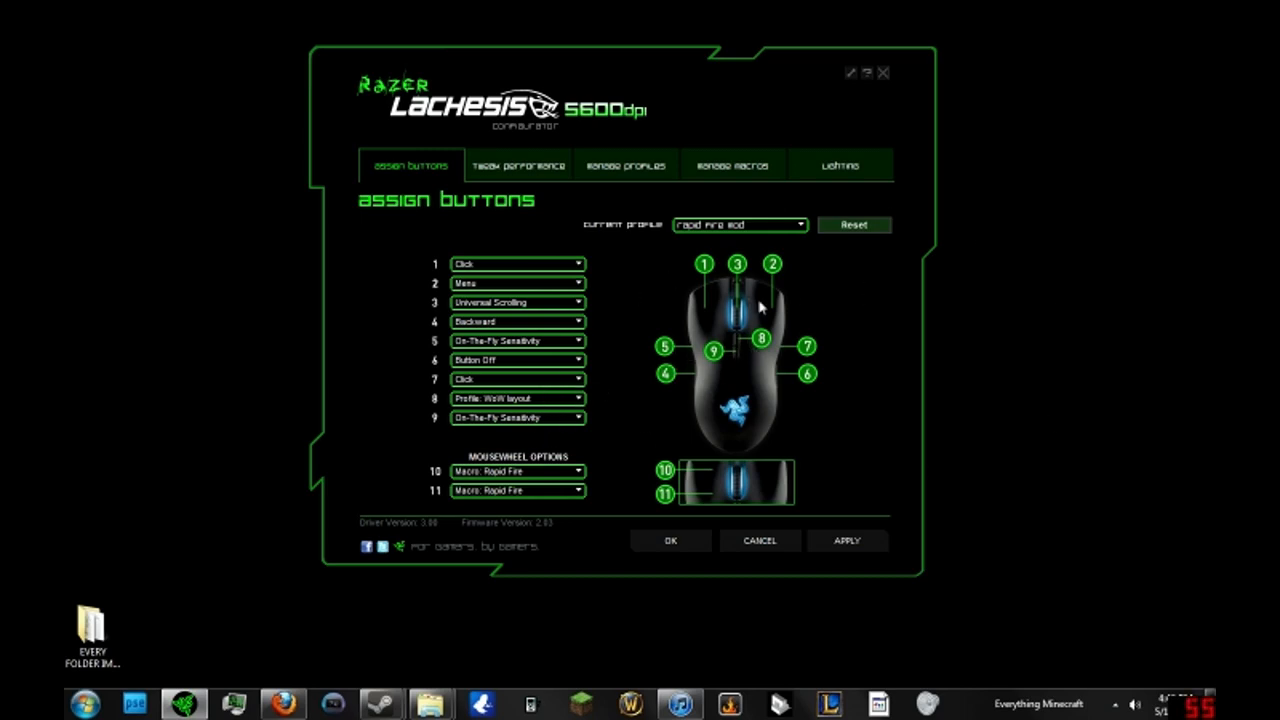
{"action": "mouse_move", "coordinate": [736, 344]}
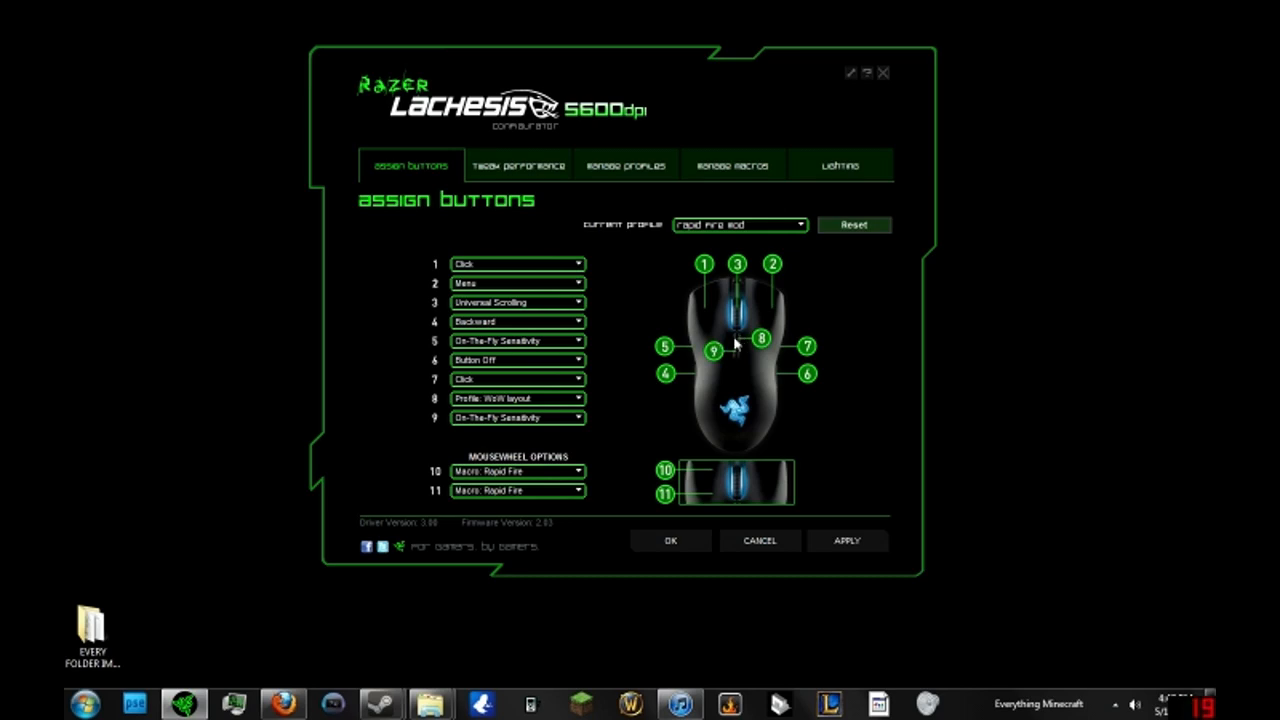
{"action": "mouse_move", "coordinate": [528, 414]}
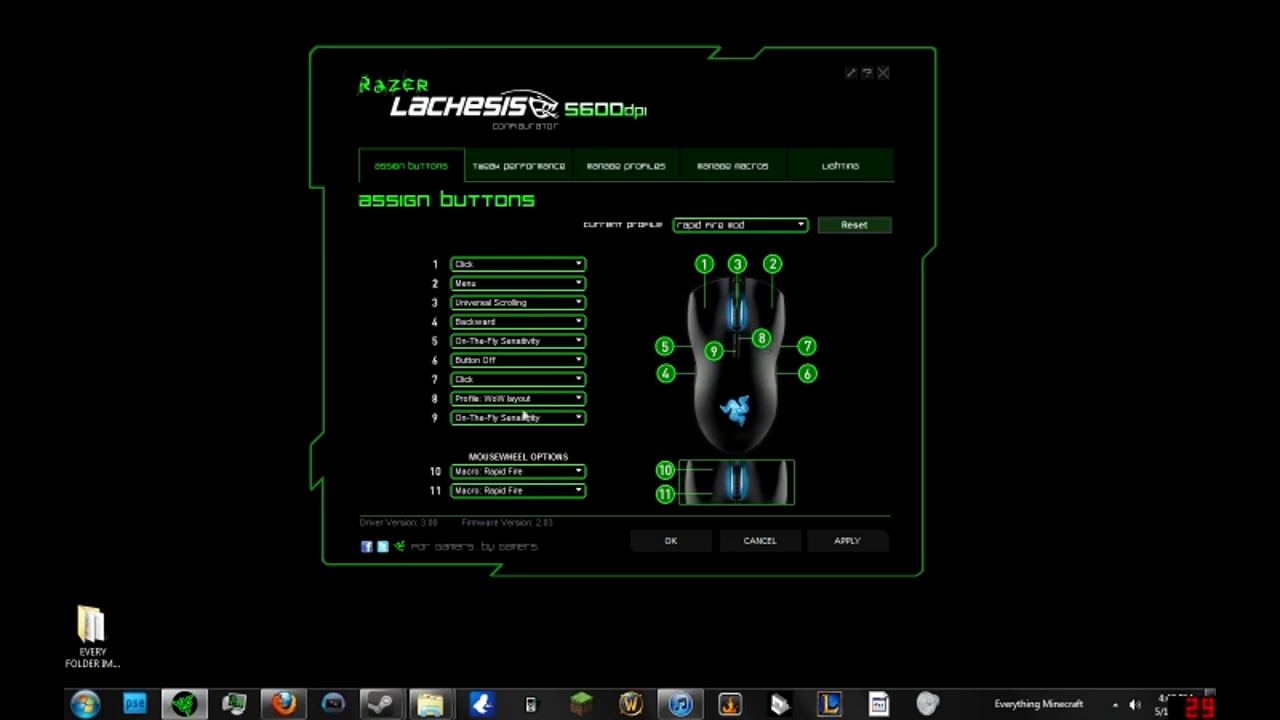
{"action": "left_click", "coordinate": [624, 164]}
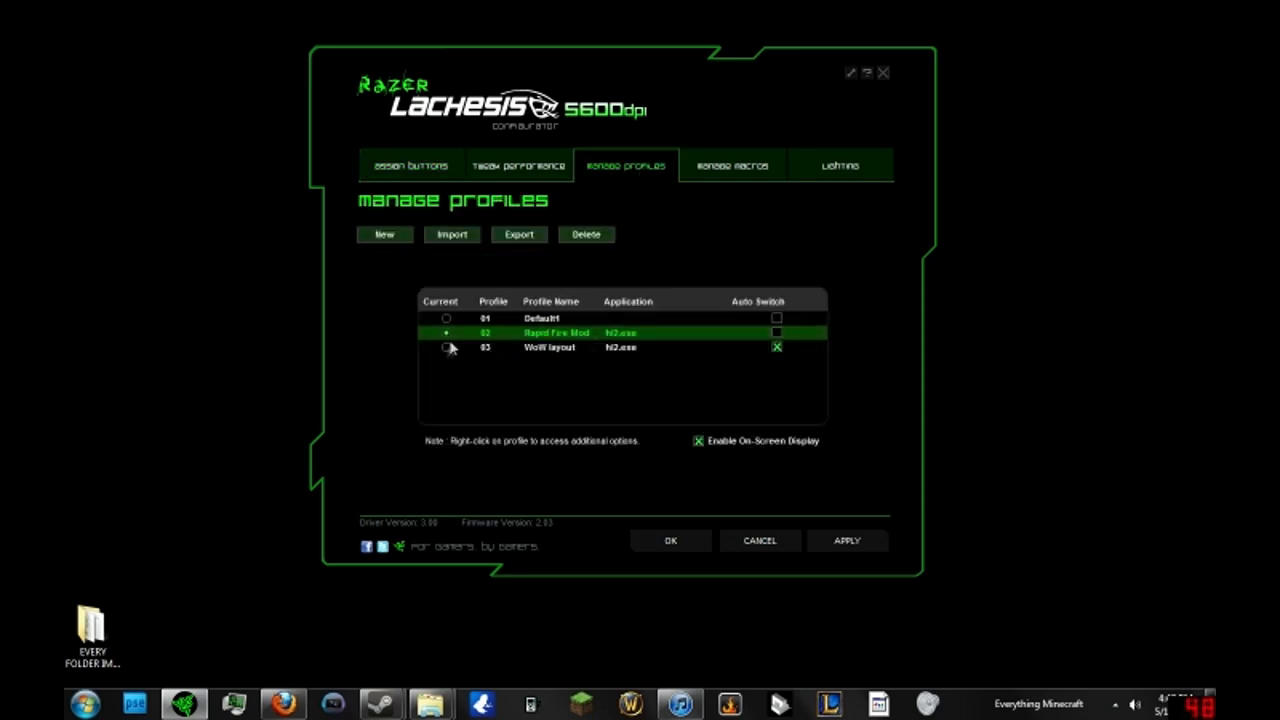
{"action": "left_click", "coordinate": [410, 164]}
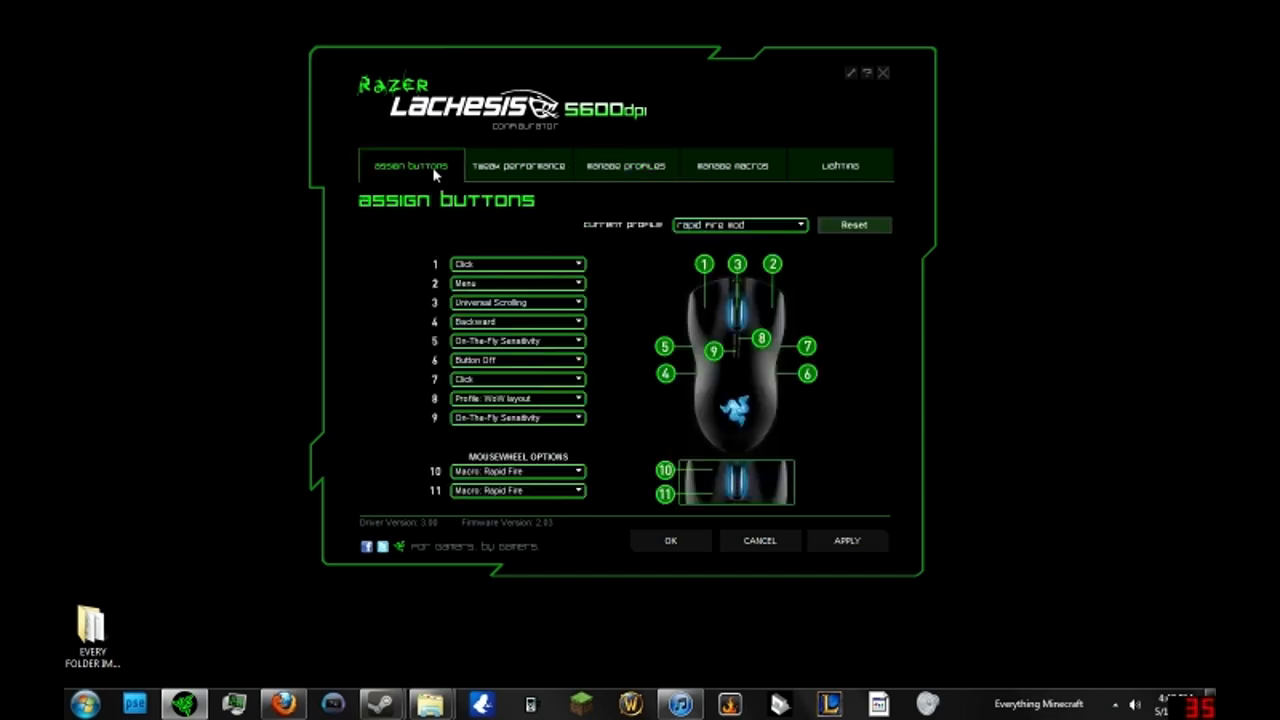
{"action": "left_click", "coordinate": [840, 164]}
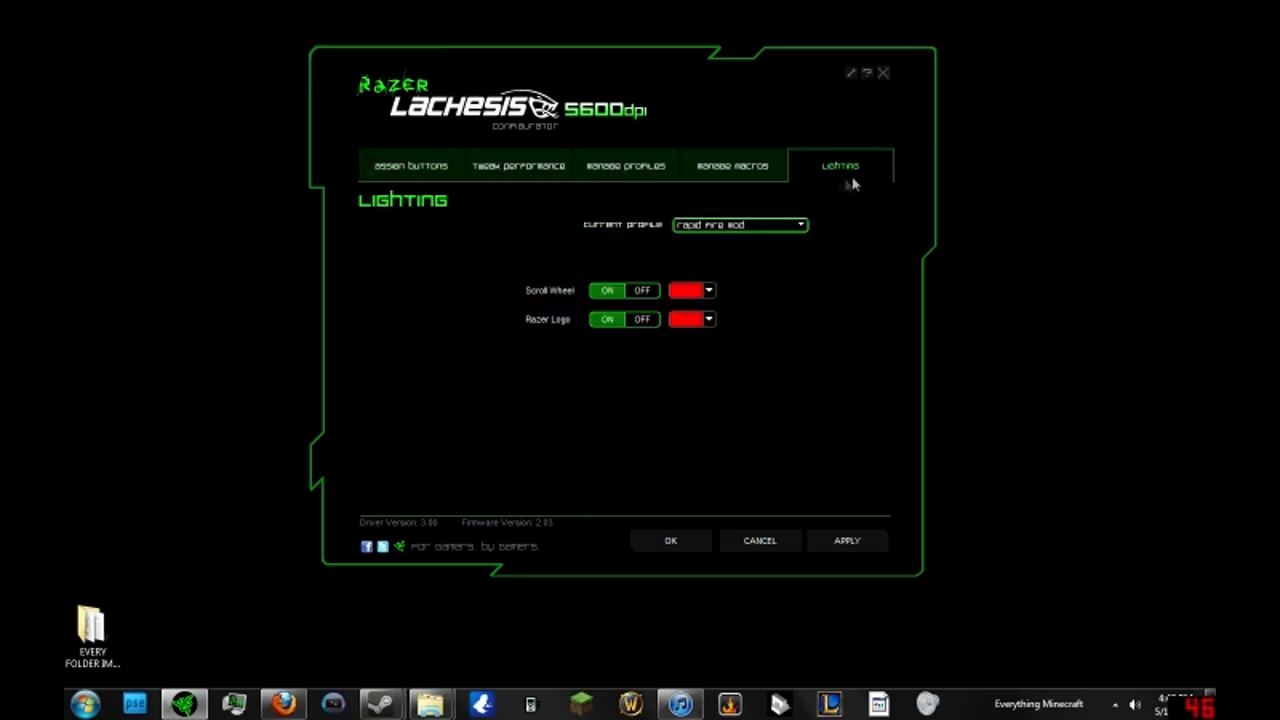
{"action": "mouse_move", "coordinate": [718, 288]}
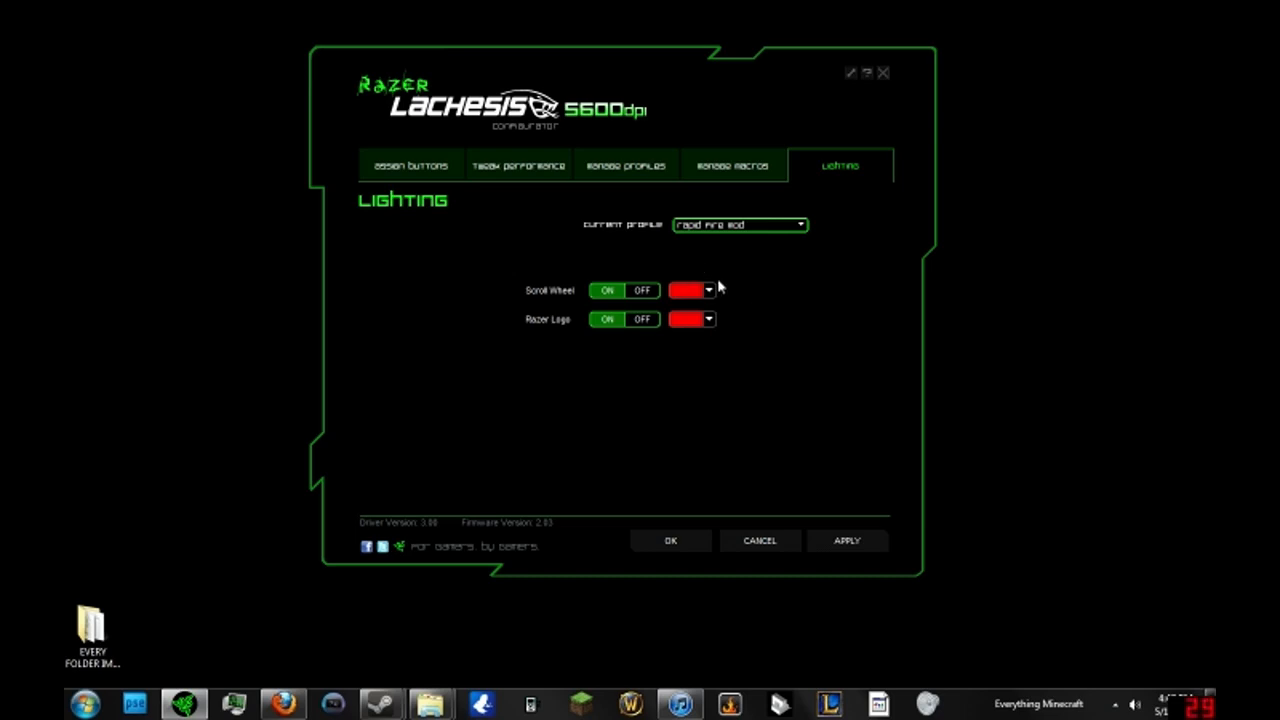
{"action": "left_click", "coordinate": [708, 290]}
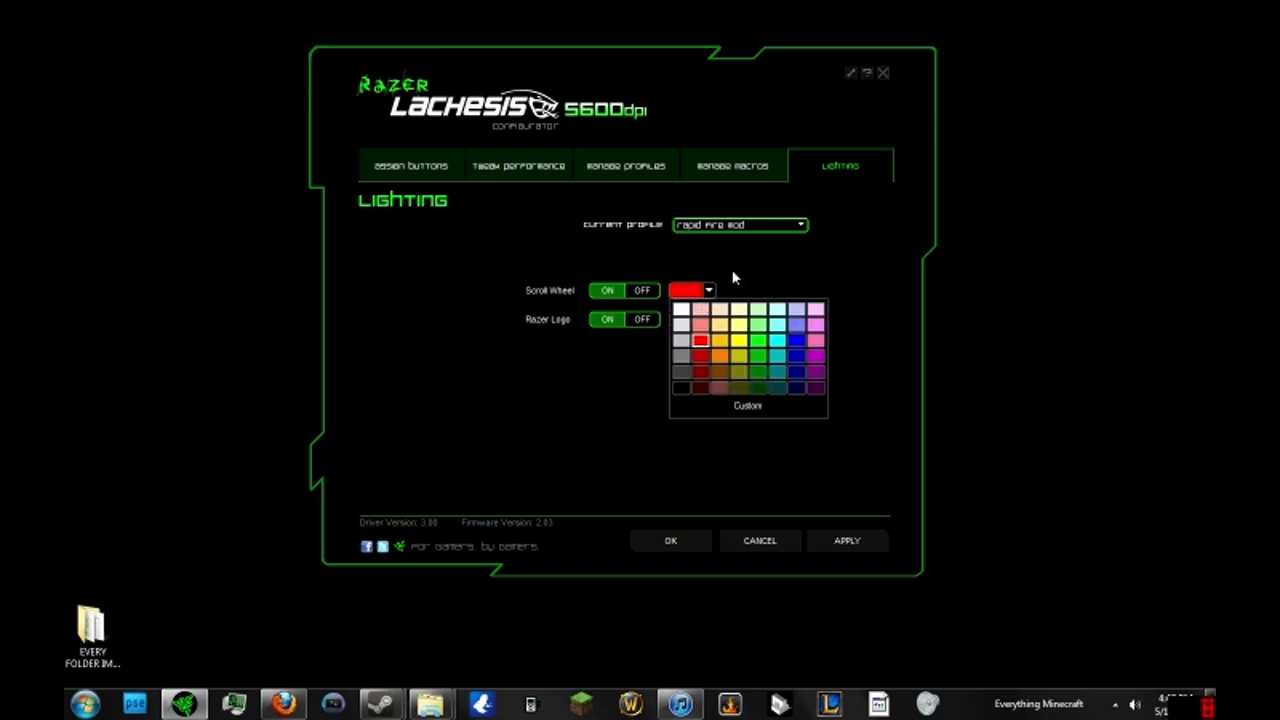
{"action": "left_click", "coordinate": [410, 164]}
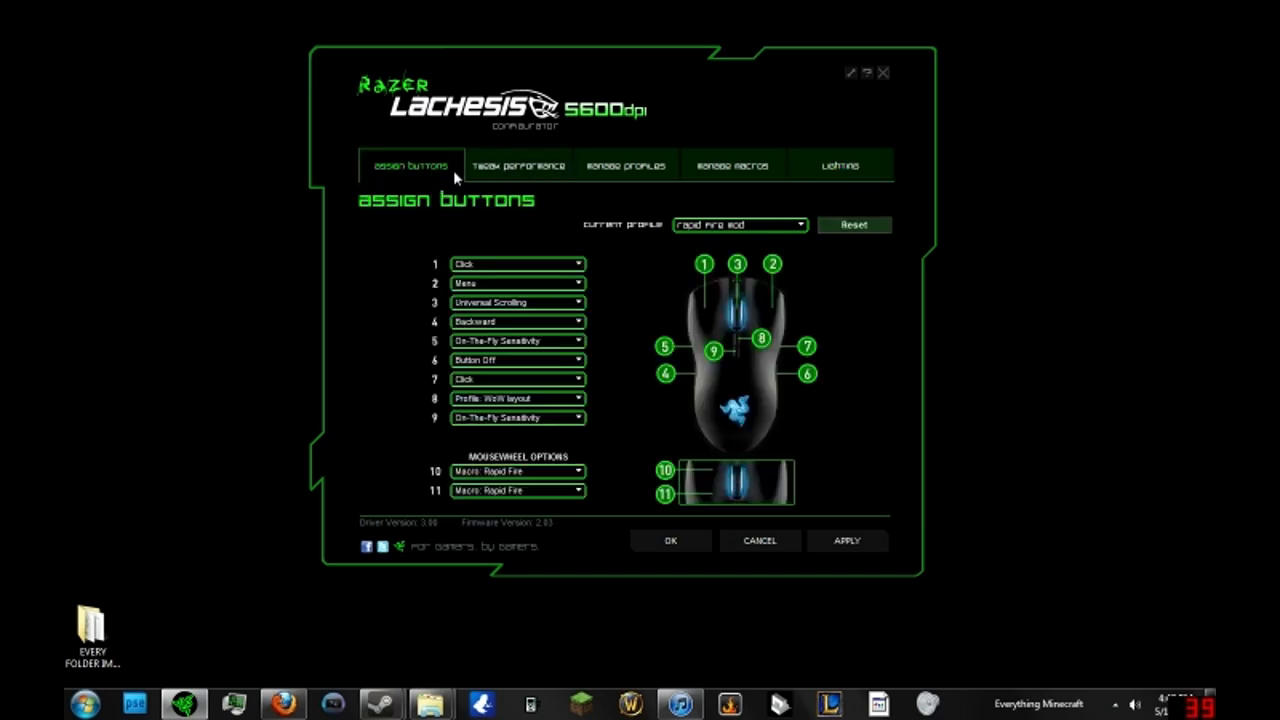
{"action": "left_click", "coordinate": [840, 164]}
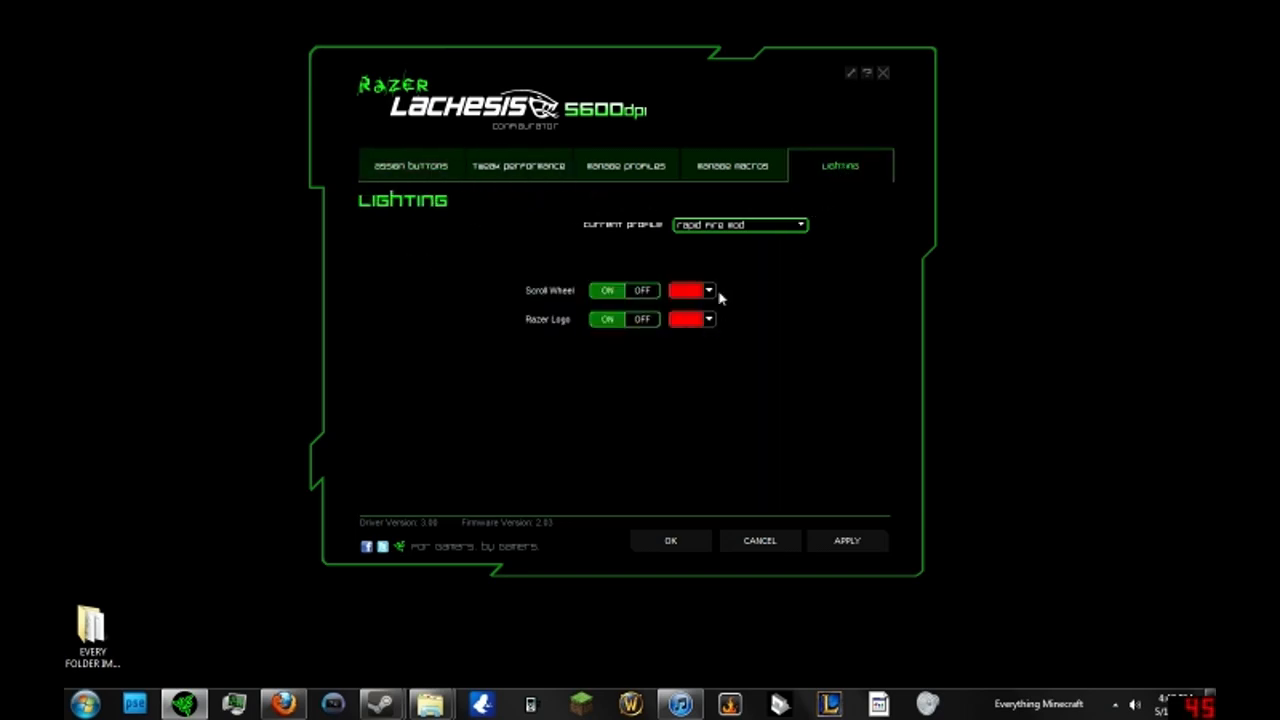
{"action": "left_click", "coordinate": [410, 164]}
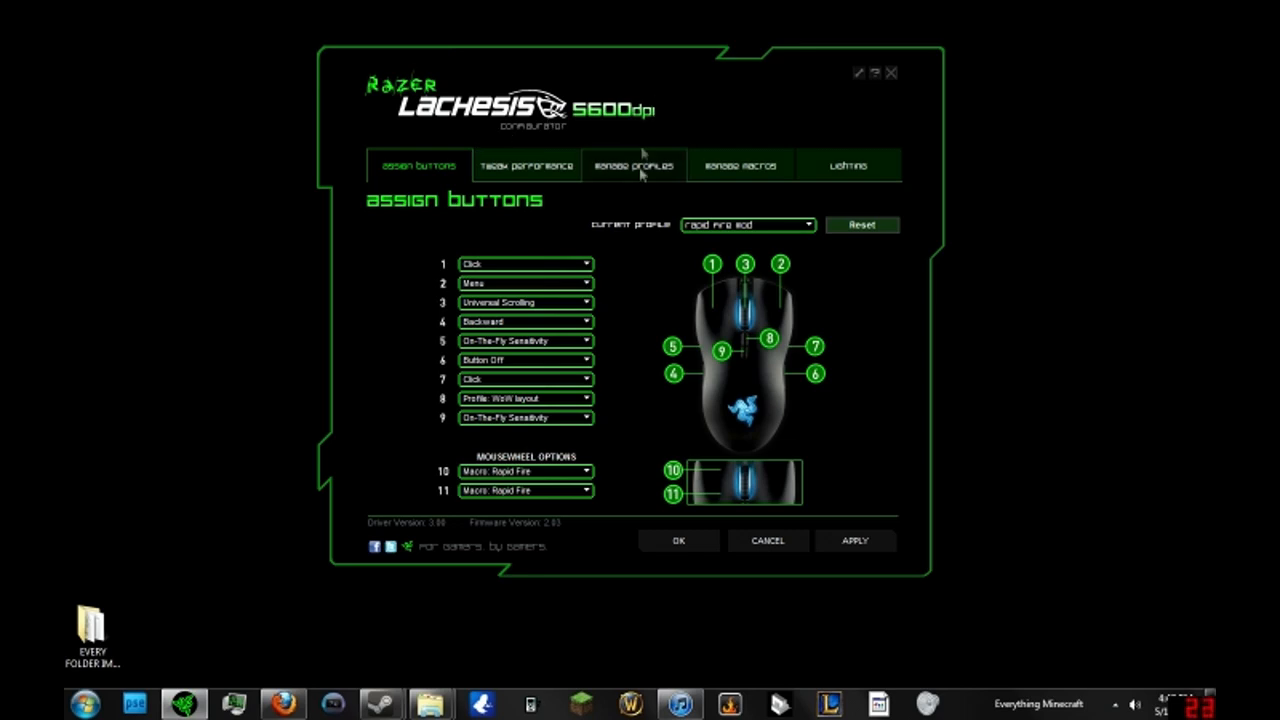
- Show the profile list with Rapid Fire Mod as the current profile
{"action": "left_click", "coordinate": [634, 164]}
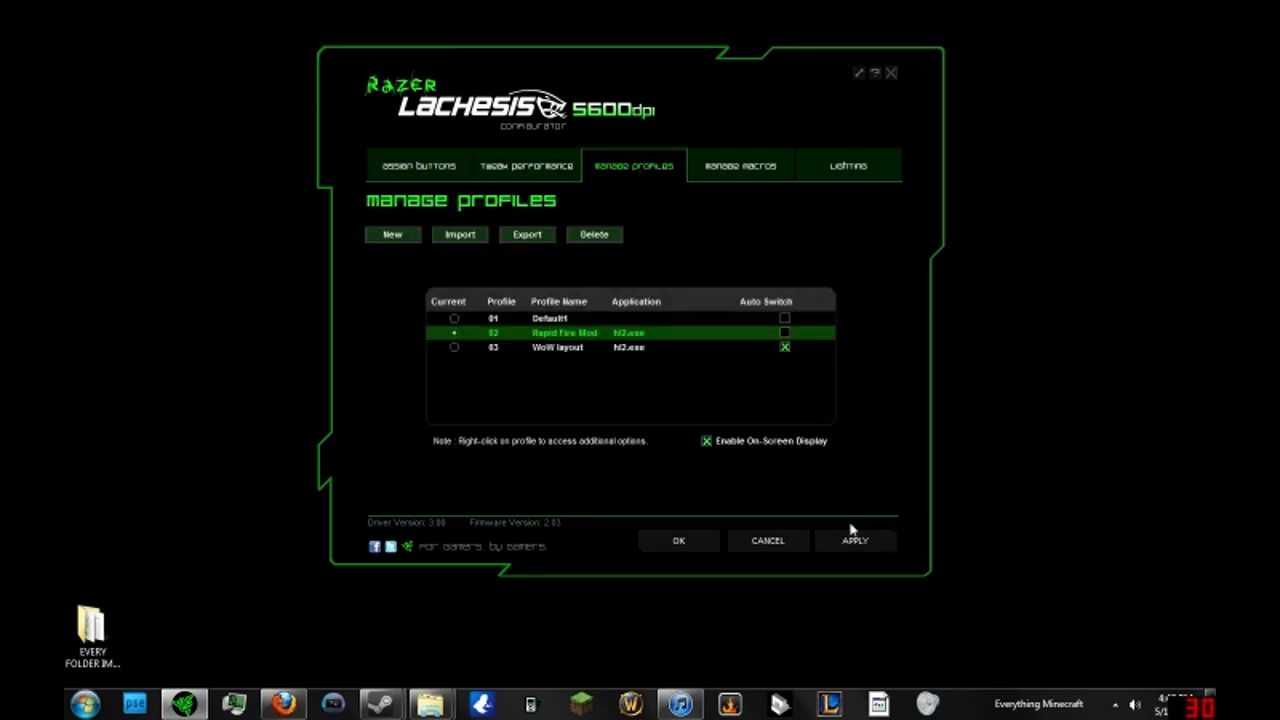